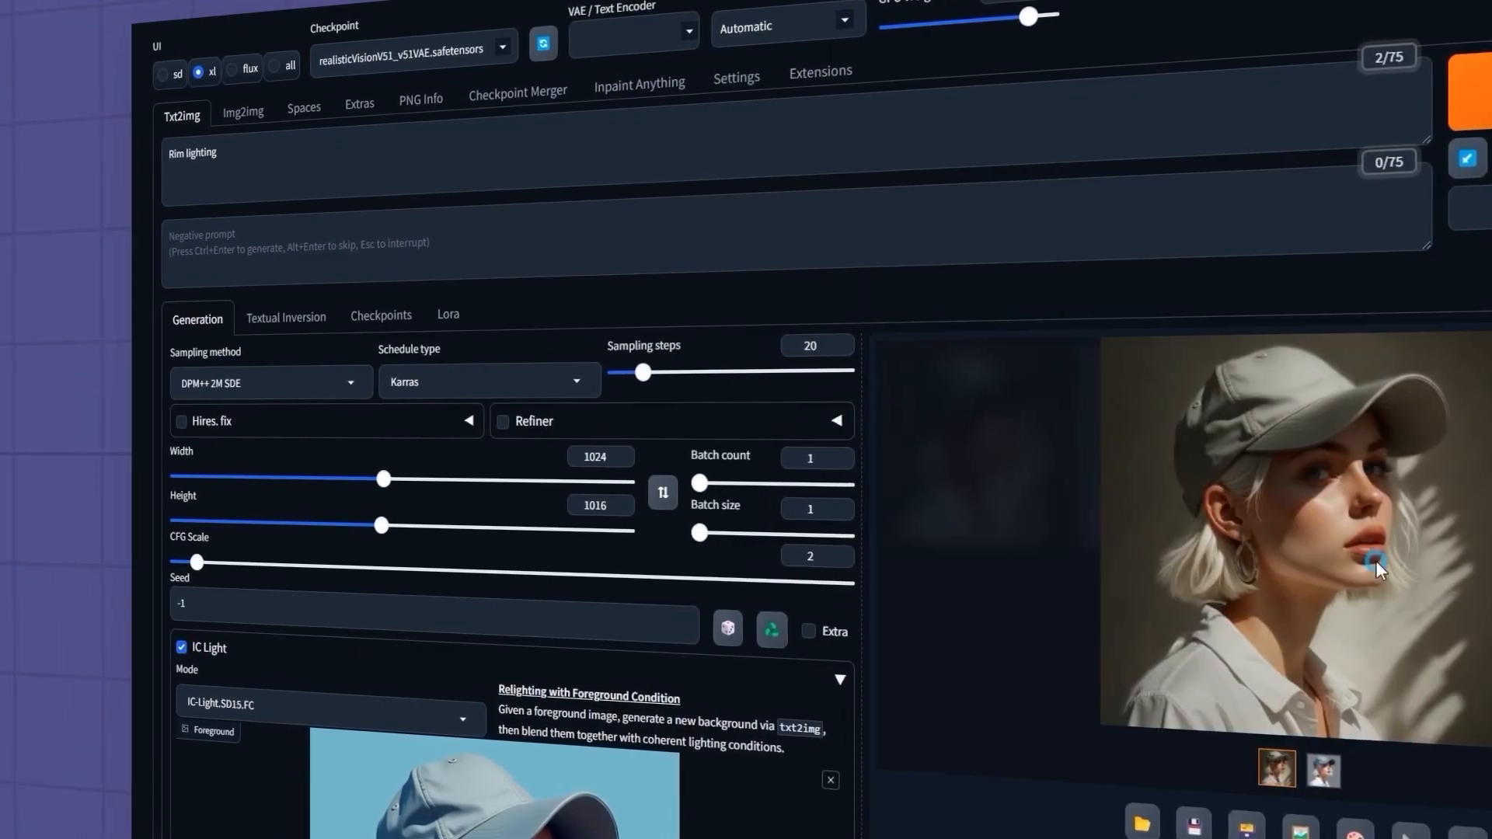
Generate the 'Street Background, Neon lighting' relight and view the neon street result full size.
left_click(1374, 562)
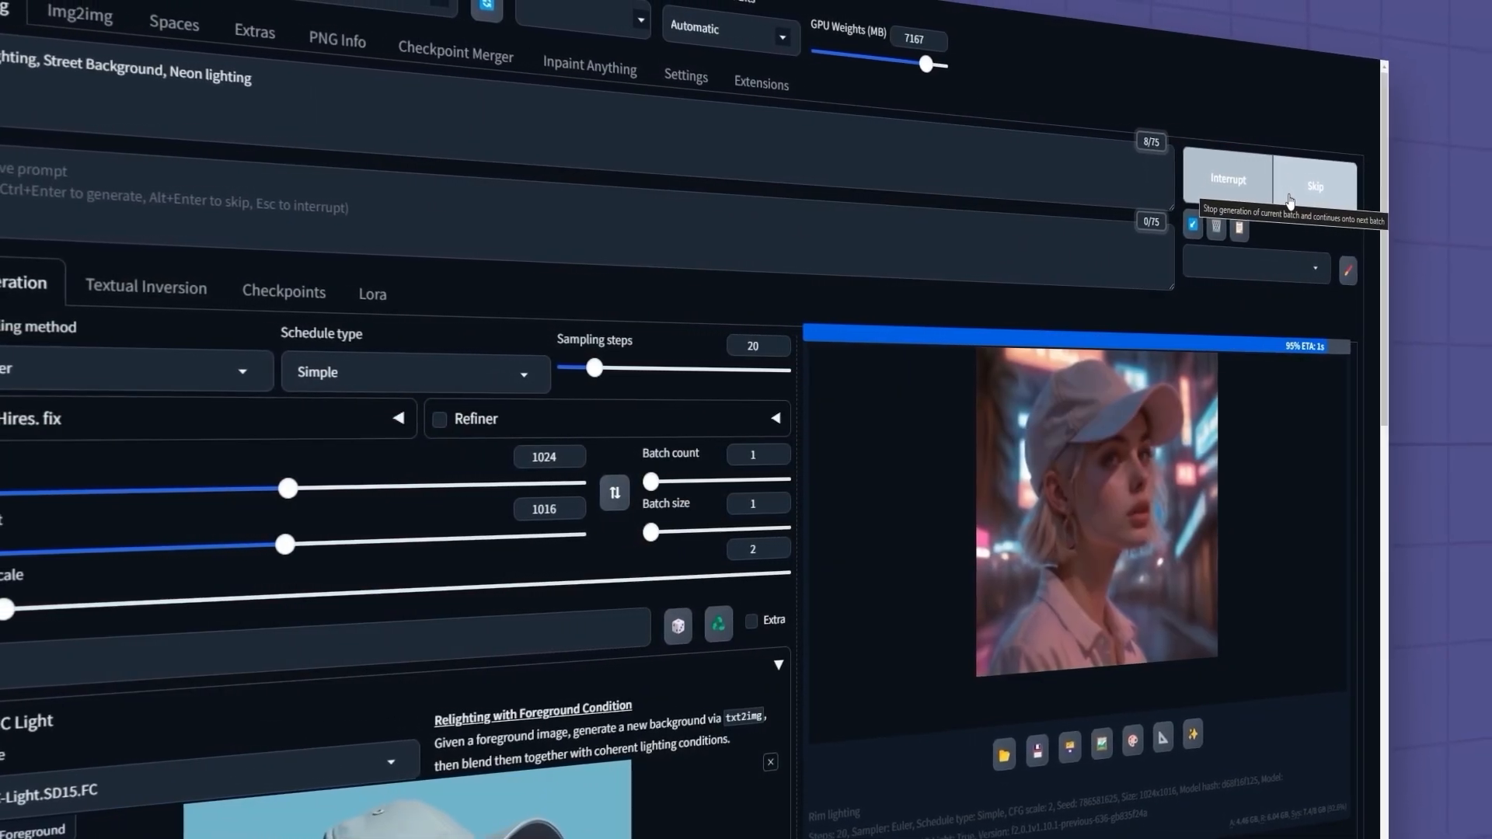
left_click(1103, 509)
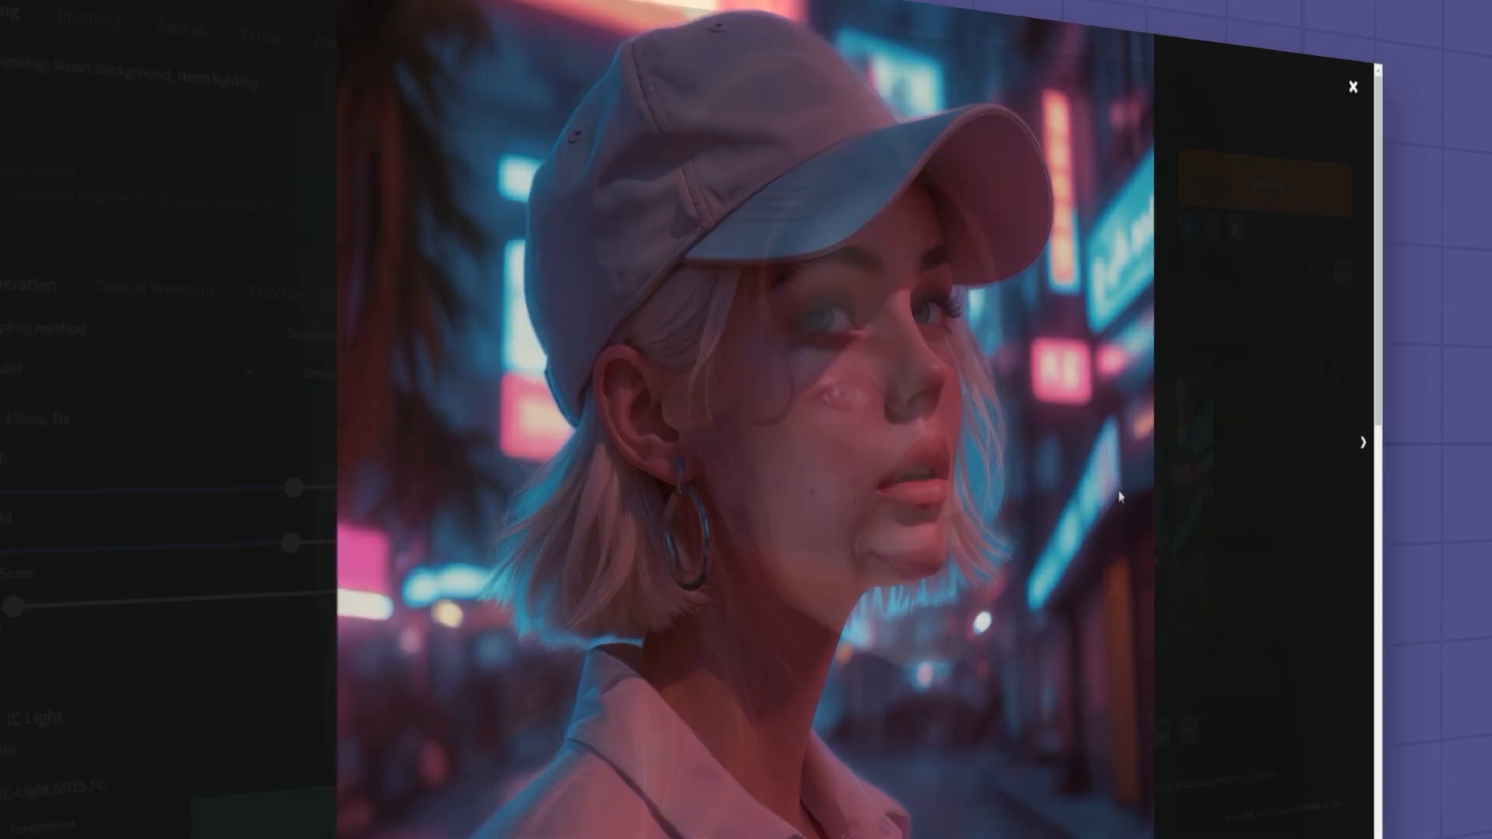
left_click(1352, 84)
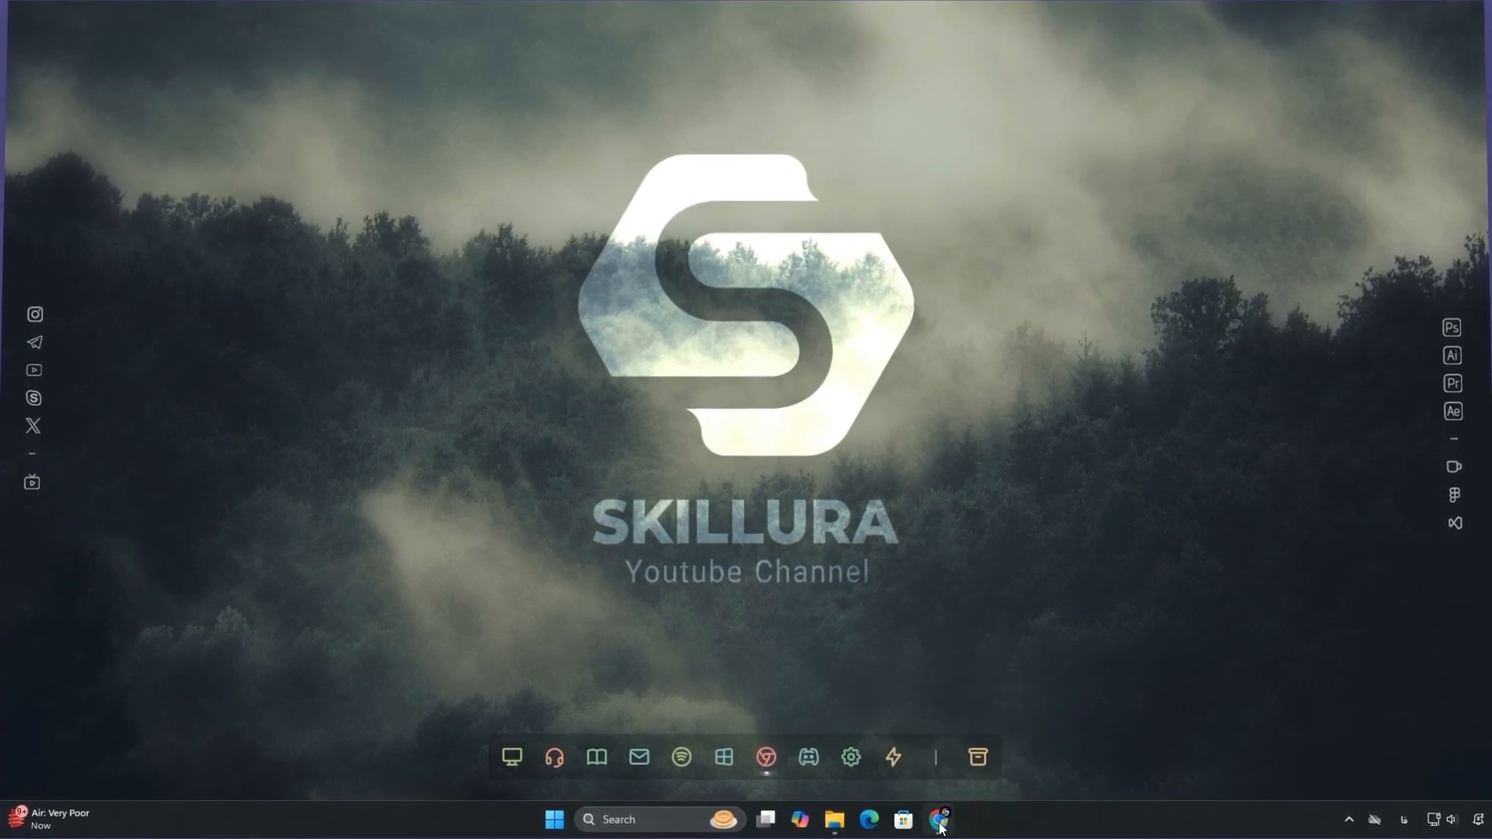
Open the sd-forge-ic-light GitHub repository in Chrome and copy its clone URL.
left_click(943, 815)
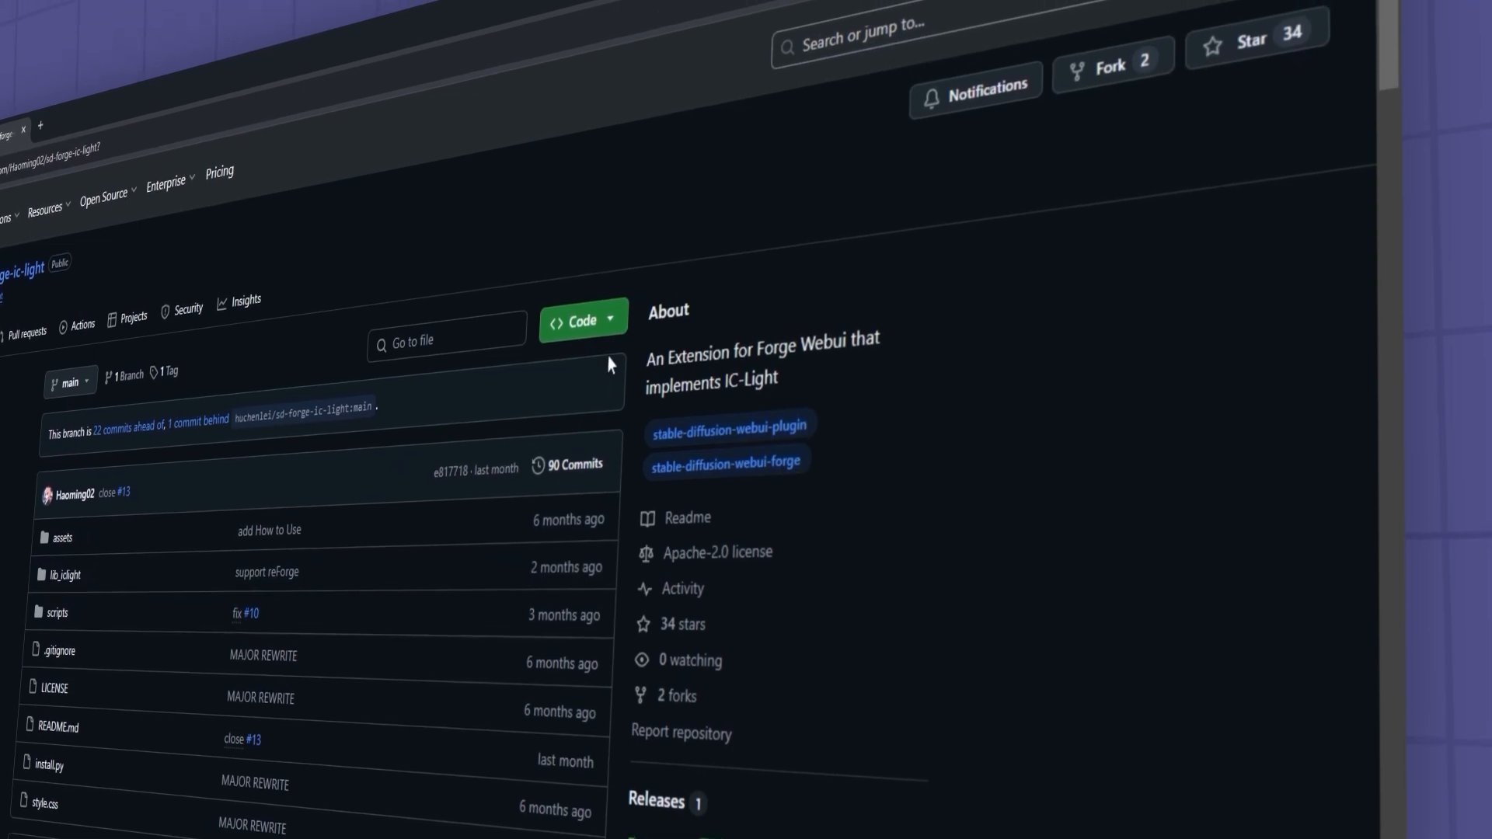
left_click(583, 320)
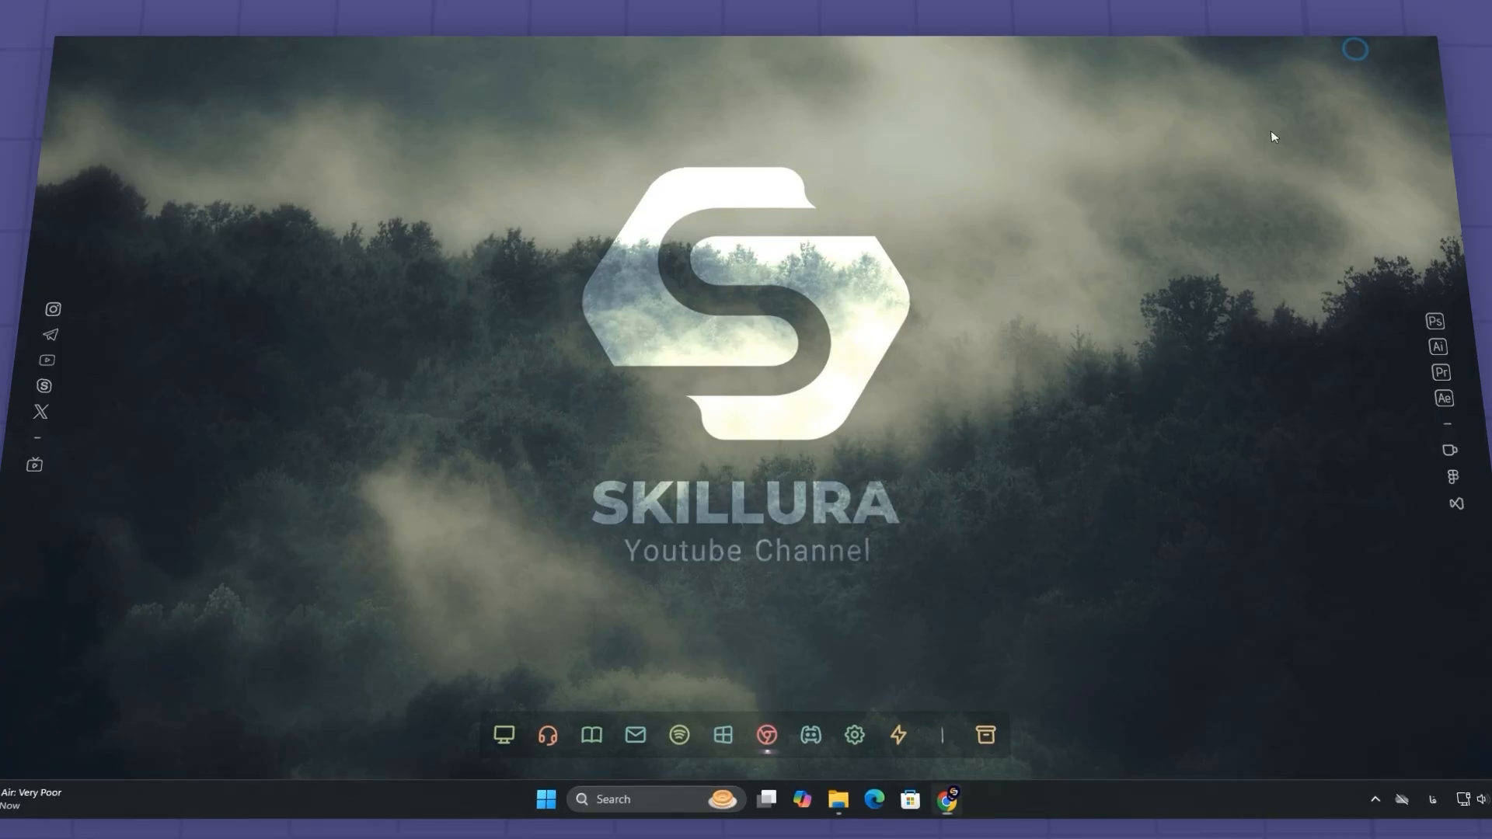
Run run.bat from D:\Stable D\Forge 2 to launch the Forge WebUI.
left_click(840, 800)
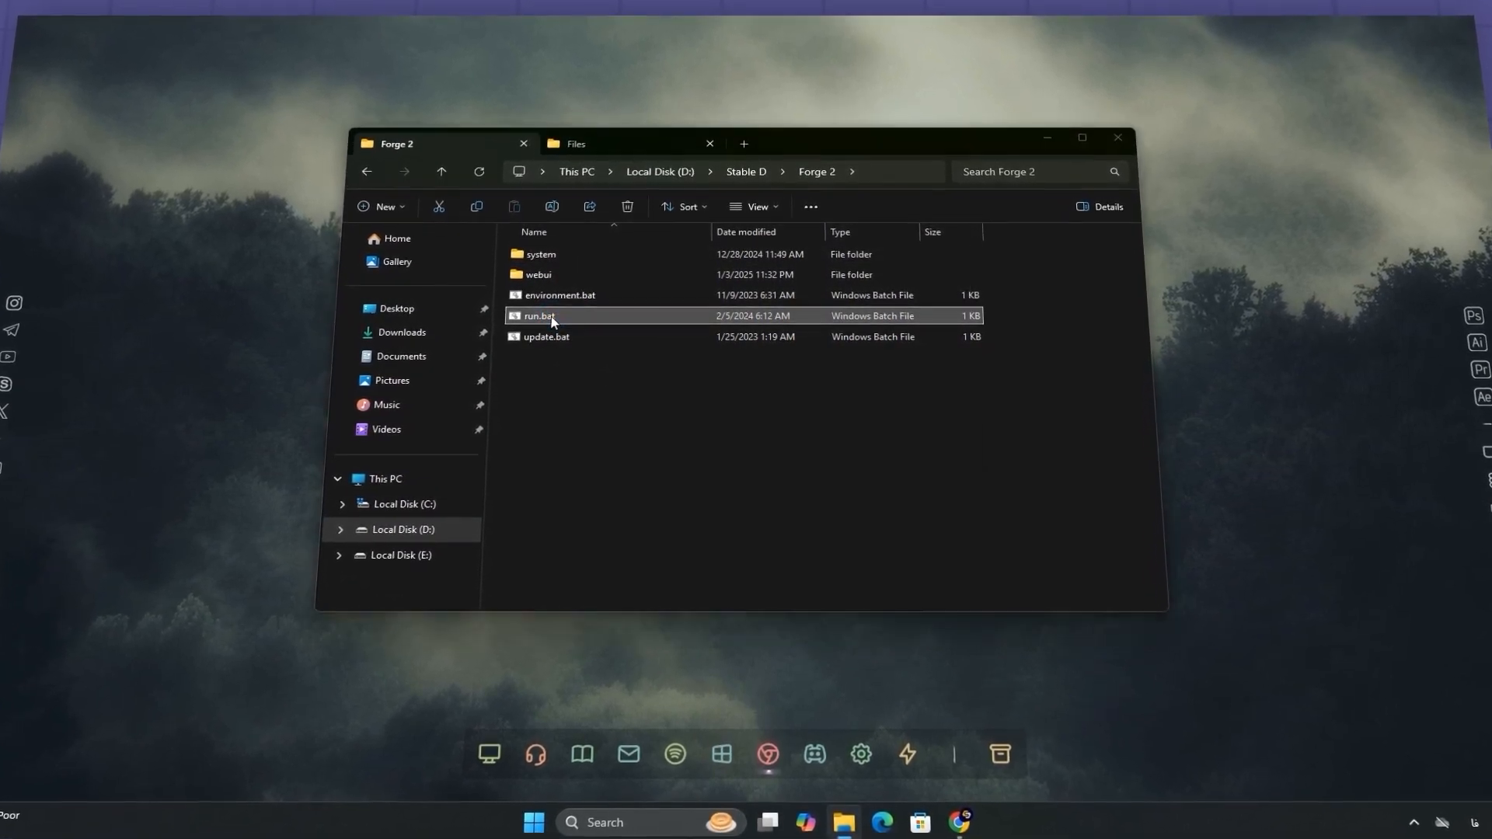
double_click(537, 315)
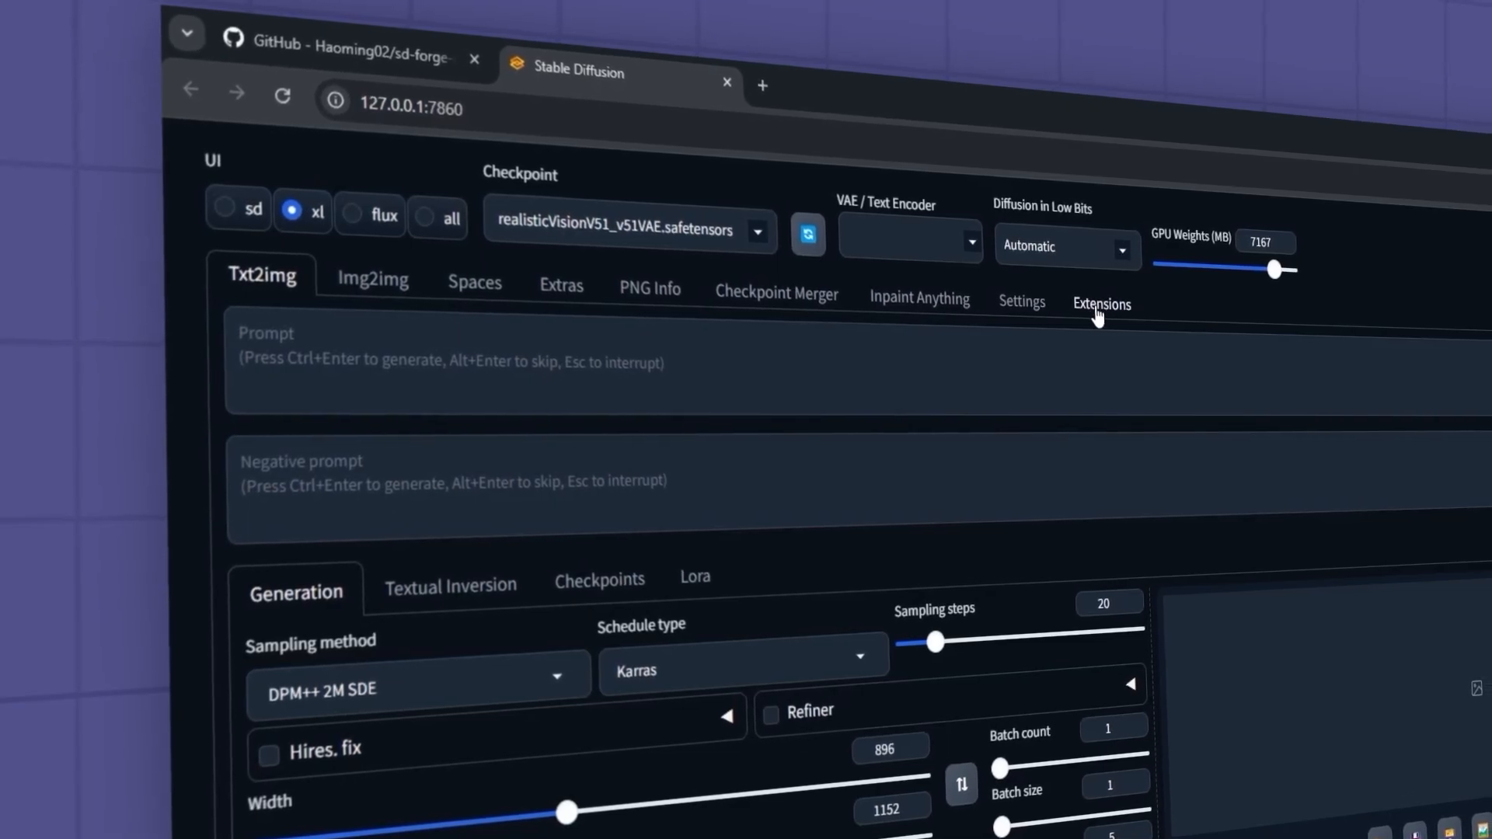
Install sd-forge-ic-light from its GitHub URL and confirm it in the Installed extensions list.
left_click(1101, 304)
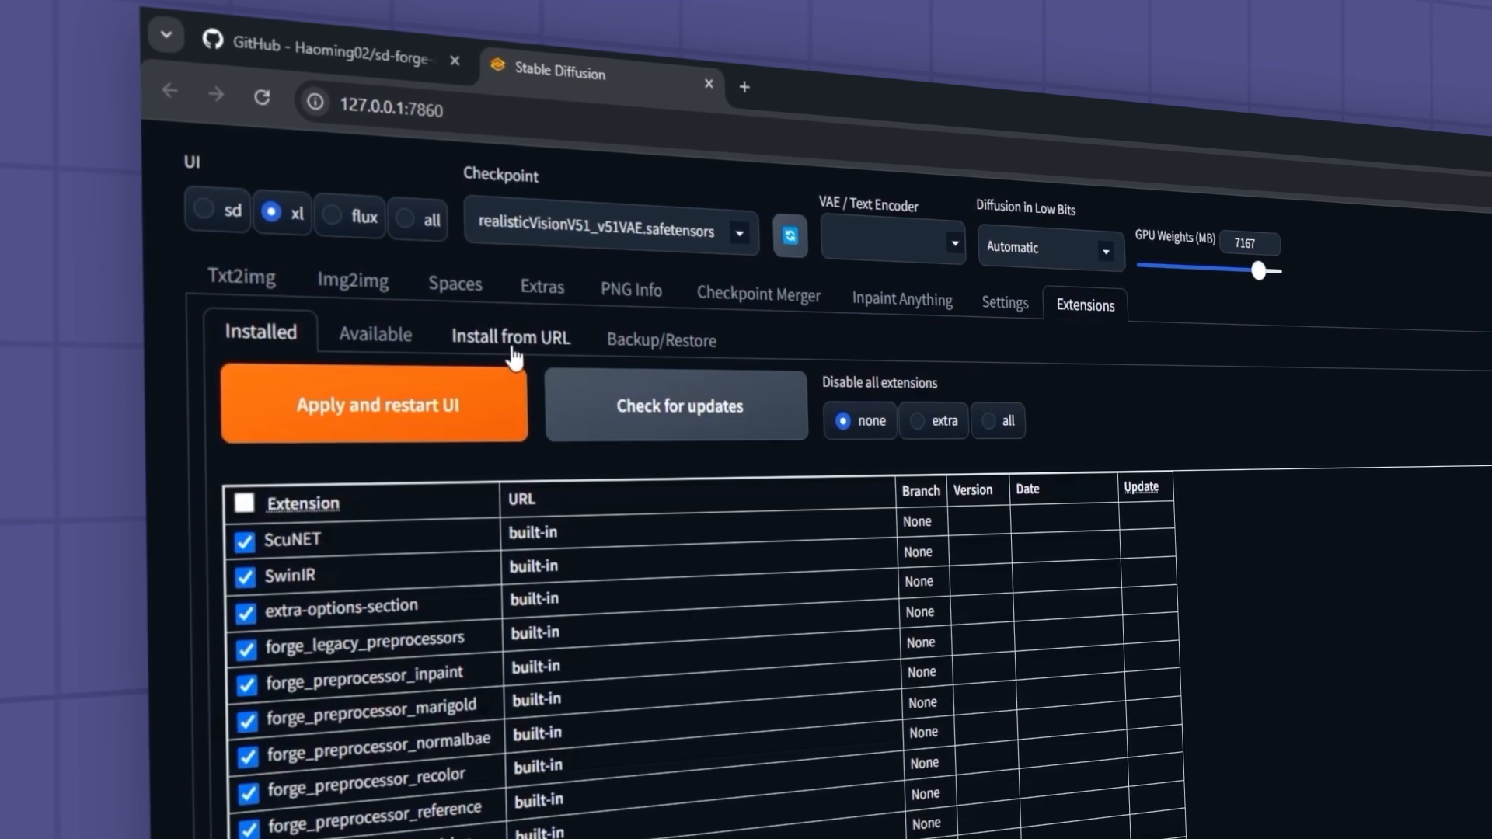
left_click(511, 338)
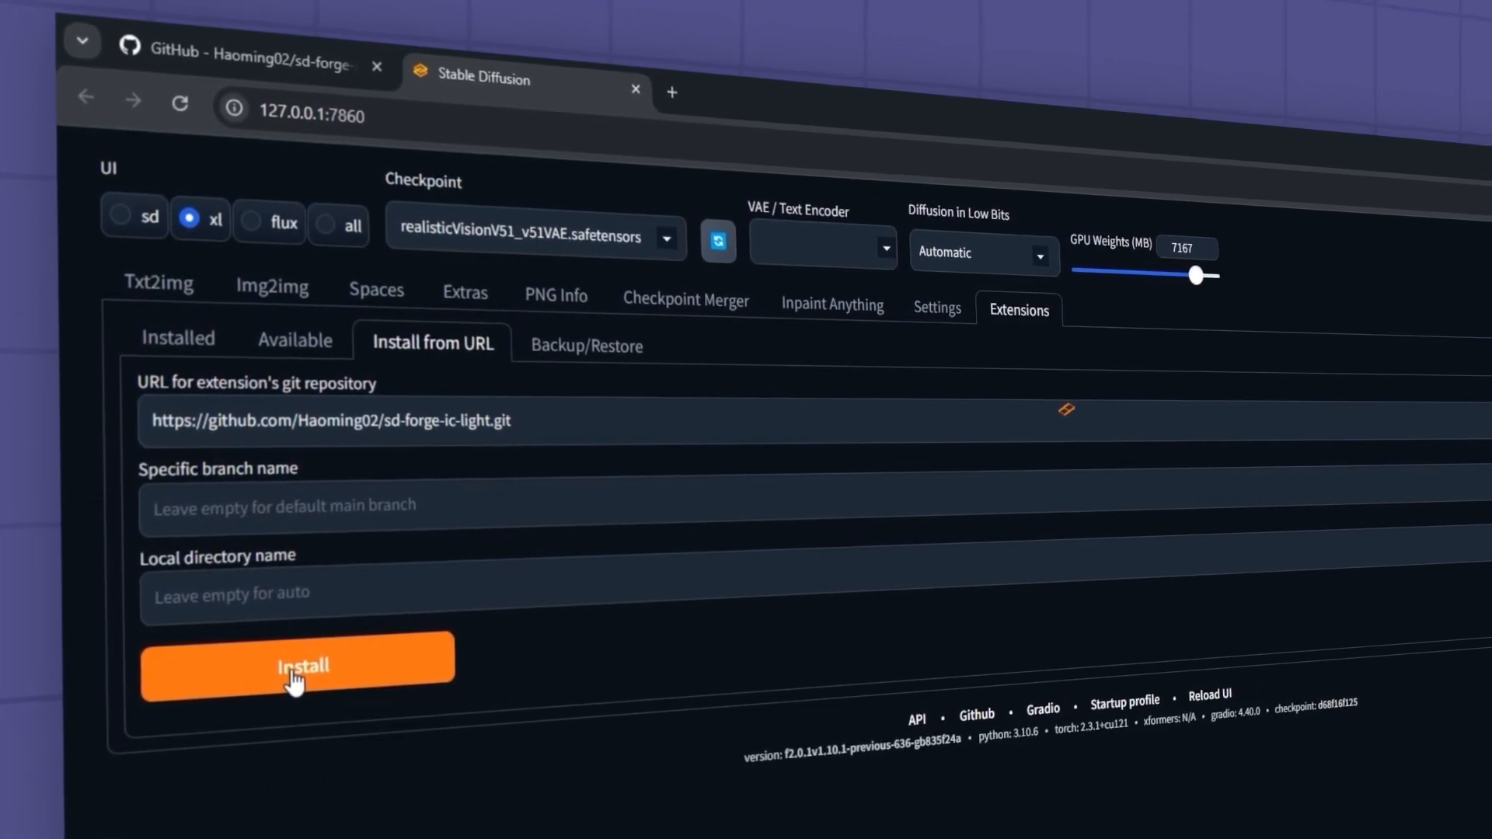
left_click(299, 666)
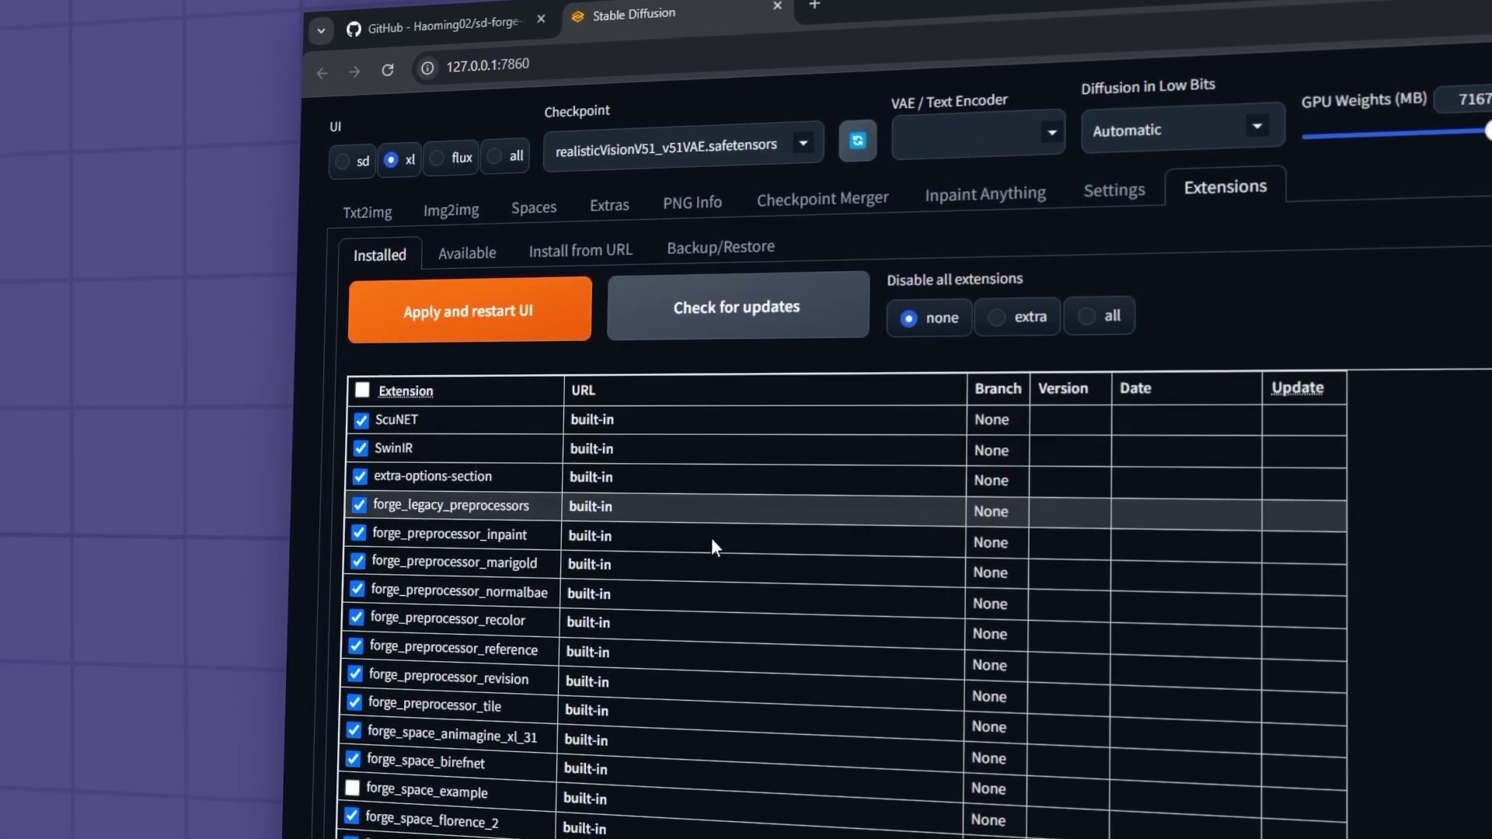
scroll("down", 3)
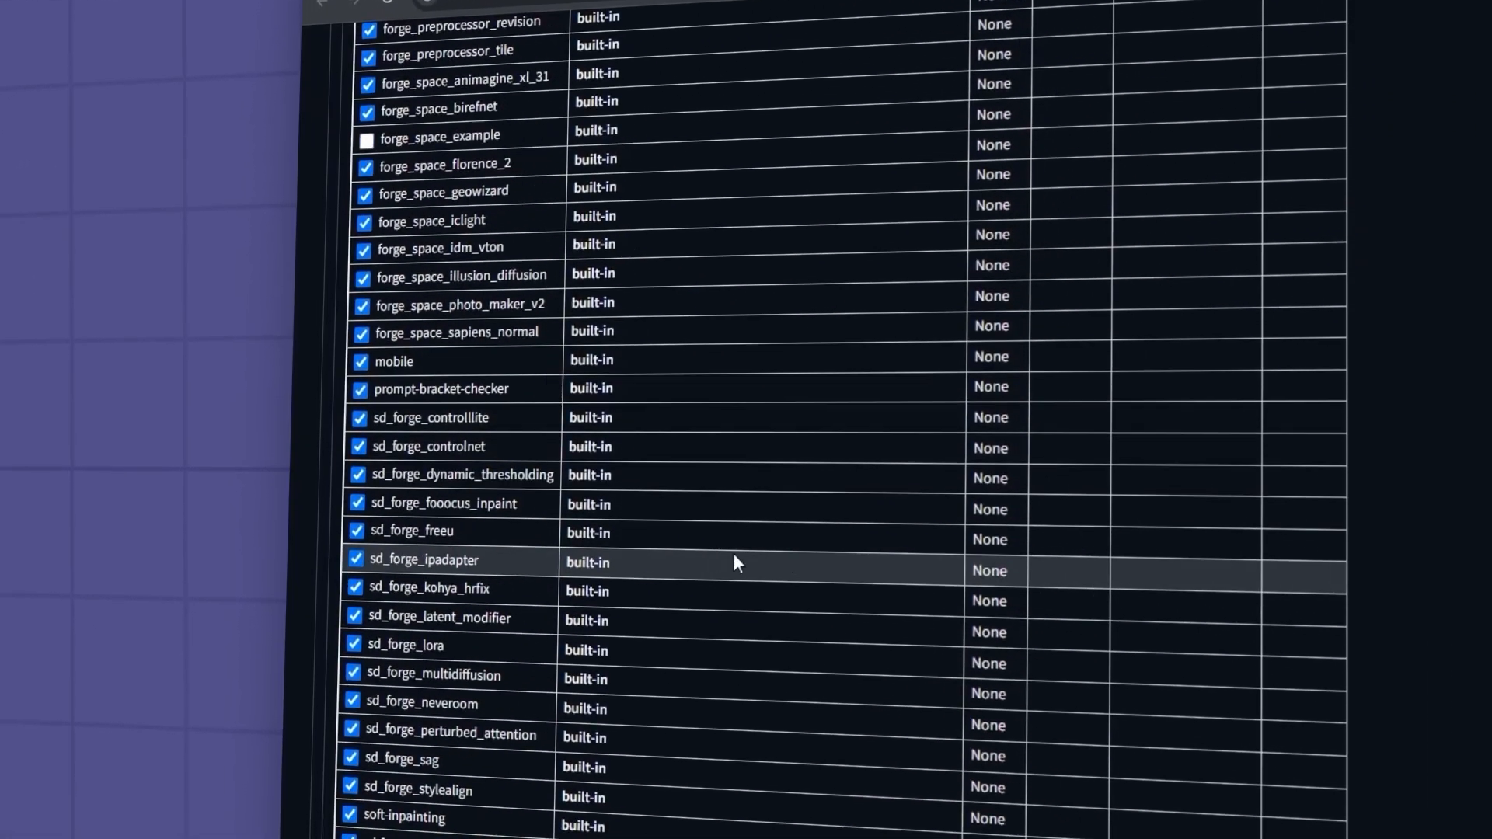
scroll("down", 3)
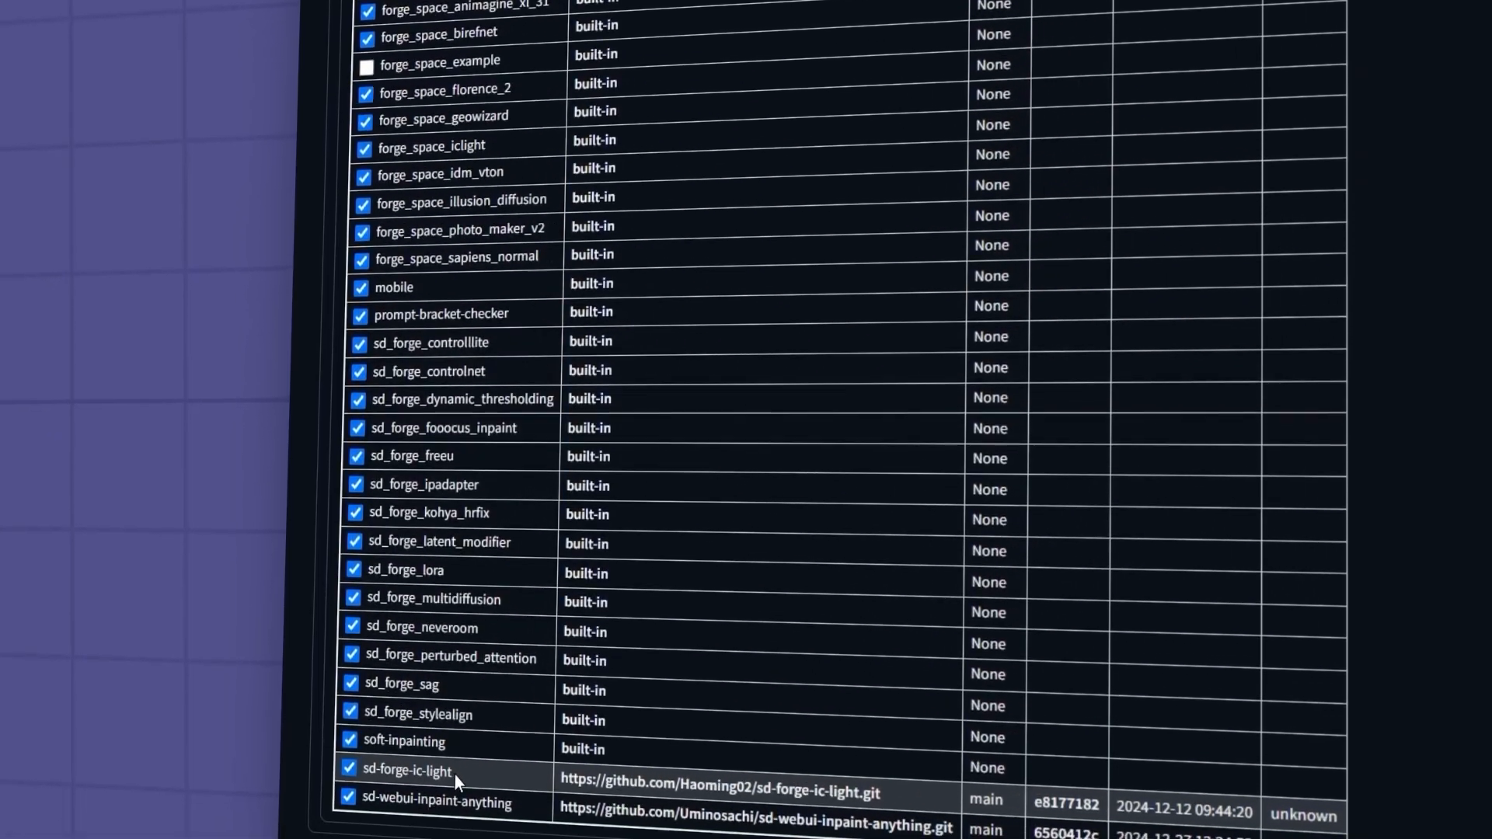
Scroll the repository README to Getting Started and follow the Releases link to the IC-Light SD15 models.
left_click(717, 794)
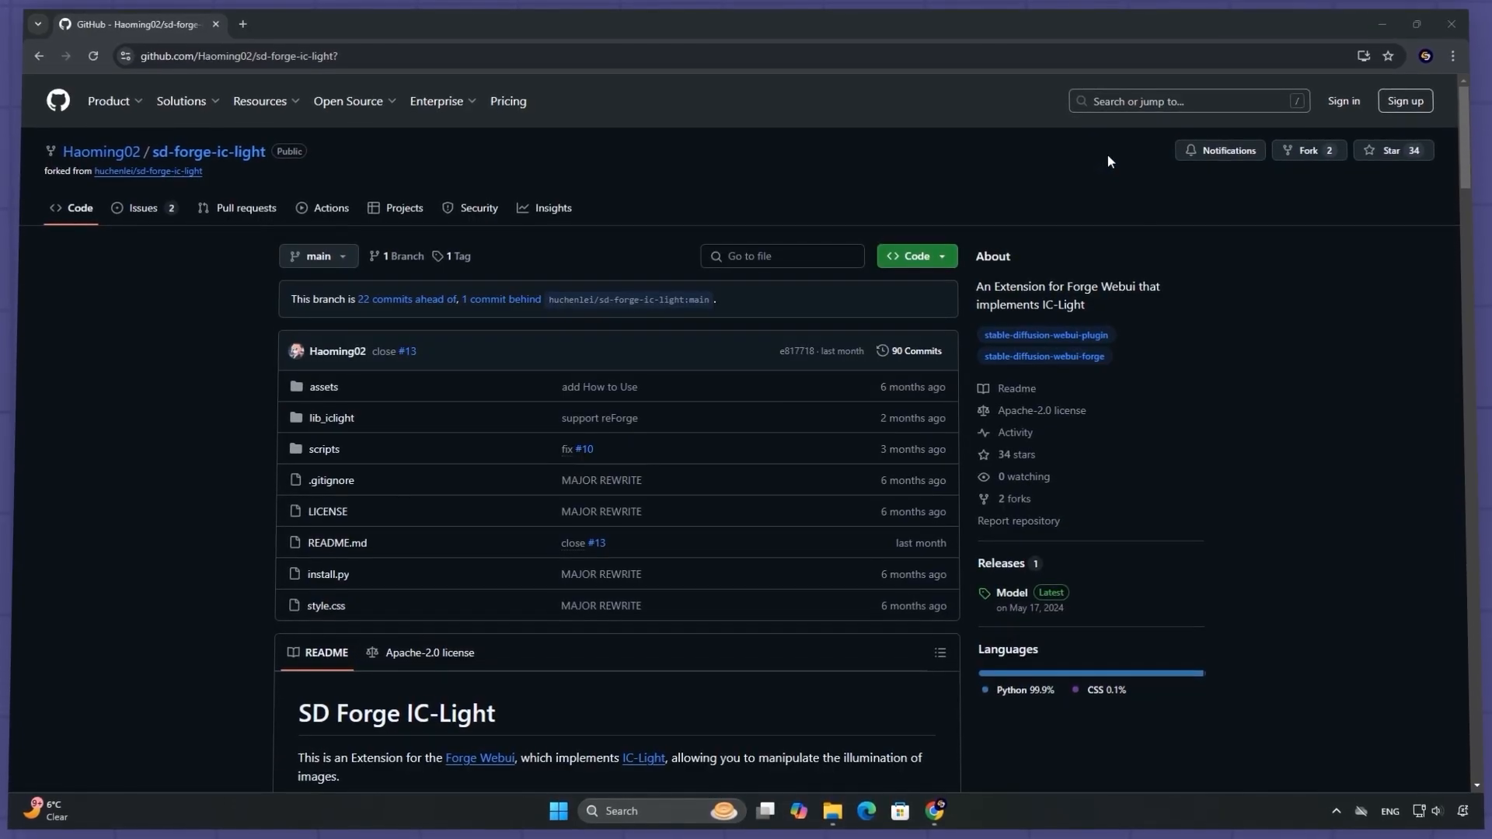
scroll("down", 3)
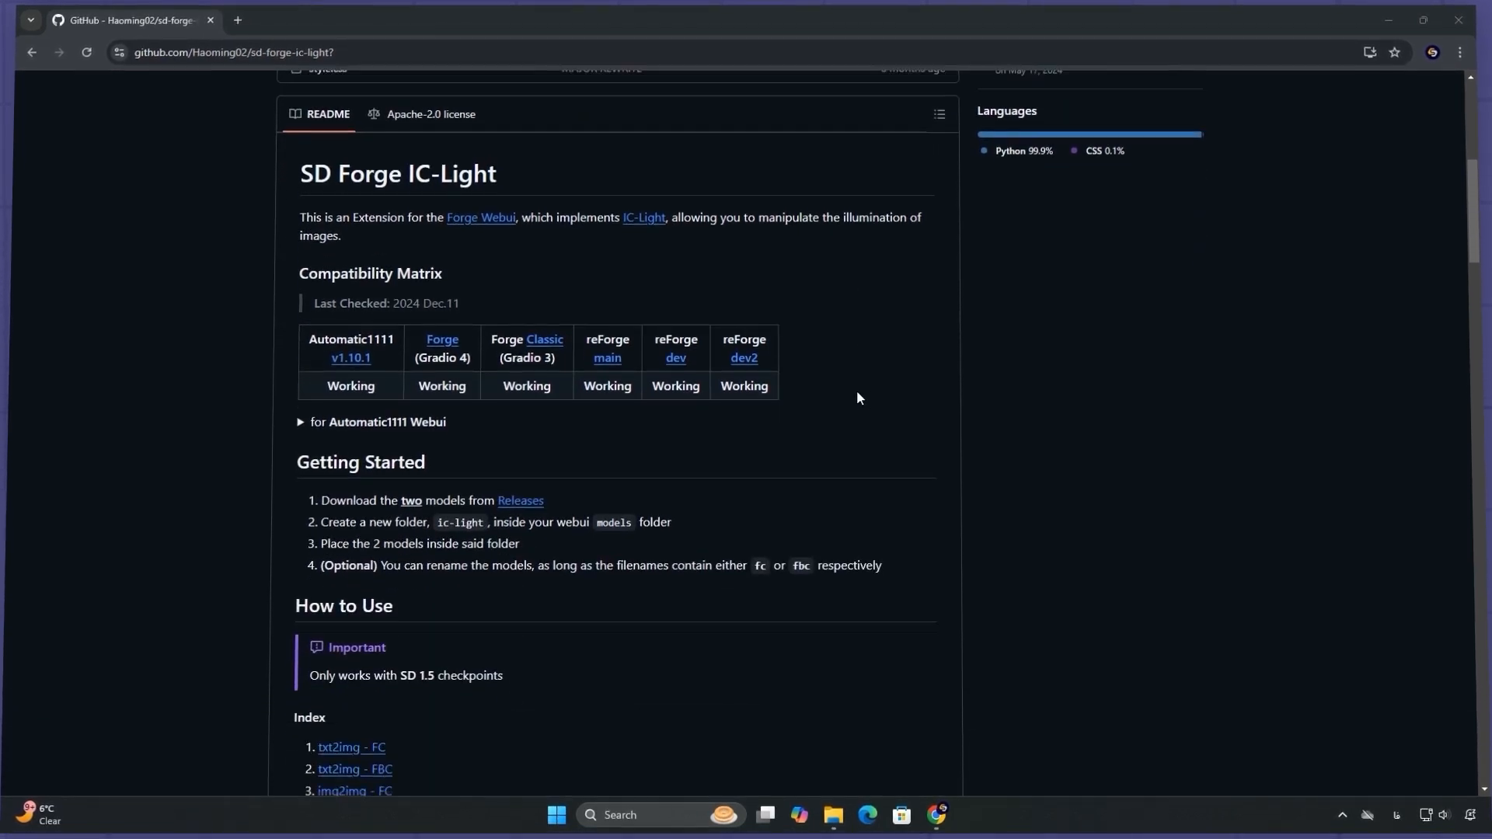
scroll("down", 3)
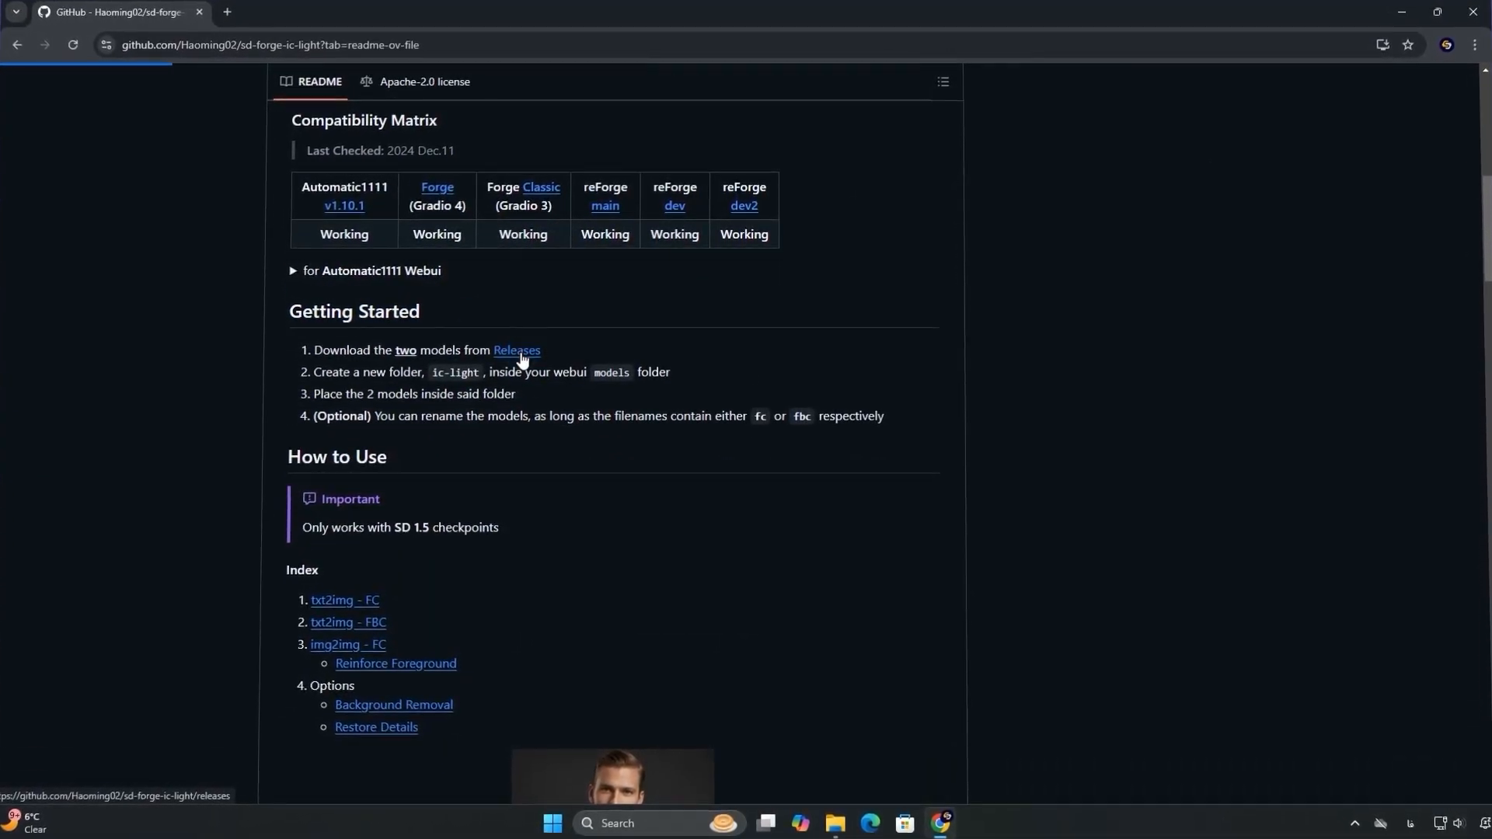
left_click(516, 351)
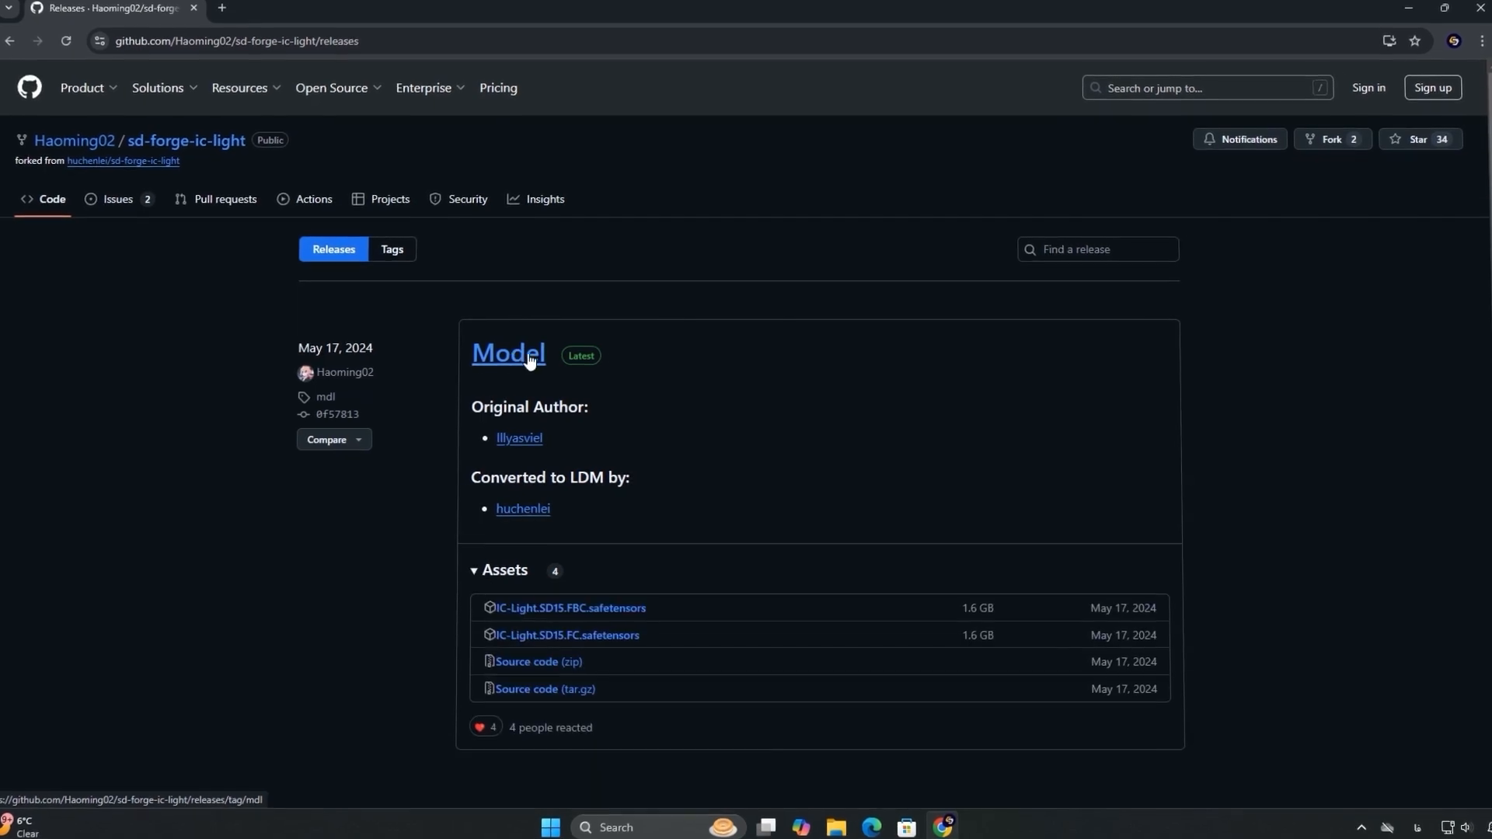
scroll("down", 3)
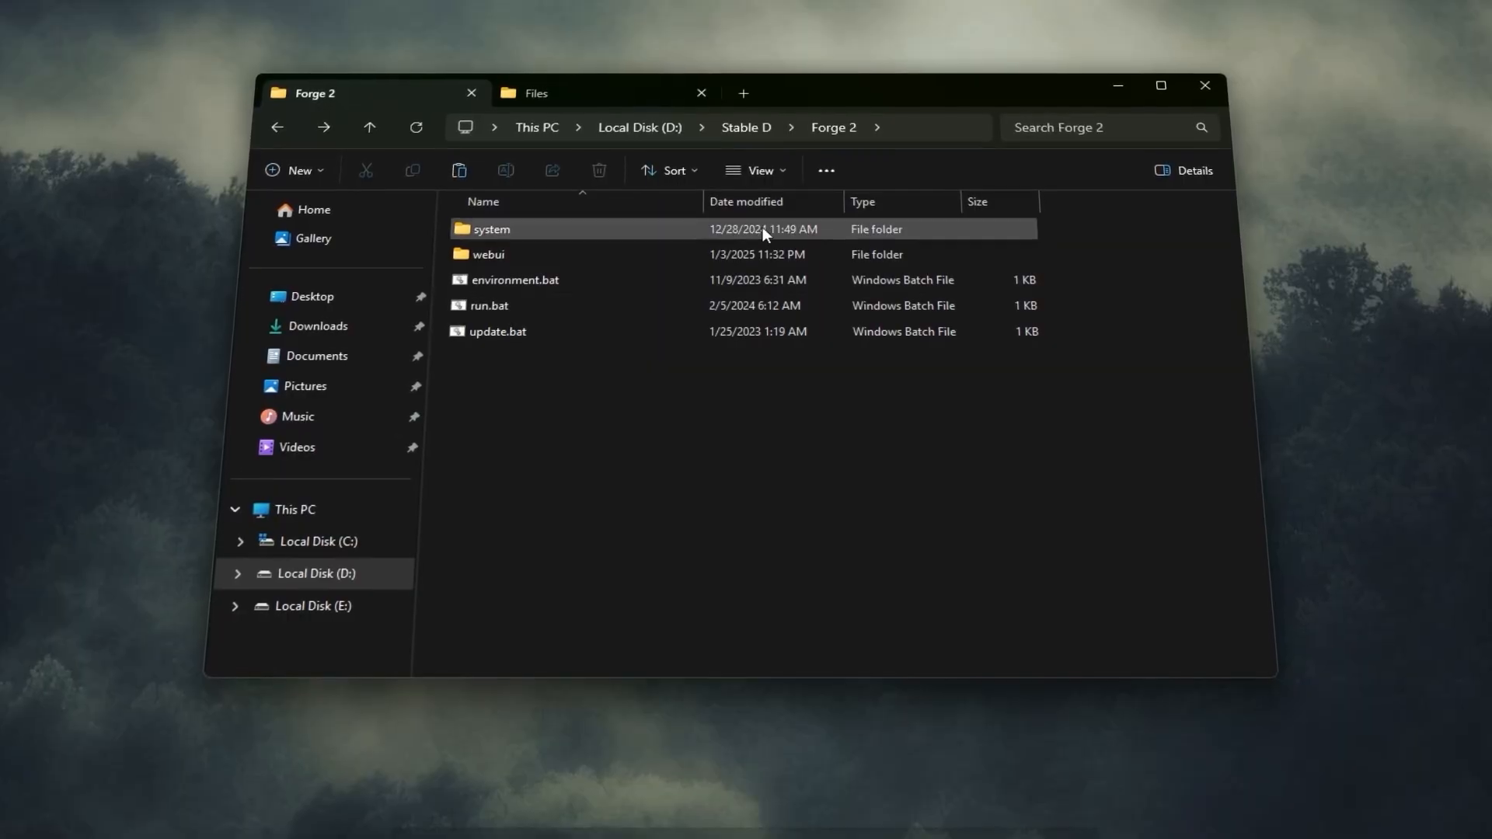
Create a new ic-light folder inside Forge 2's webui/models folder.
double_click(488, 254)
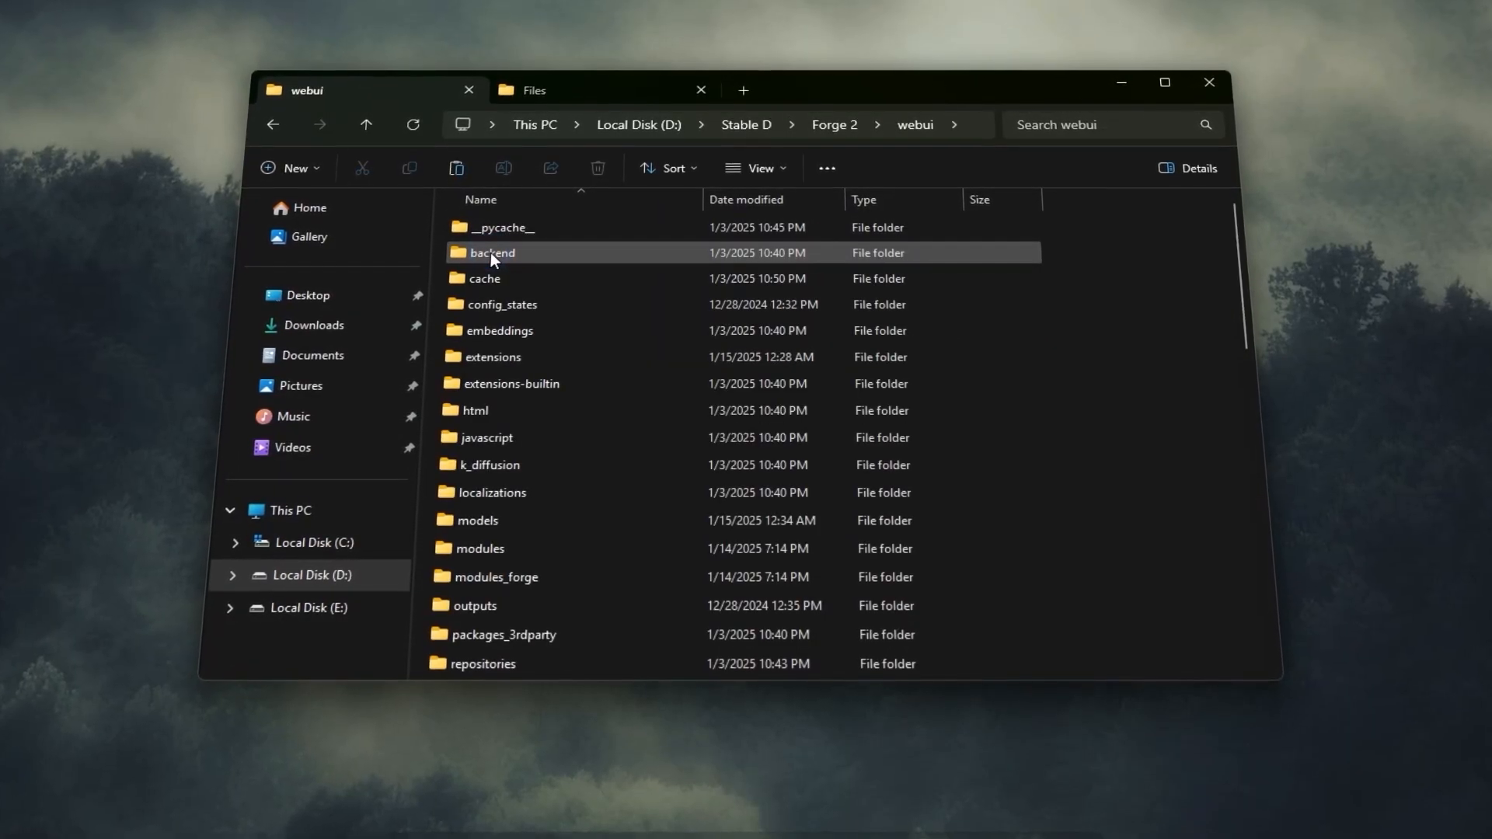
mouse_move(507, 529)
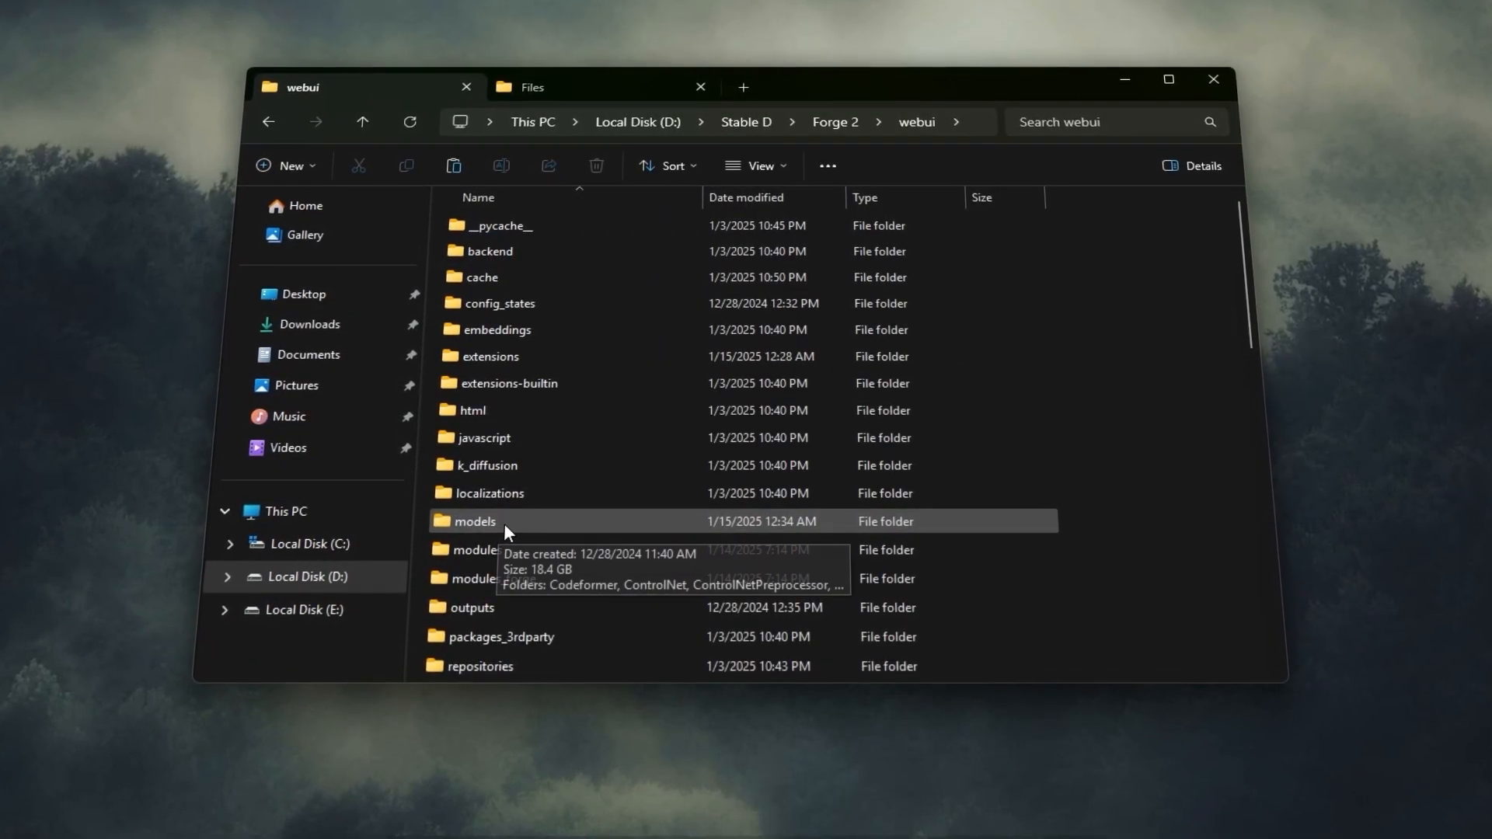
double_click(477, 522)
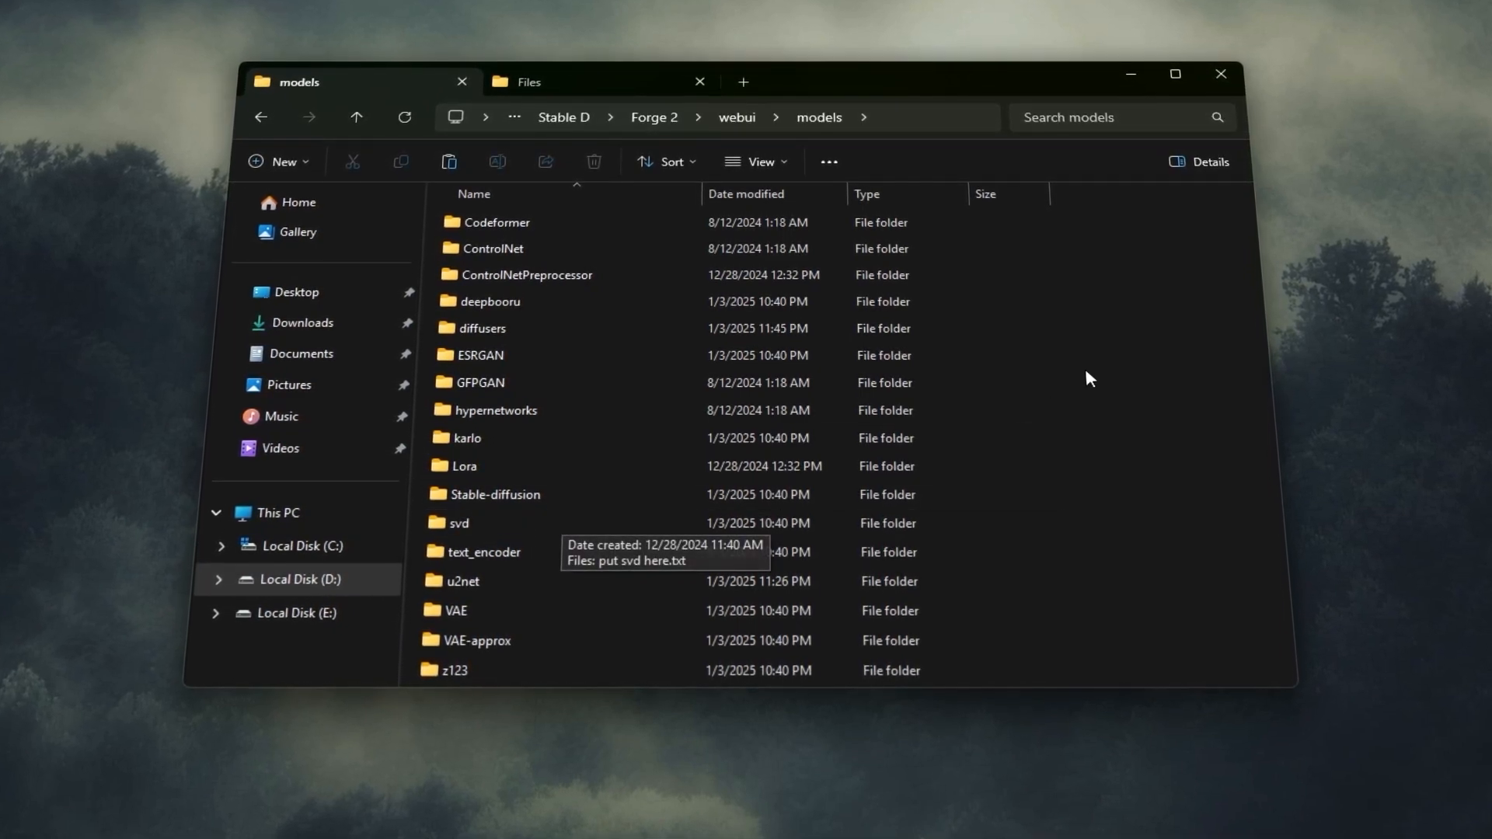
right_click(1090, 378)
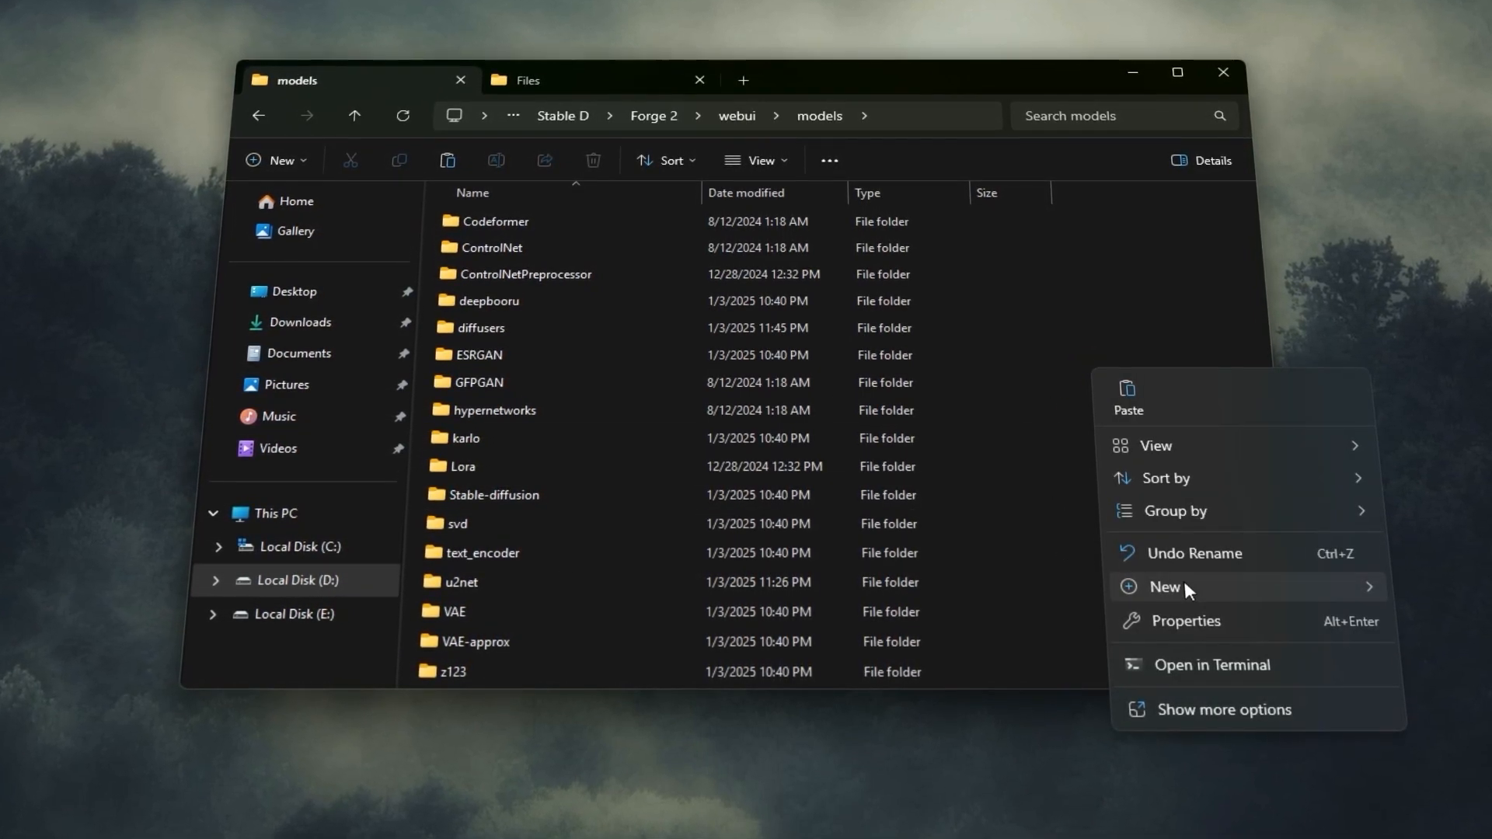
left_click(1165, 587)
type("ic-light")
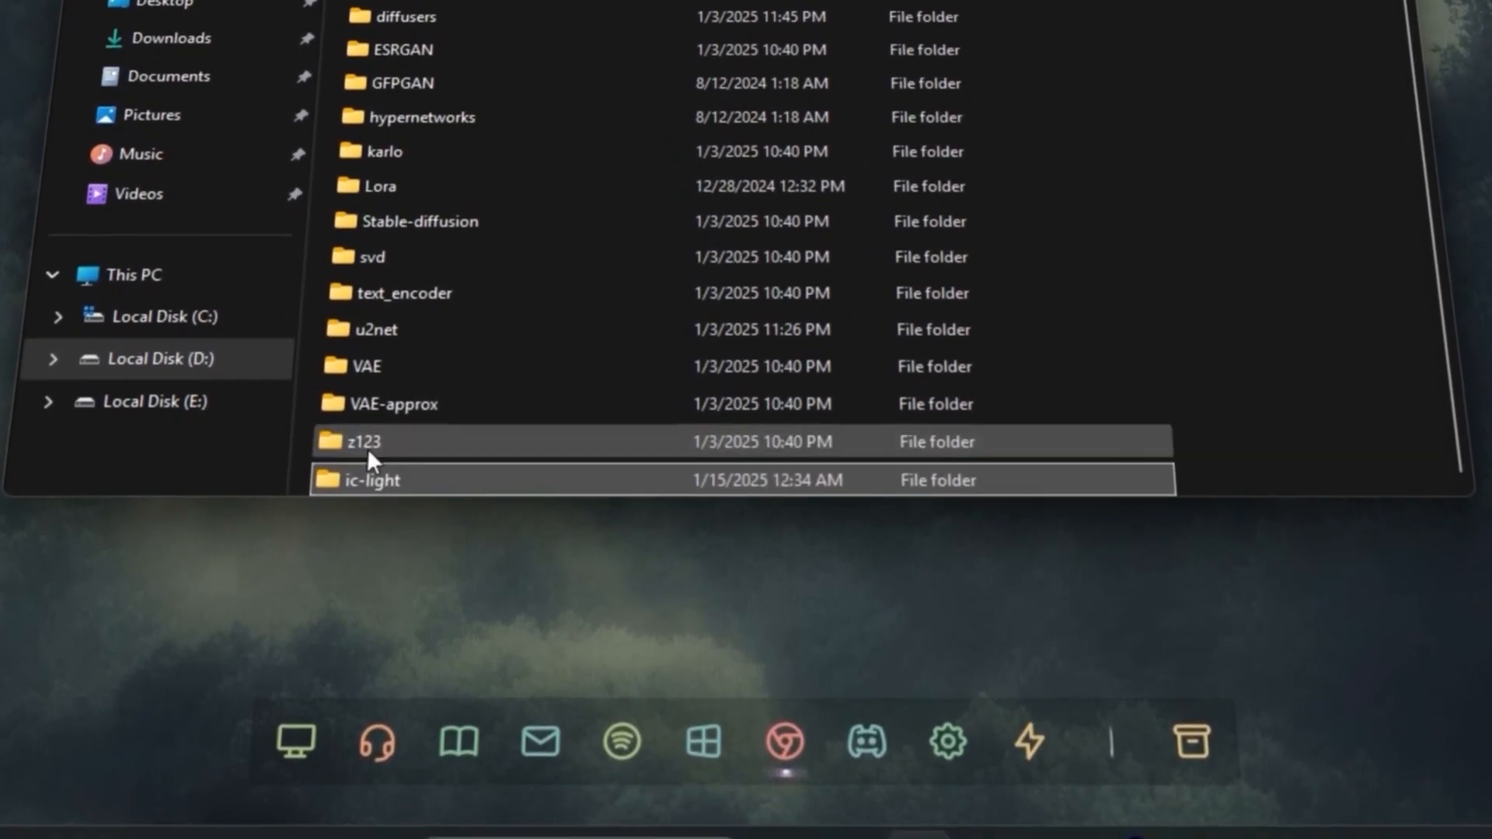
double_click(375, 480)
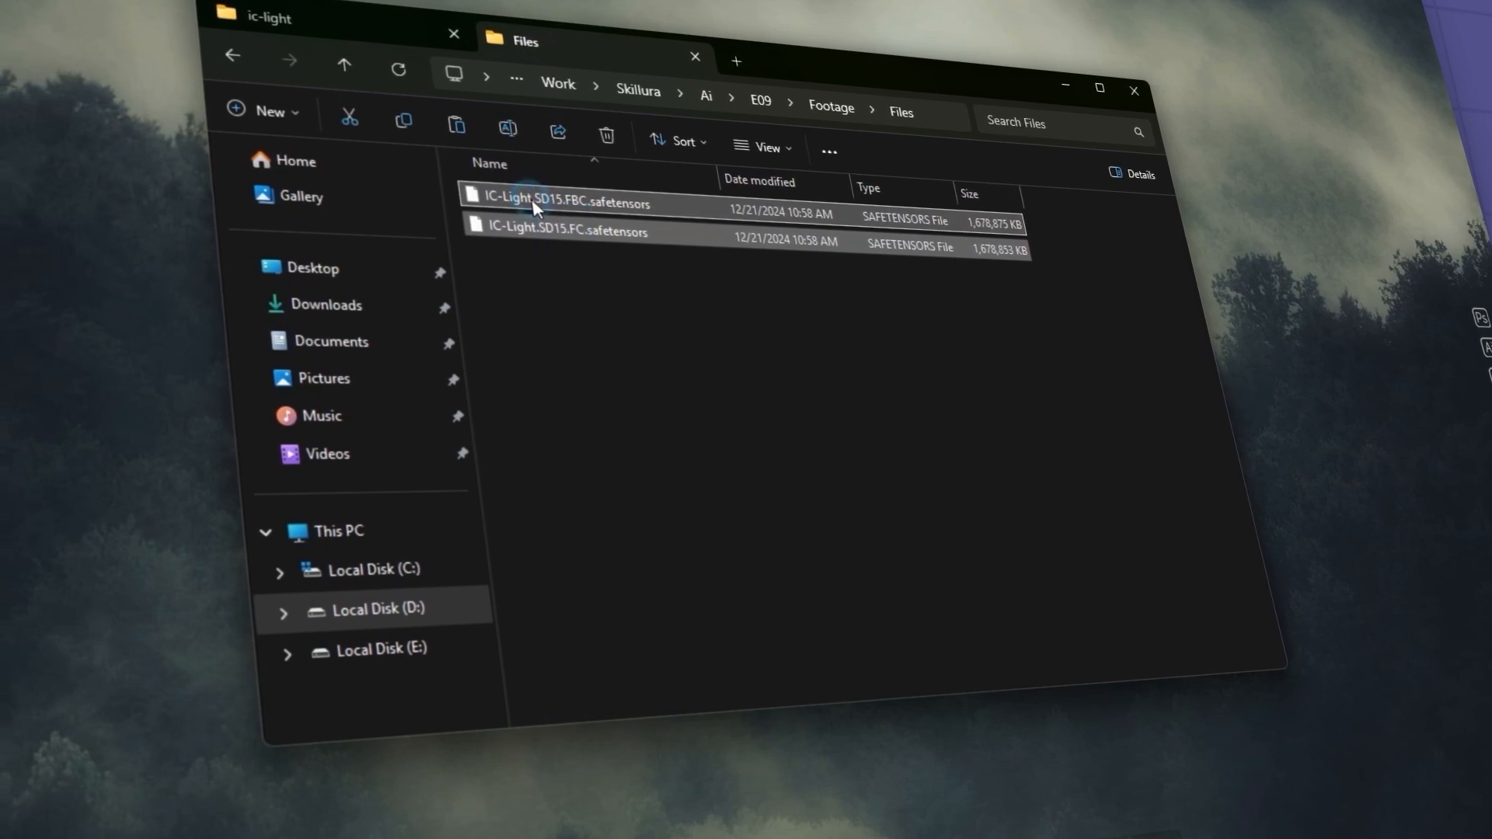
Paste IC-Light.SD15.FBC and IC-Light.SD15.FC model files into the ic-light folder.
right_click(534, 204)
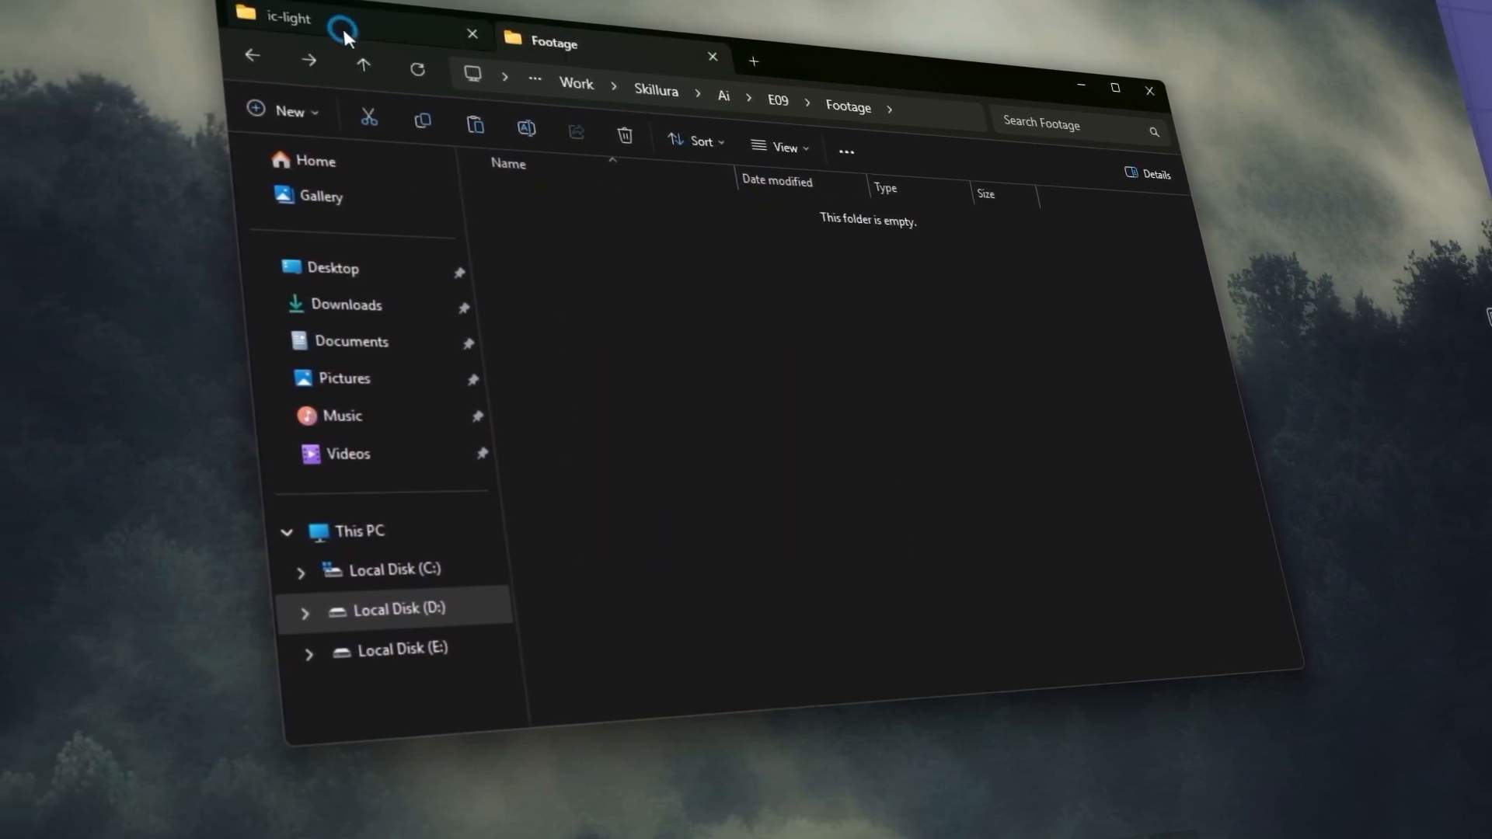
left_click(289, 20)
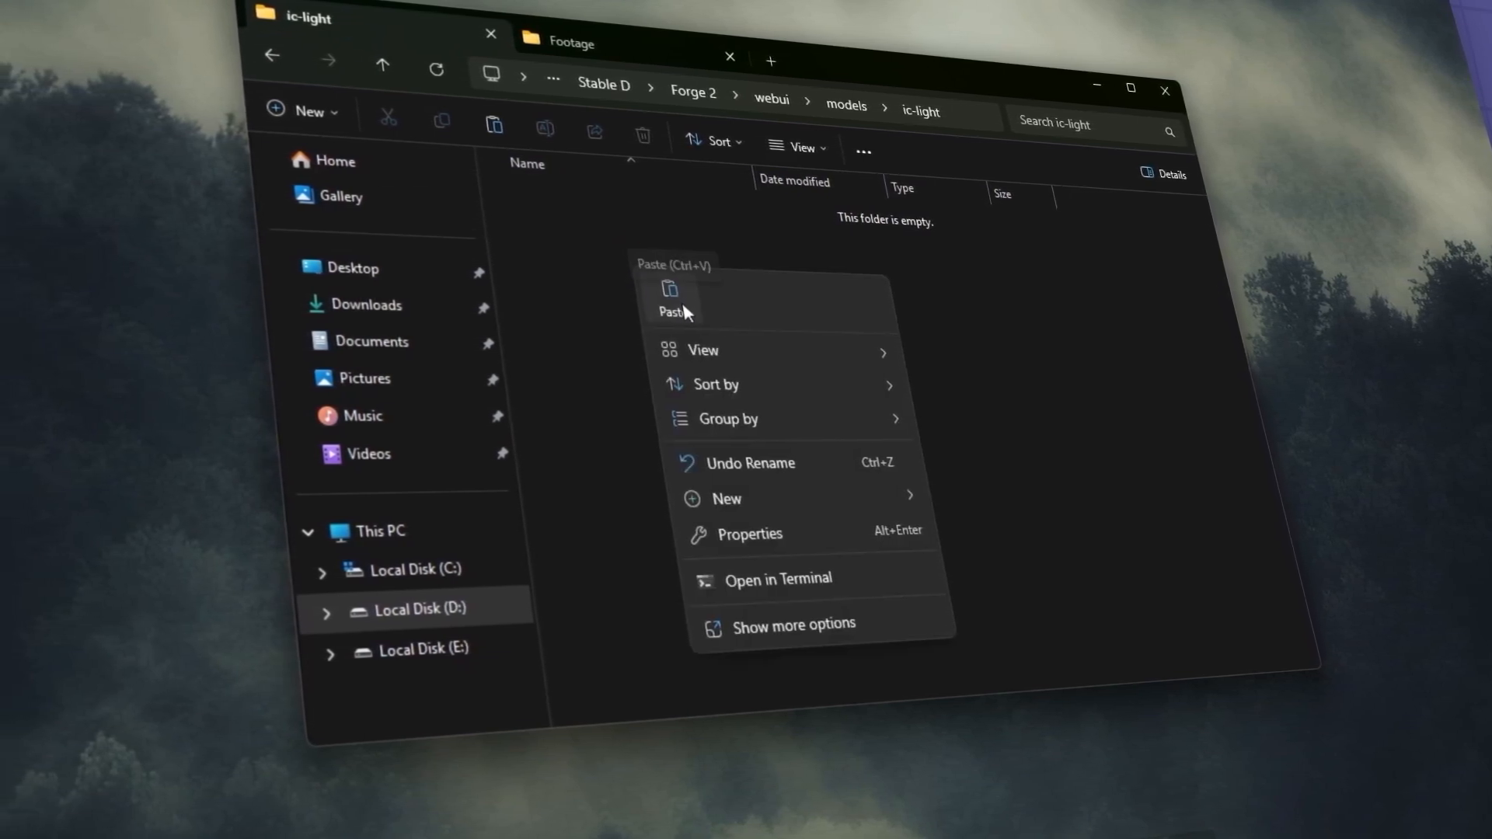
left_click(670, 292)
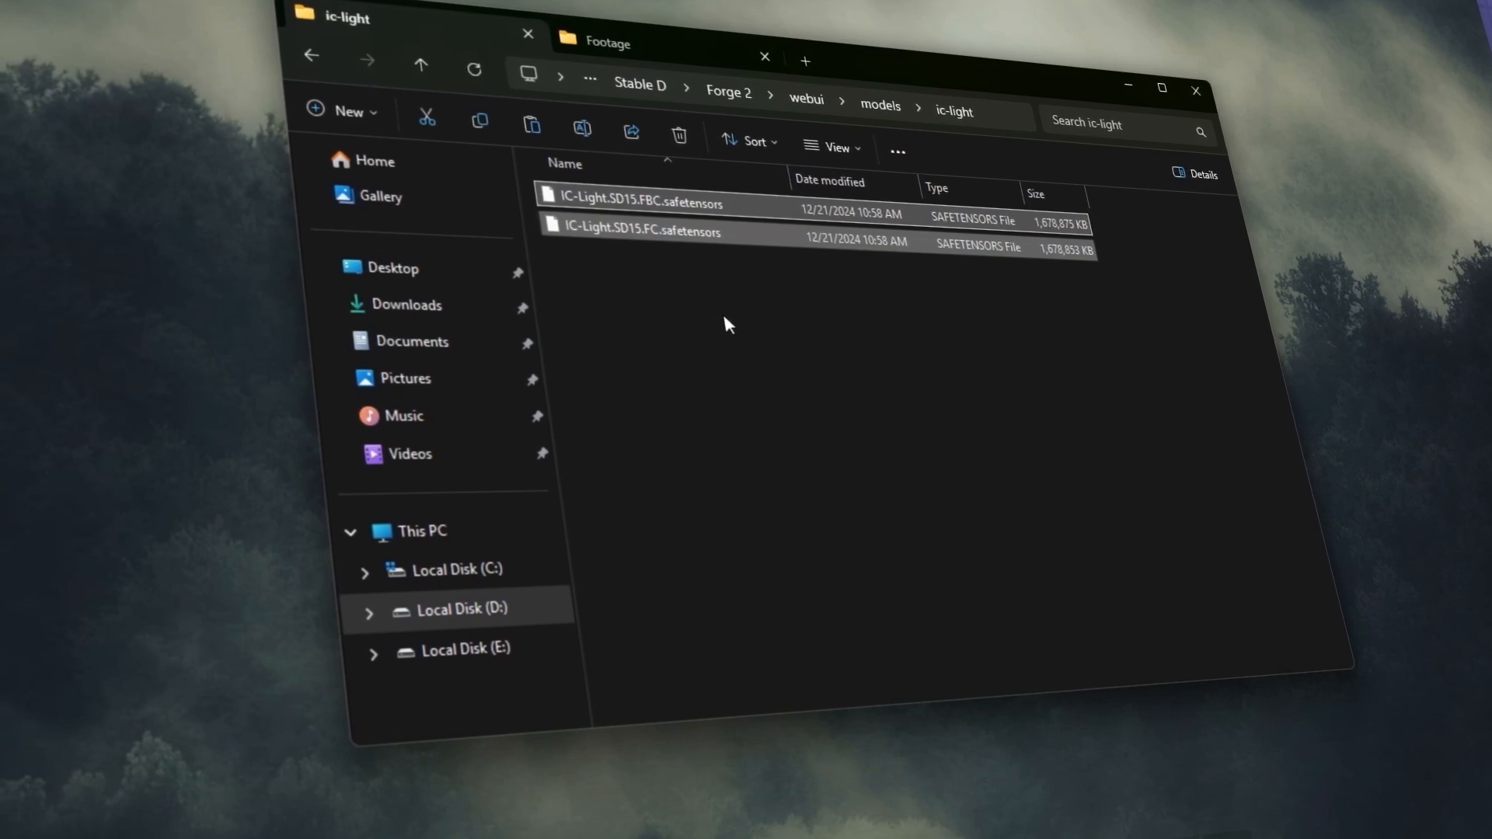
Navigate back up to Forge 2 and relaunch Forge with run.bat.
left_click(317, 62)
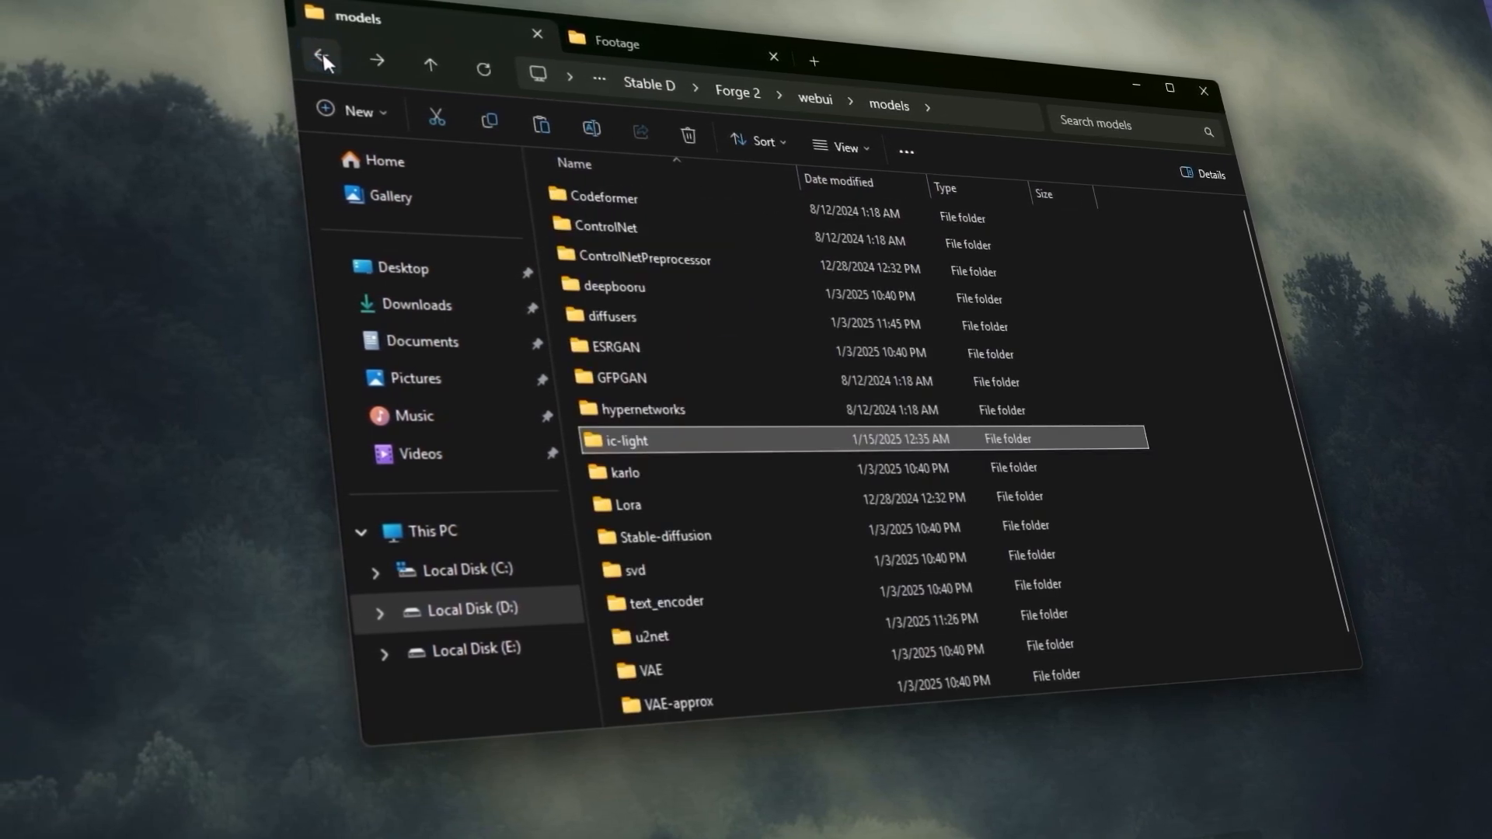
left_click(323, 62)
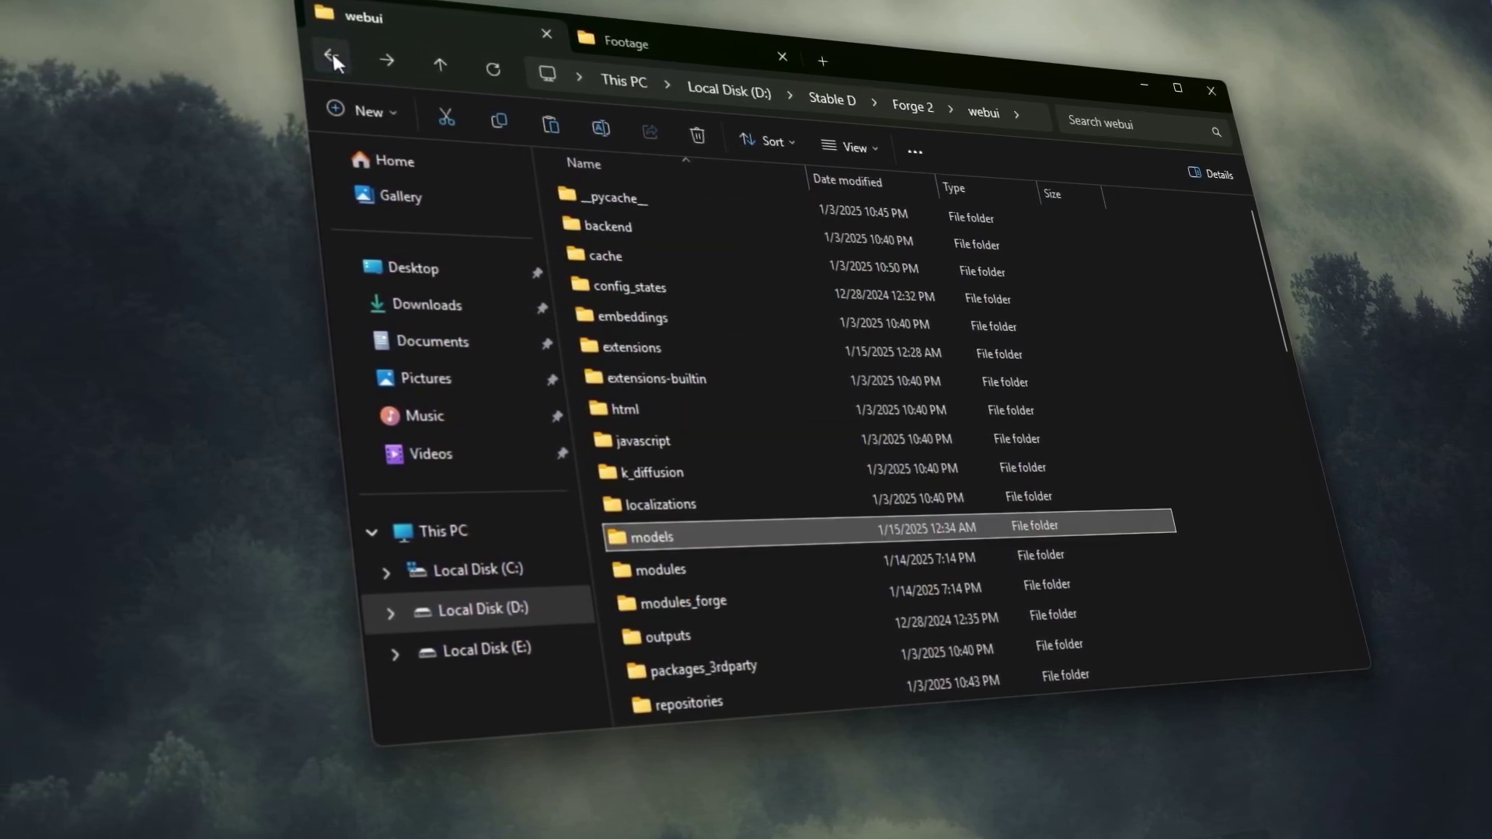
left_click(333, 59)
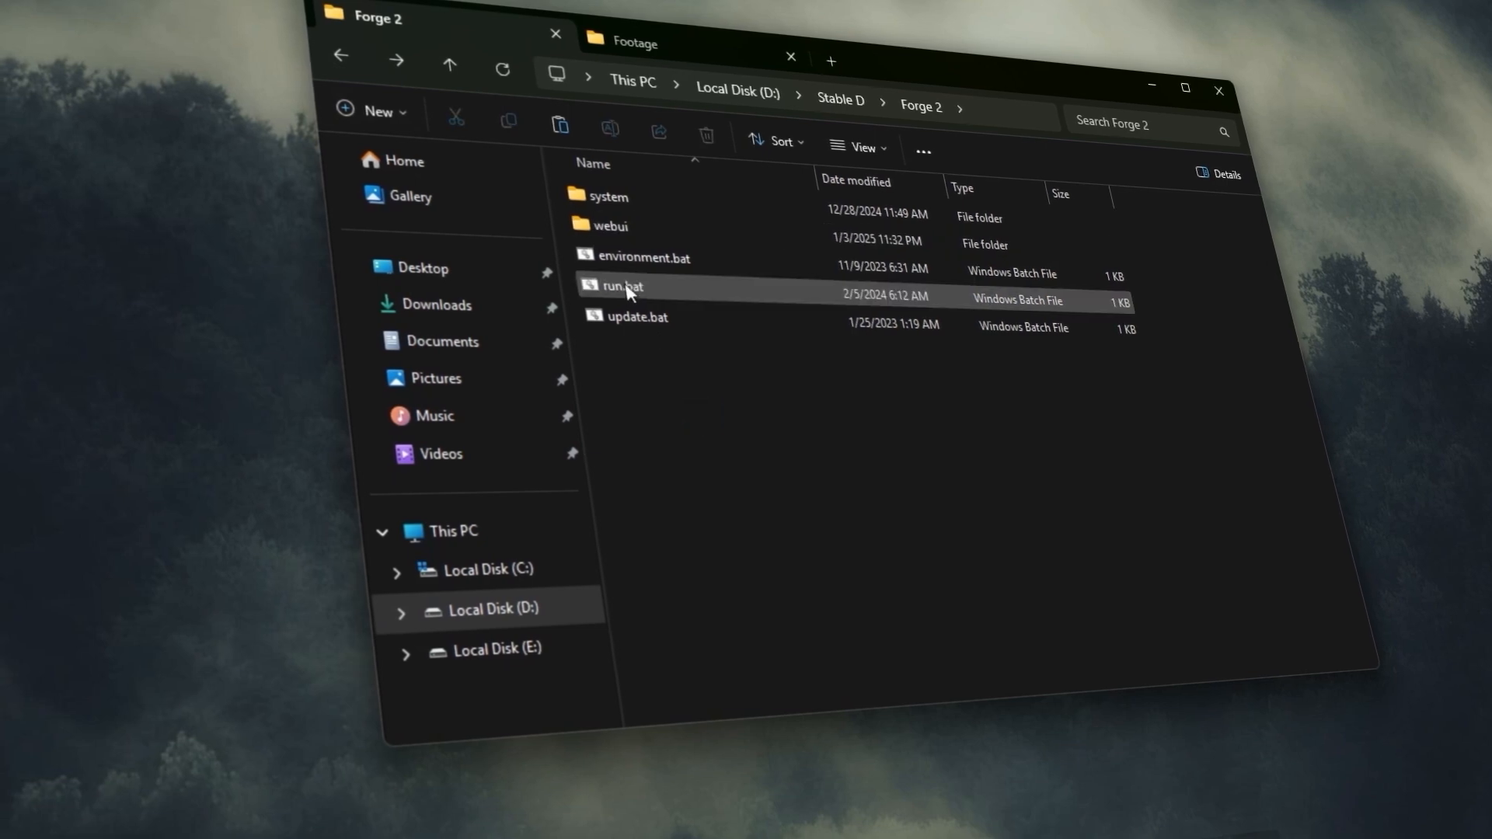
double_click(620, 287)
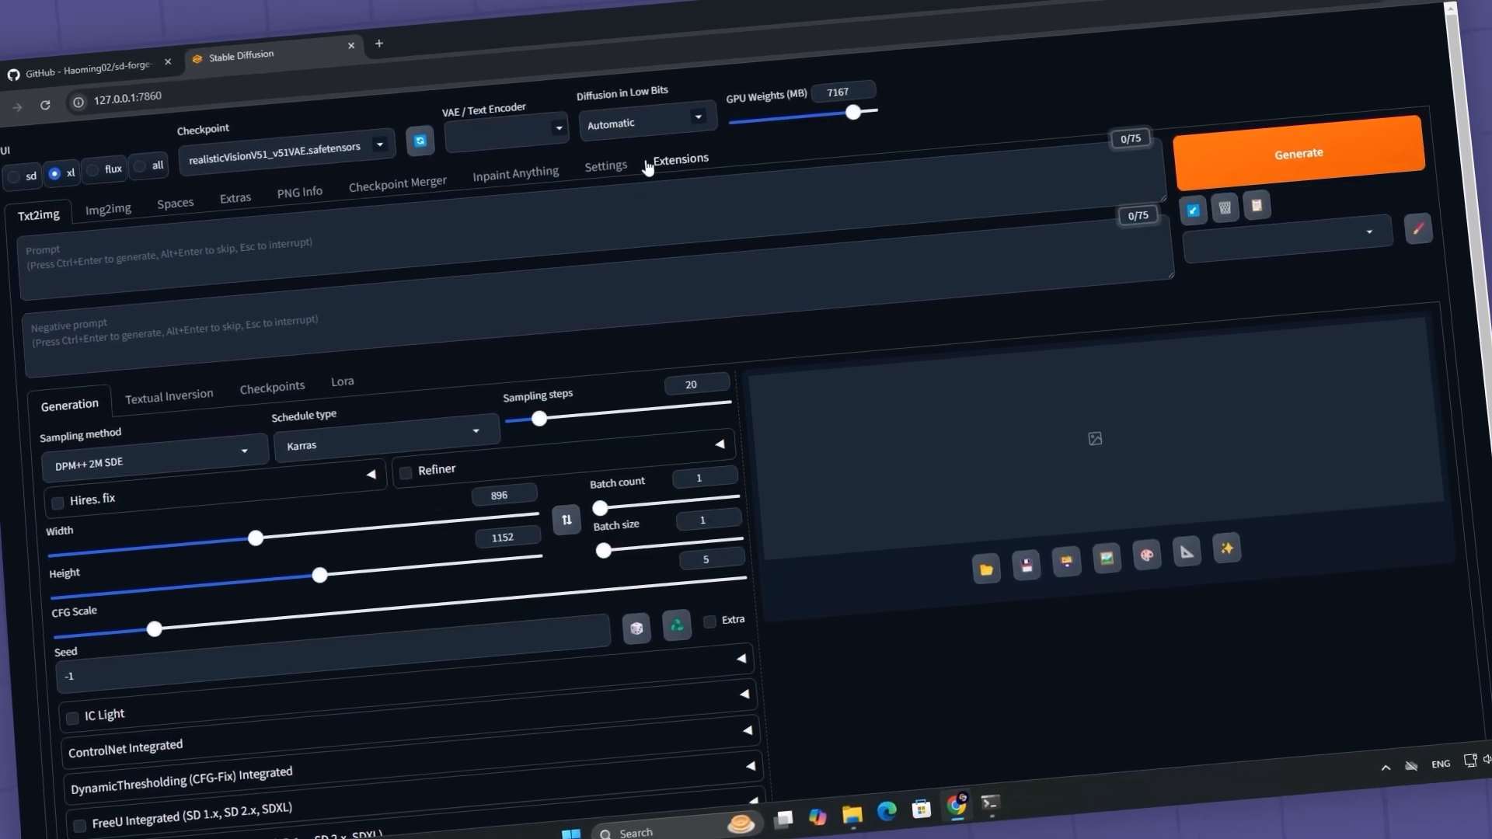
Enable IC Light, try IC-Light.SD15.FBC mode, then settle on IC-Light.SD15.FC.
key("F11")
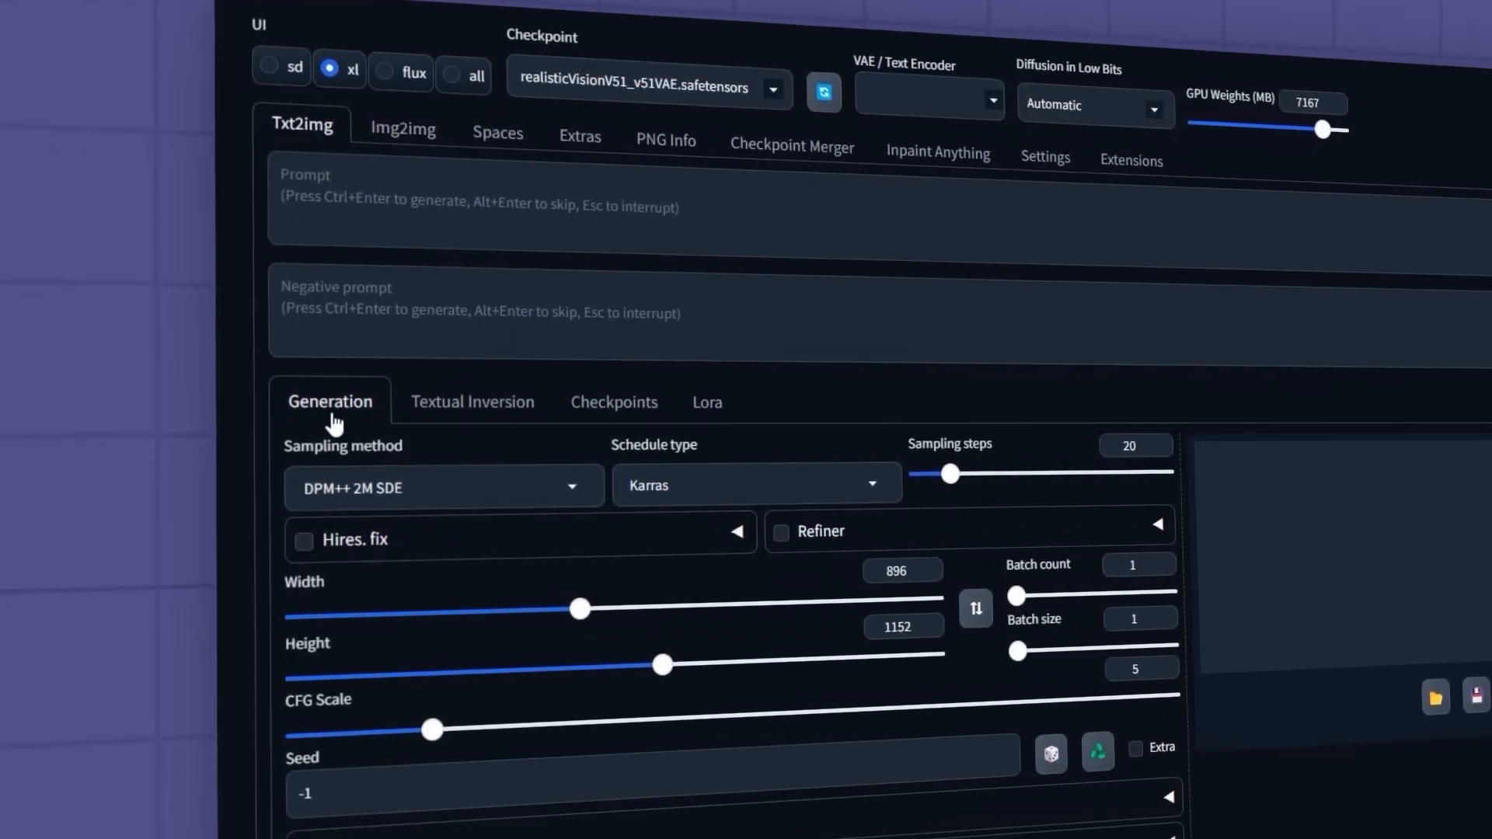
scroll("down", 3)
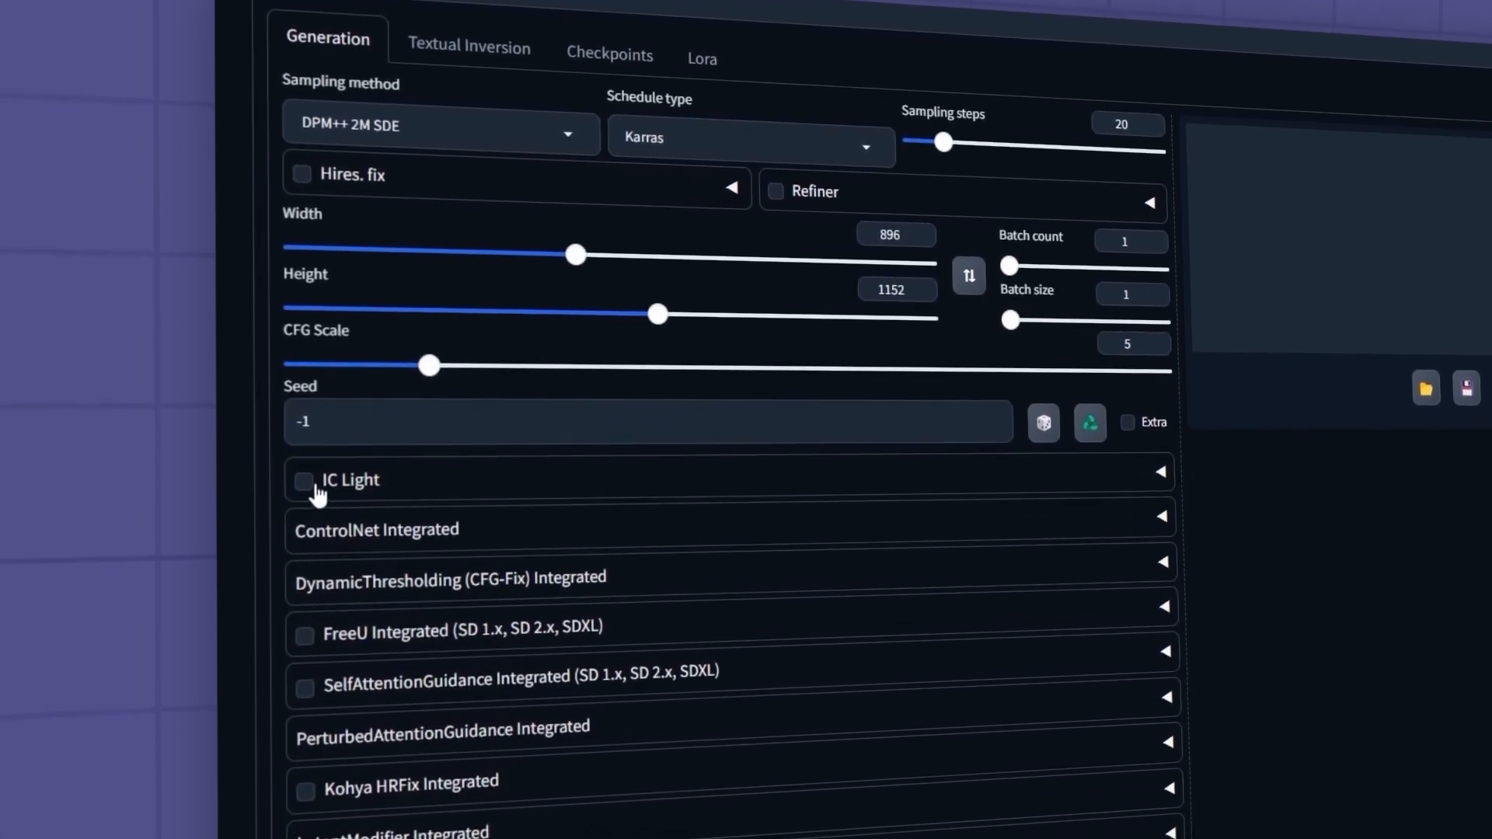
left_click(304, 482)
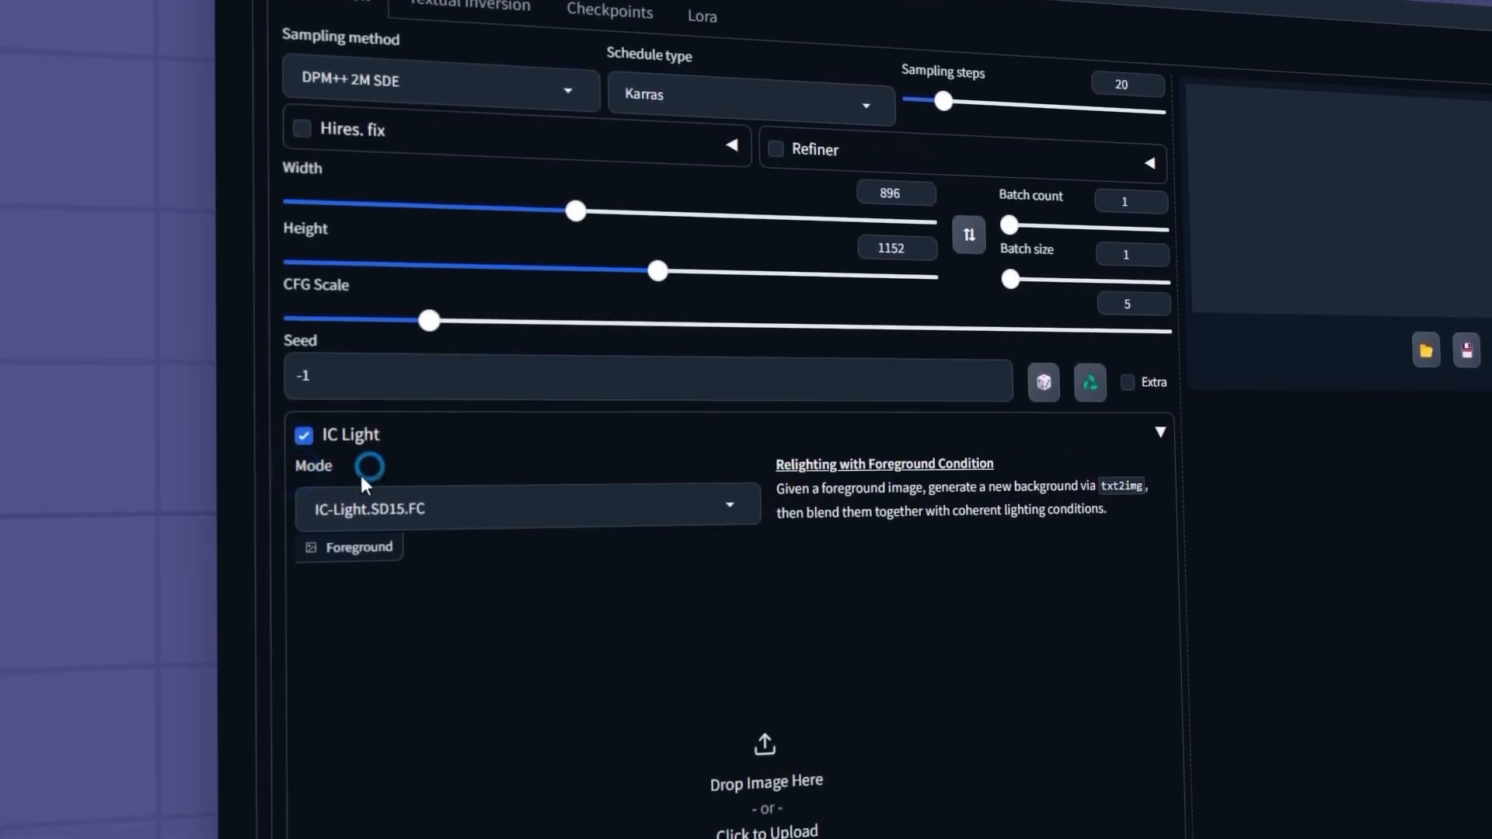
left_click(528, 503)
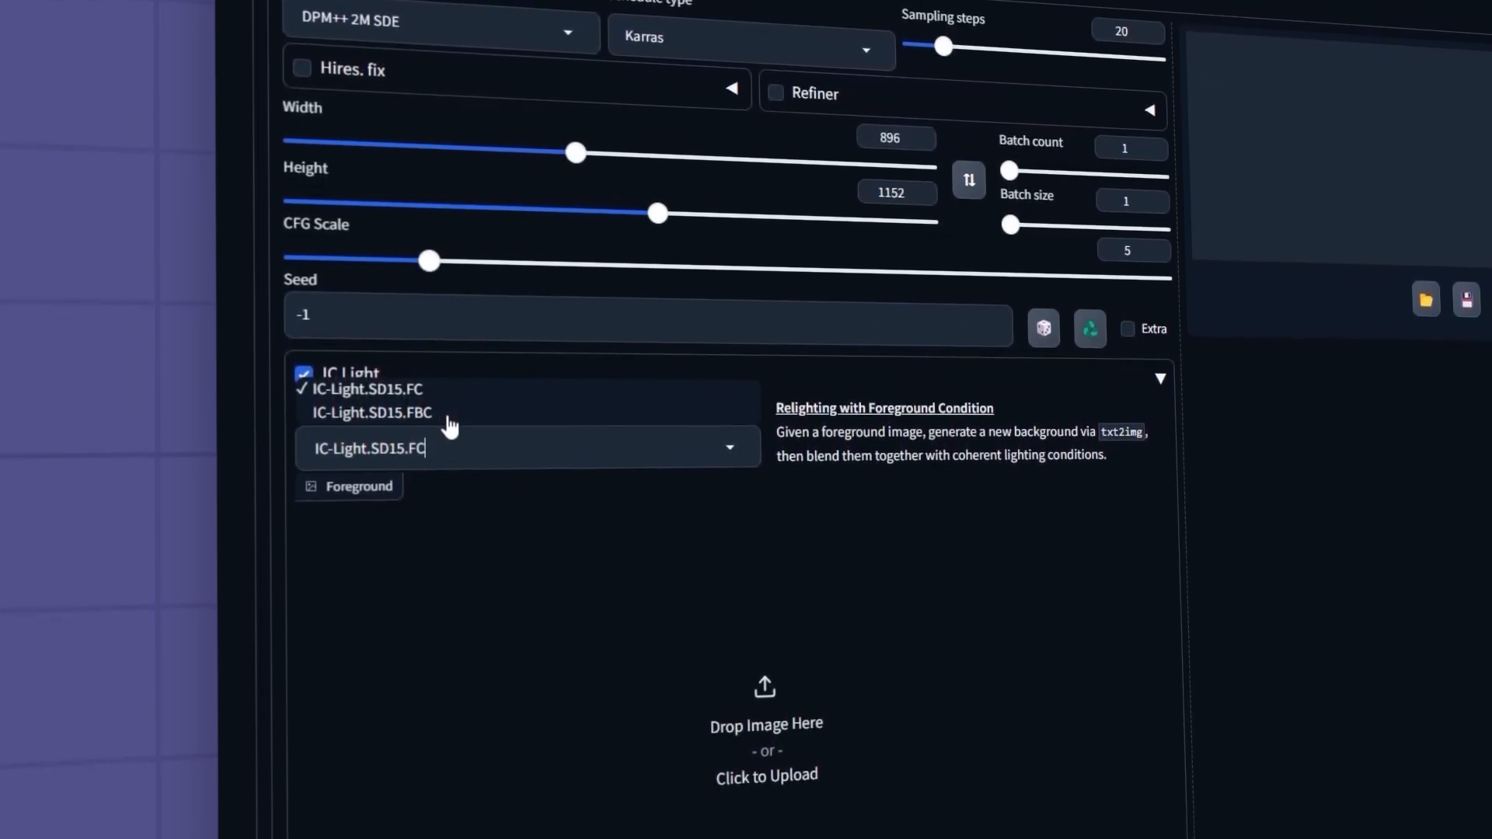
left_click(371, 412)
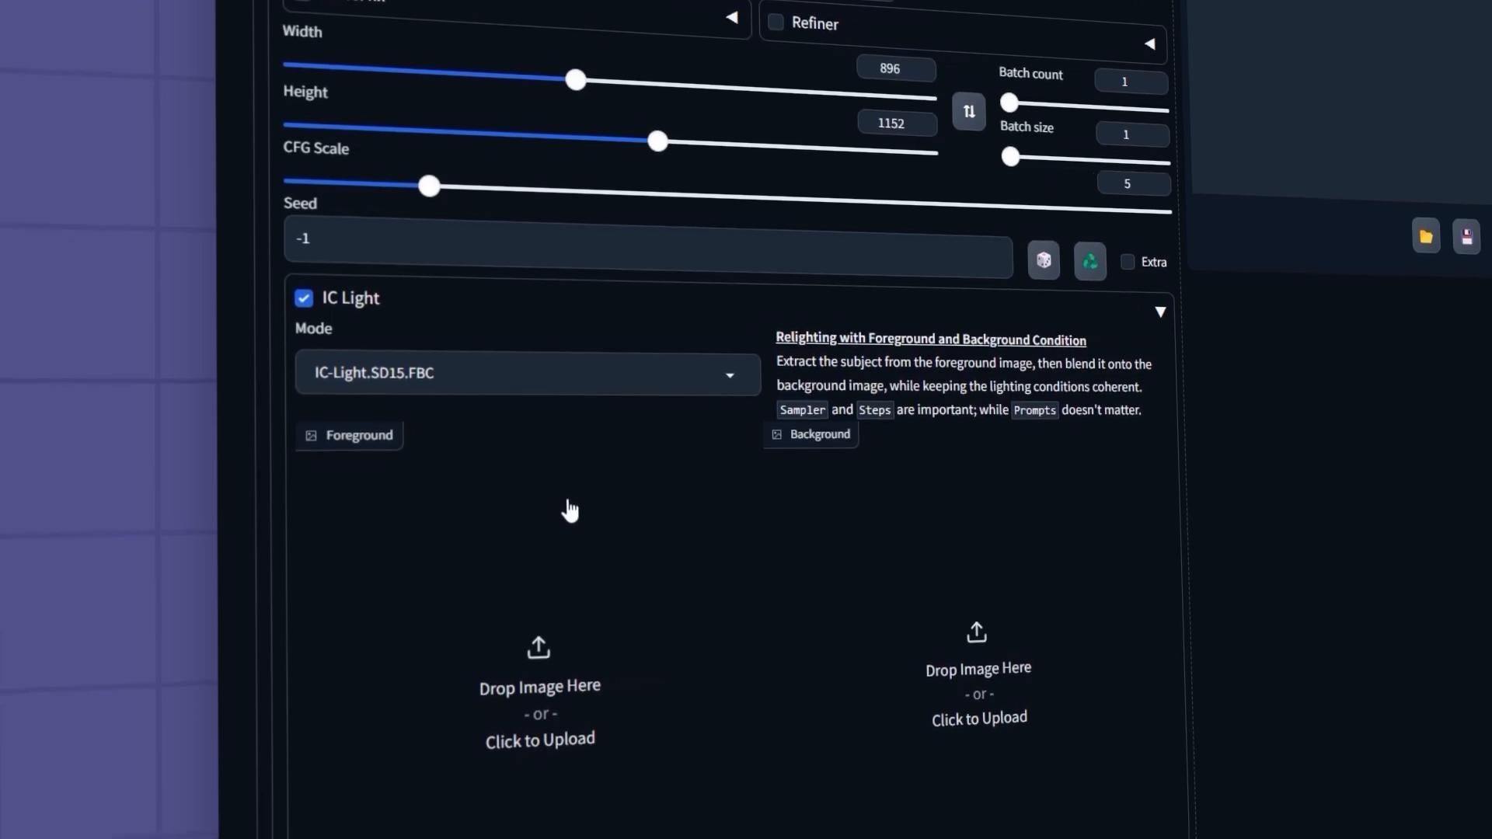
left_click(526, 374)
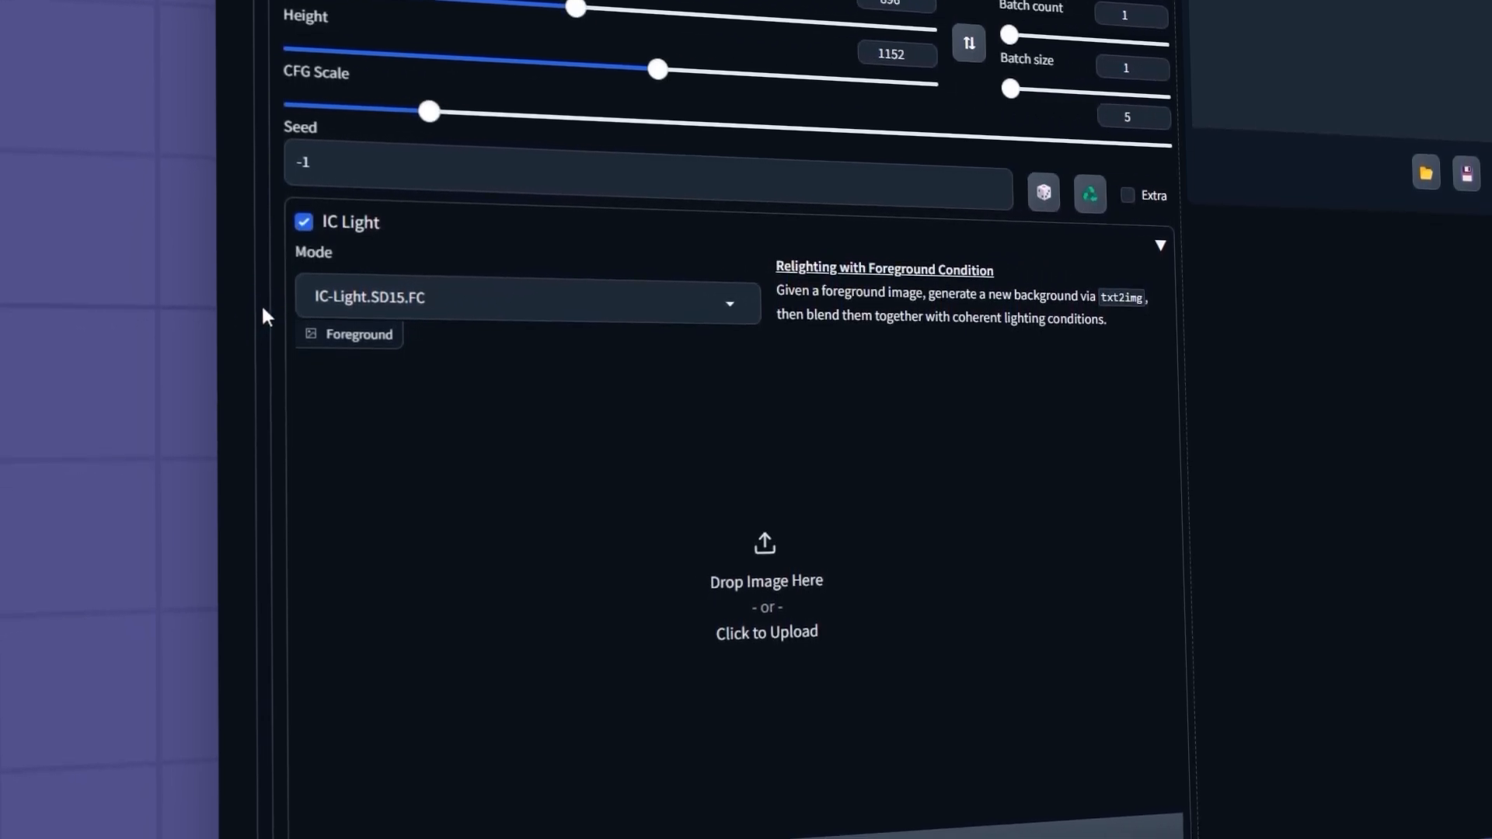
scroll("down", 3)
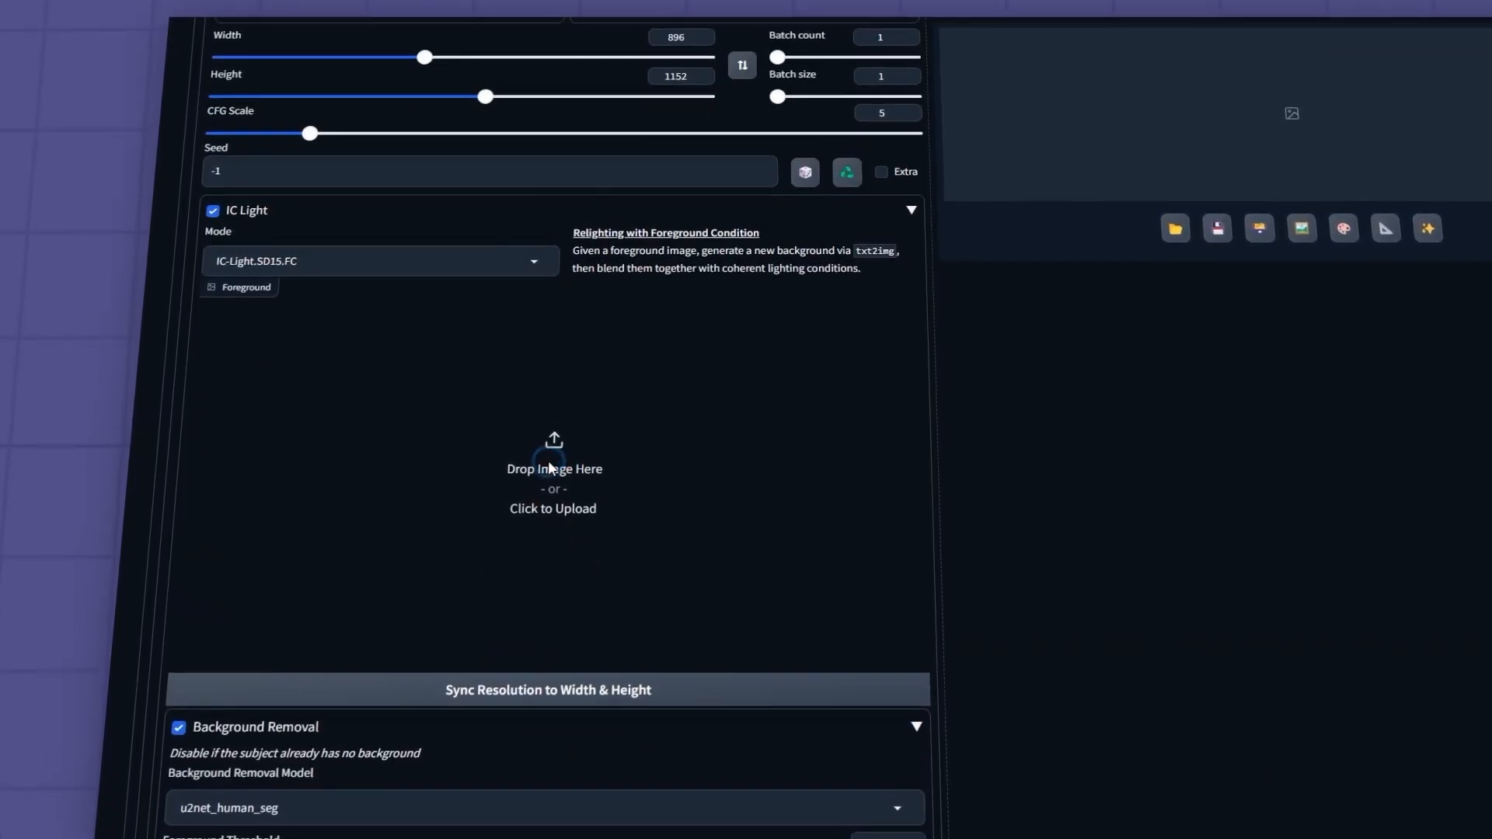
Upload img01.webp of the woman in the cap as the foreground image.
left_click(552, 472)
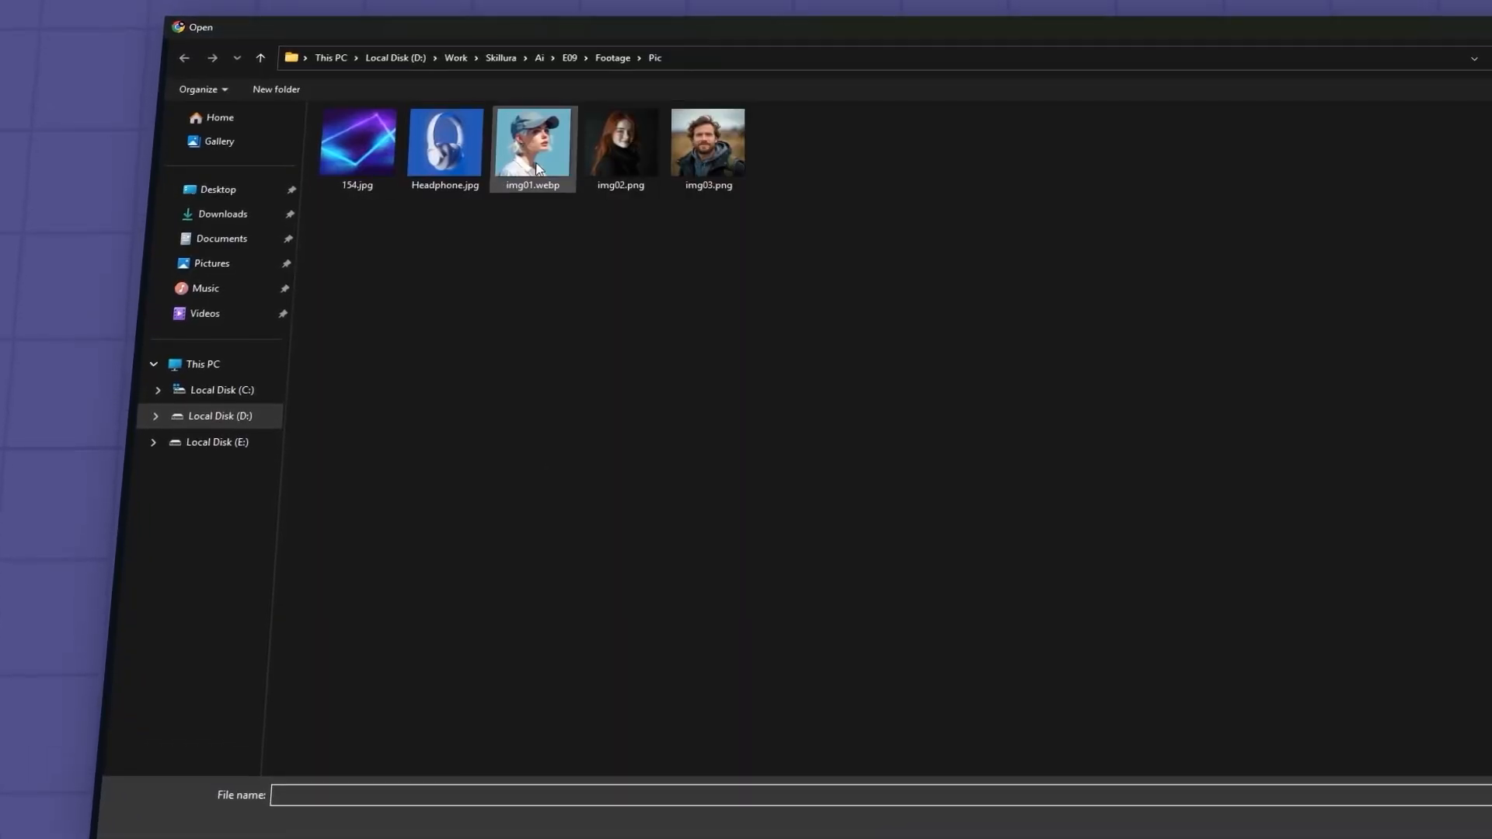
double_click(533, 147)
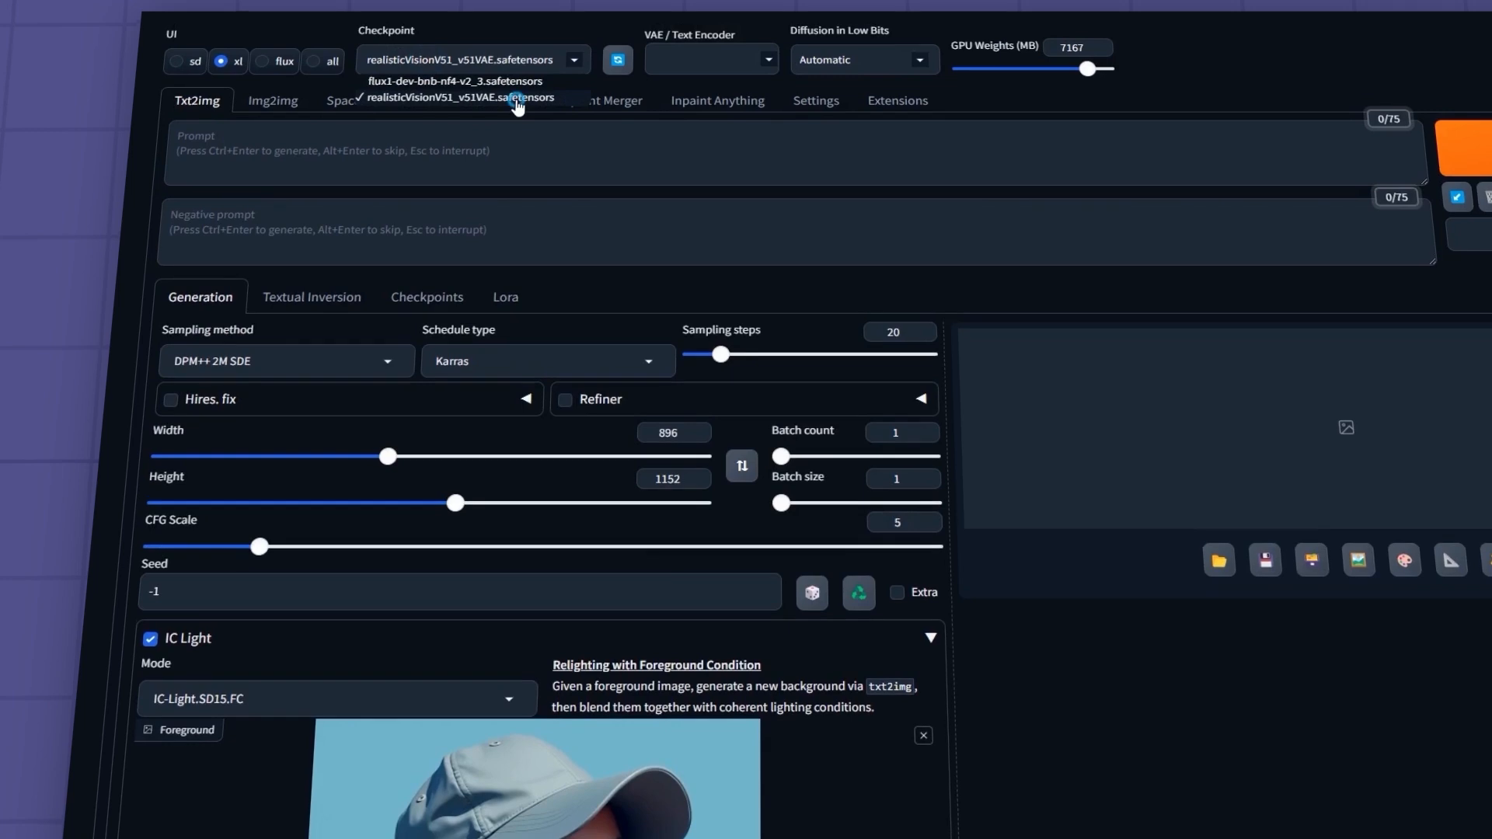
Keep realisticVisionV51, enter the prompt 'Rim lighting', and lower CFG Scale to 2.
left_click(470, 99)
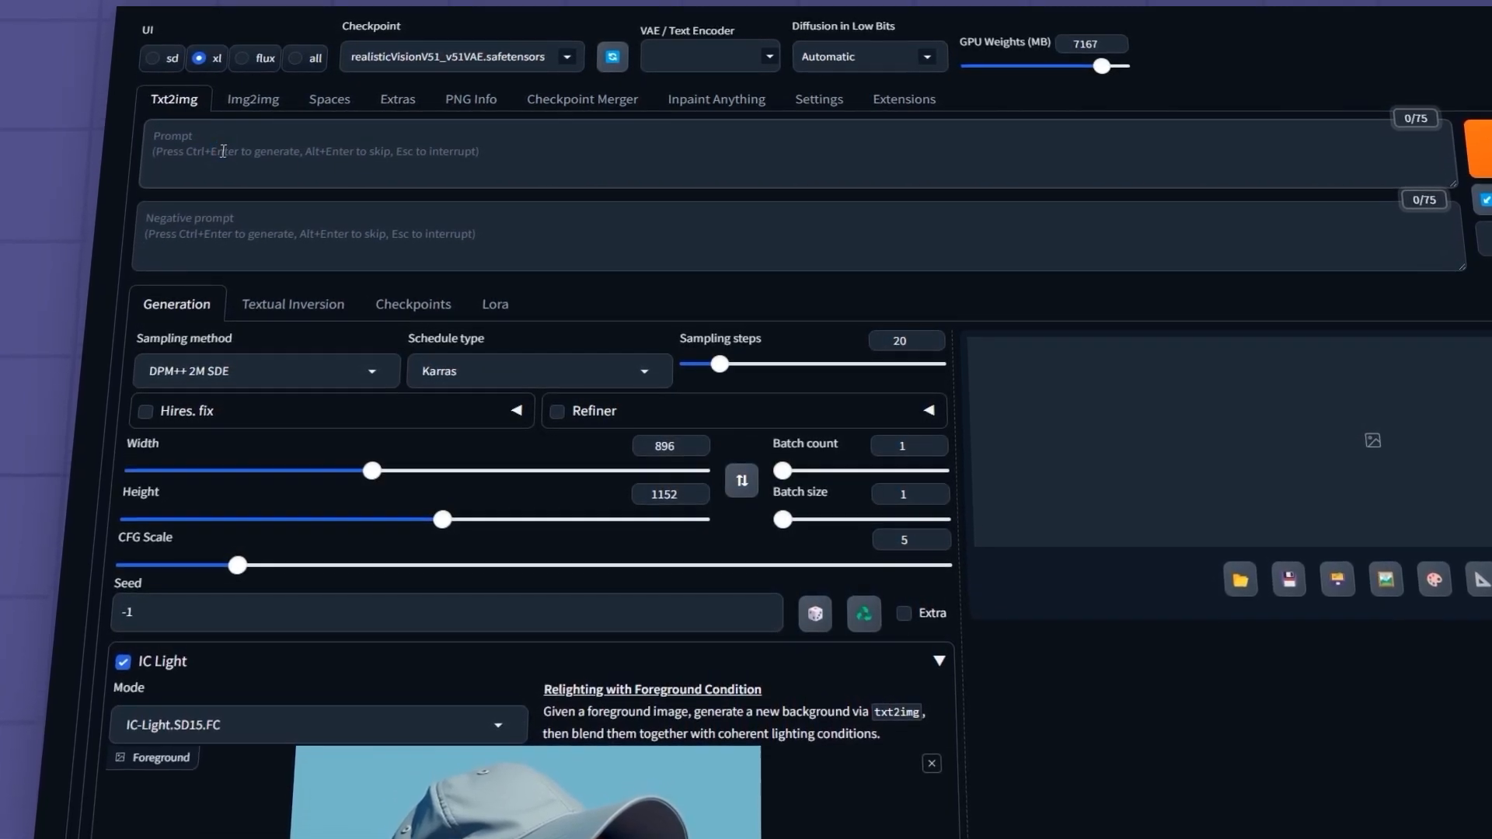
type("Rim")
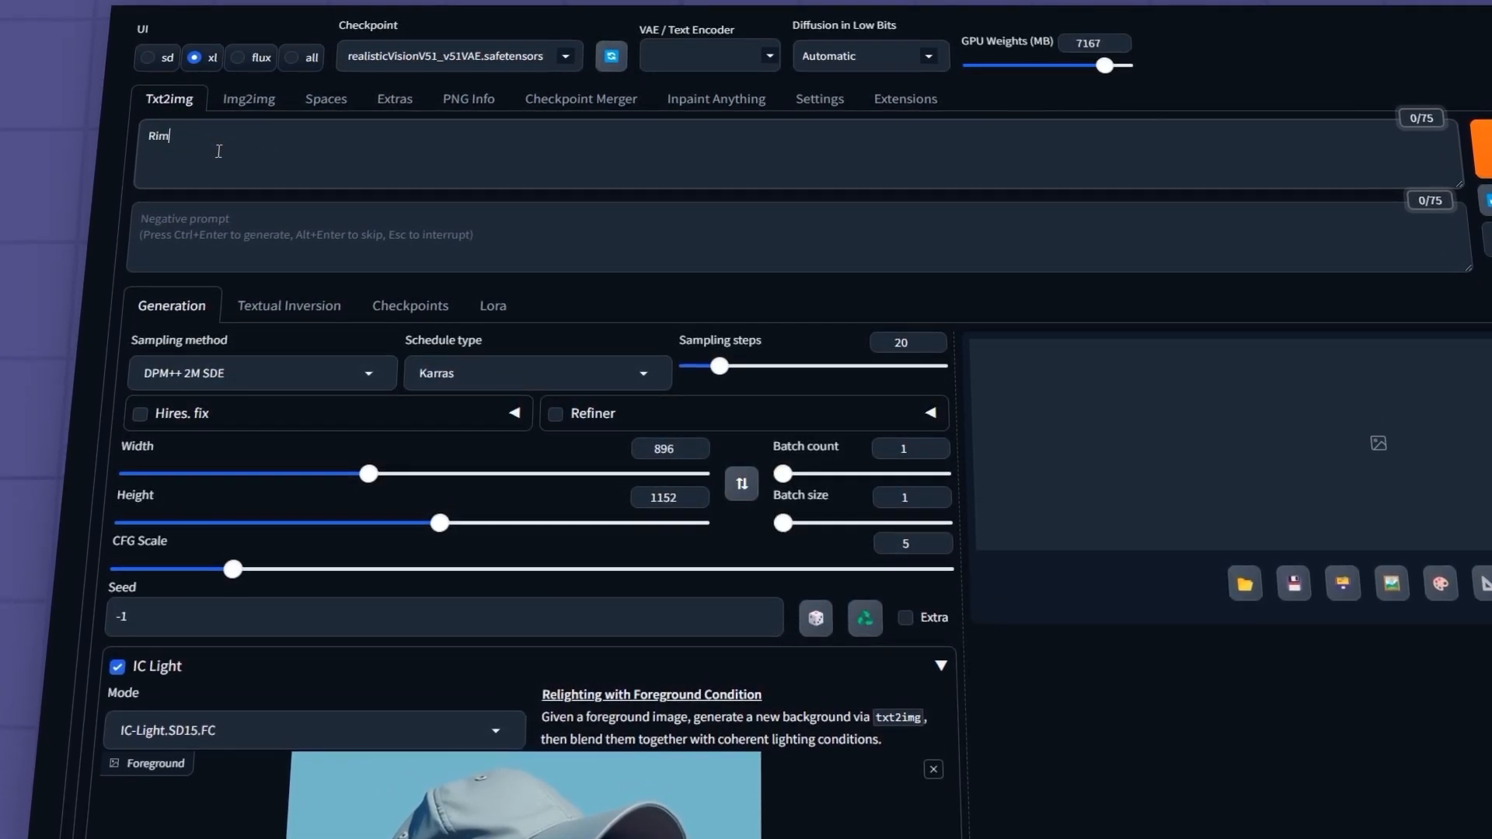
type("lightin")
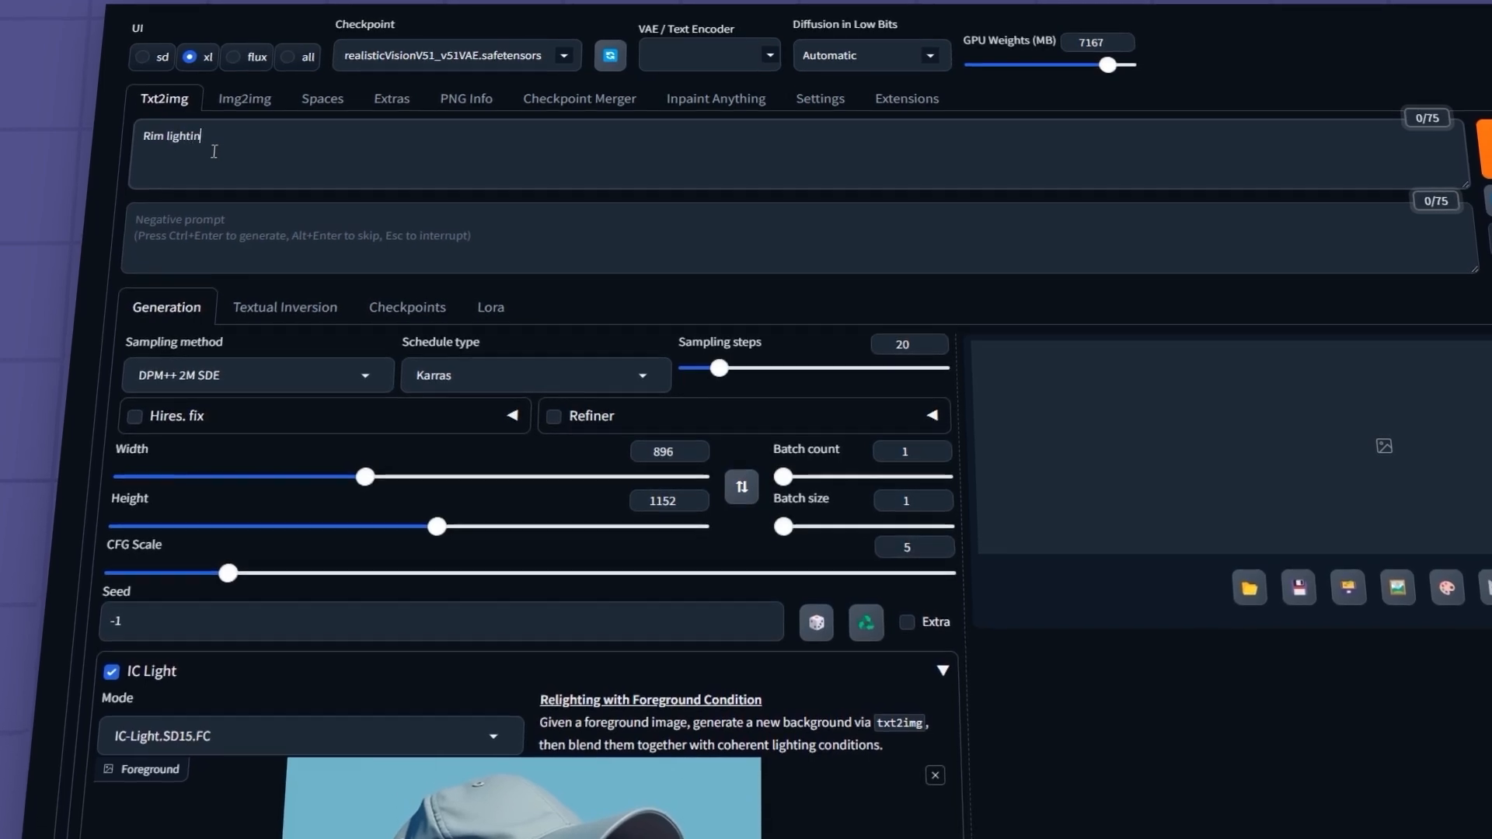
type("g")
left_click(668, 500)
type("1016")
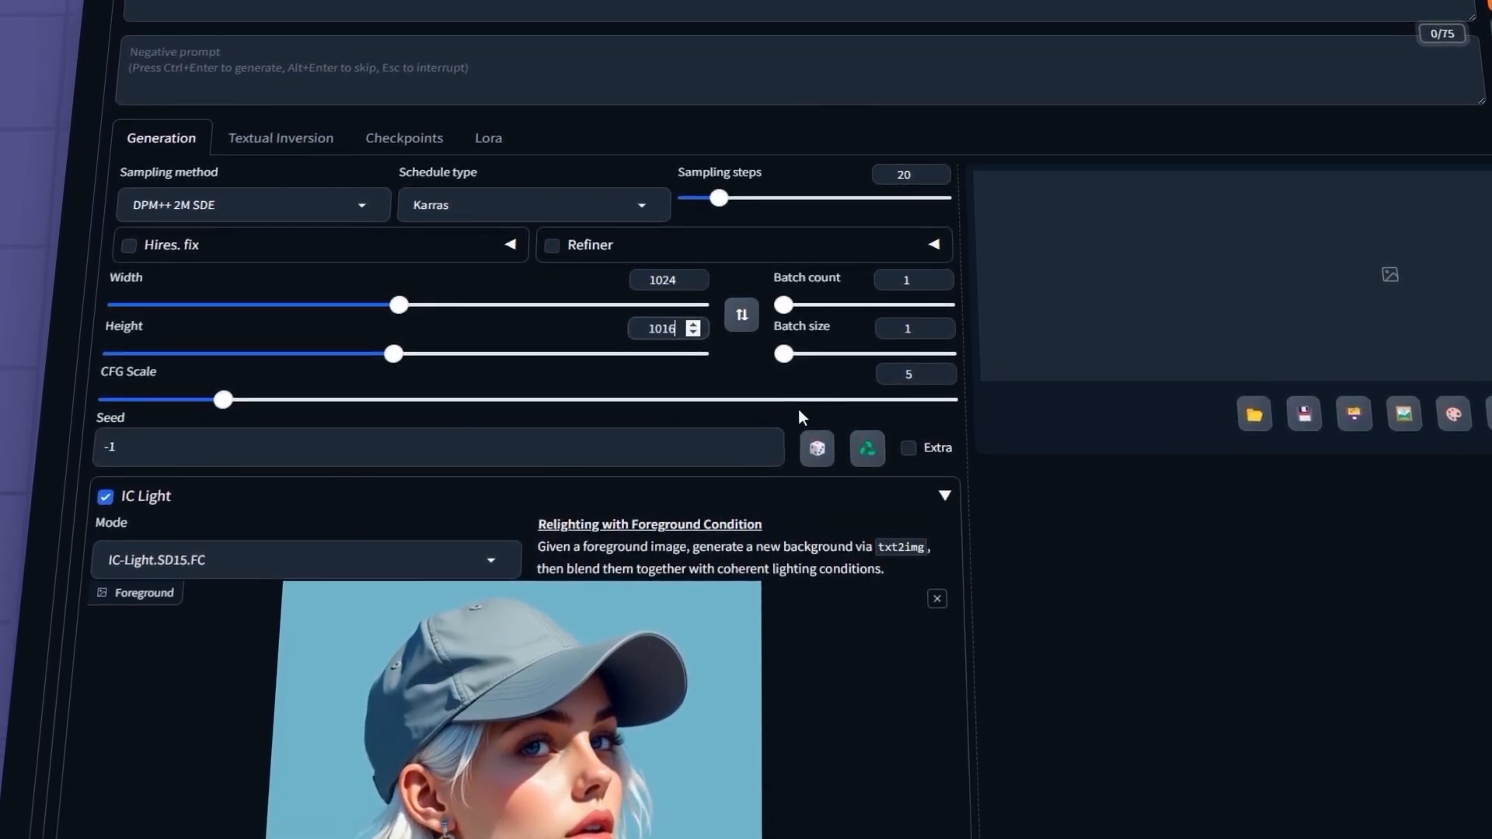
left_click_drag(223, 399, 196, 403)
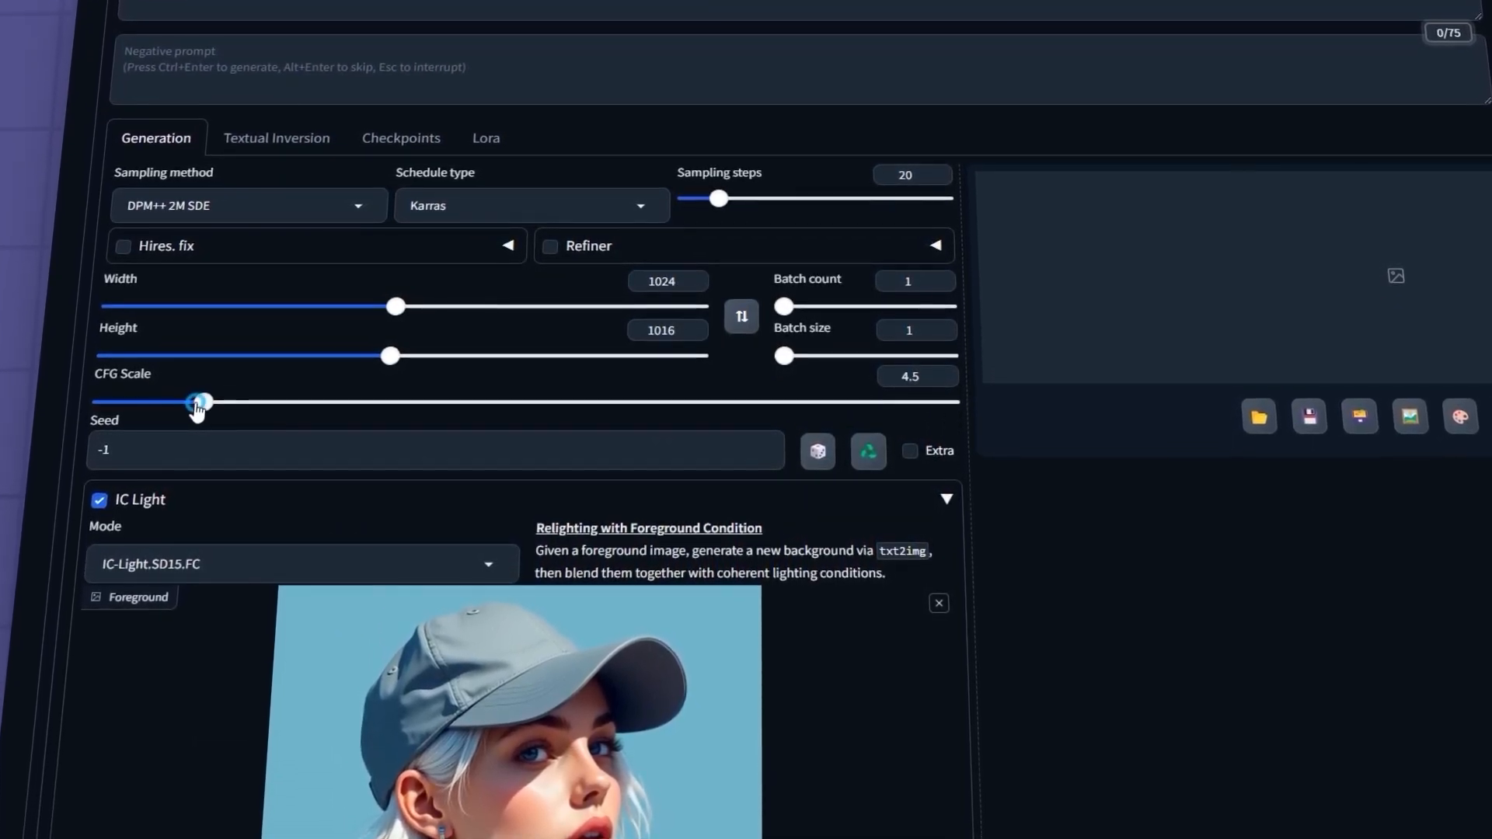
left_click_drag(197, 403, 126, 404)
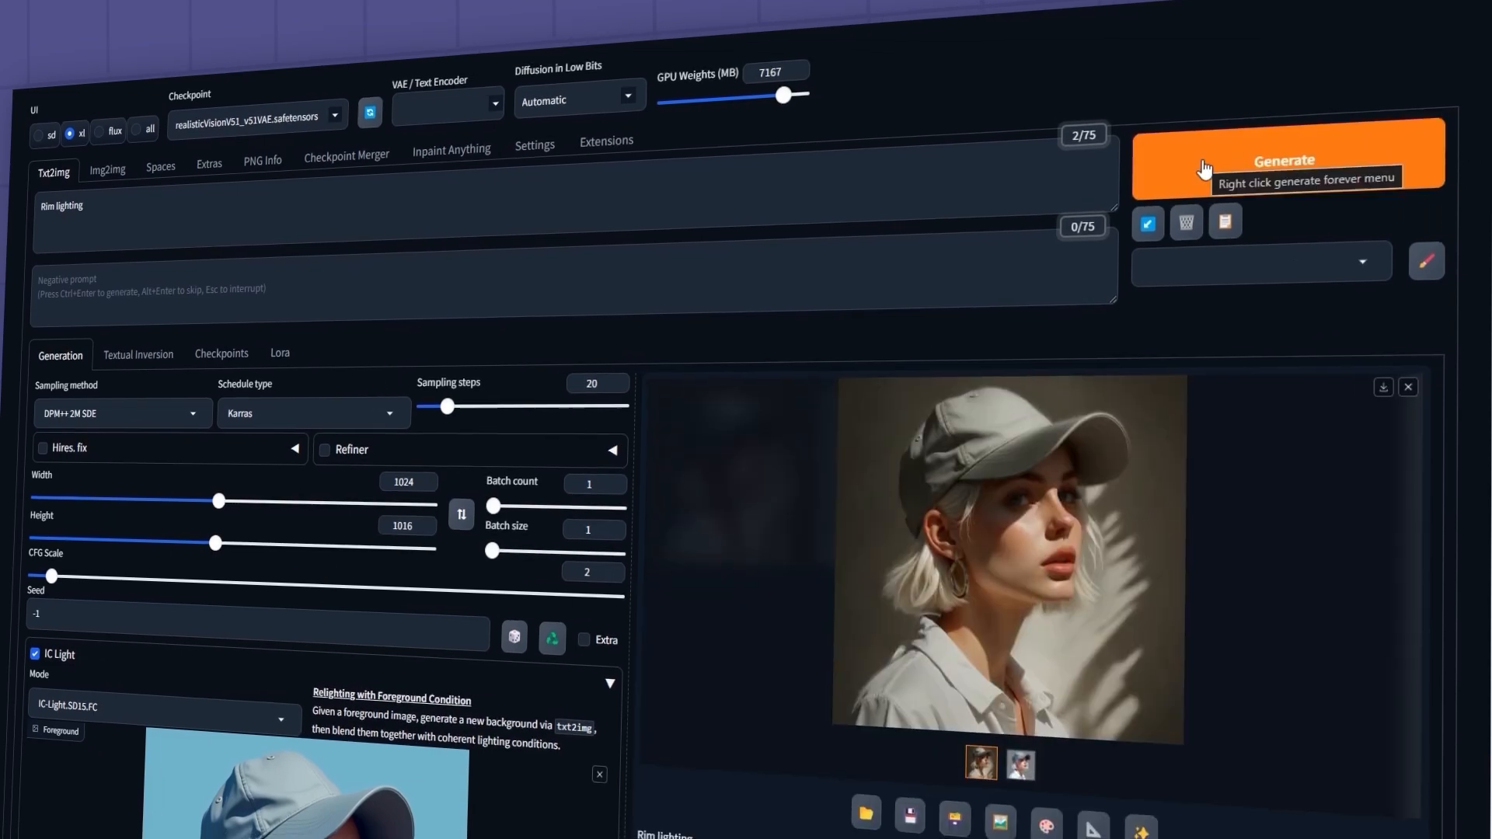
Generate the rim-lit portrait and switch sampling to Euler with Simple schedule.
left_click(1011, 557)
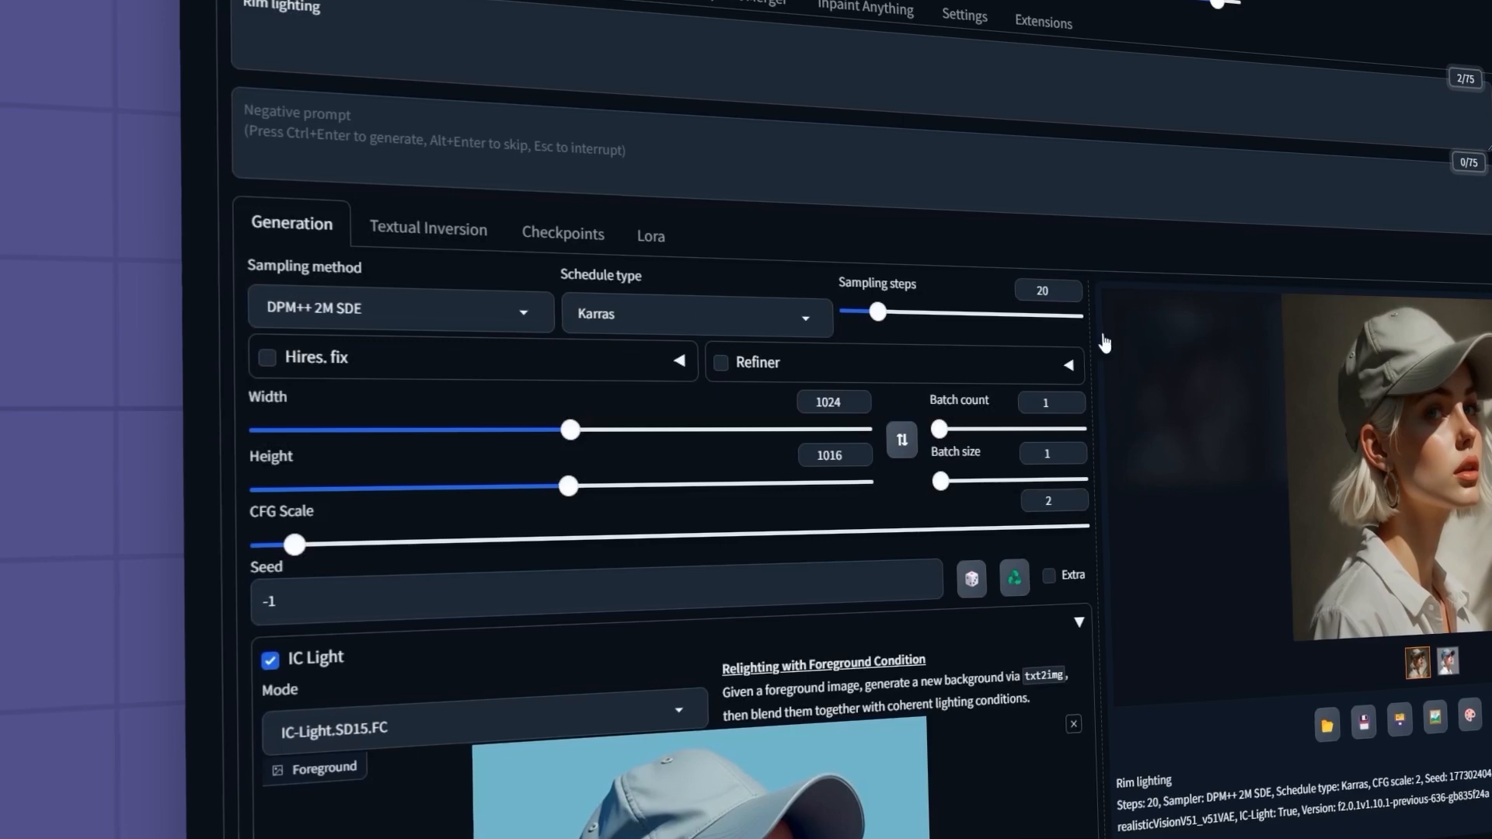
left_click(400, 309)
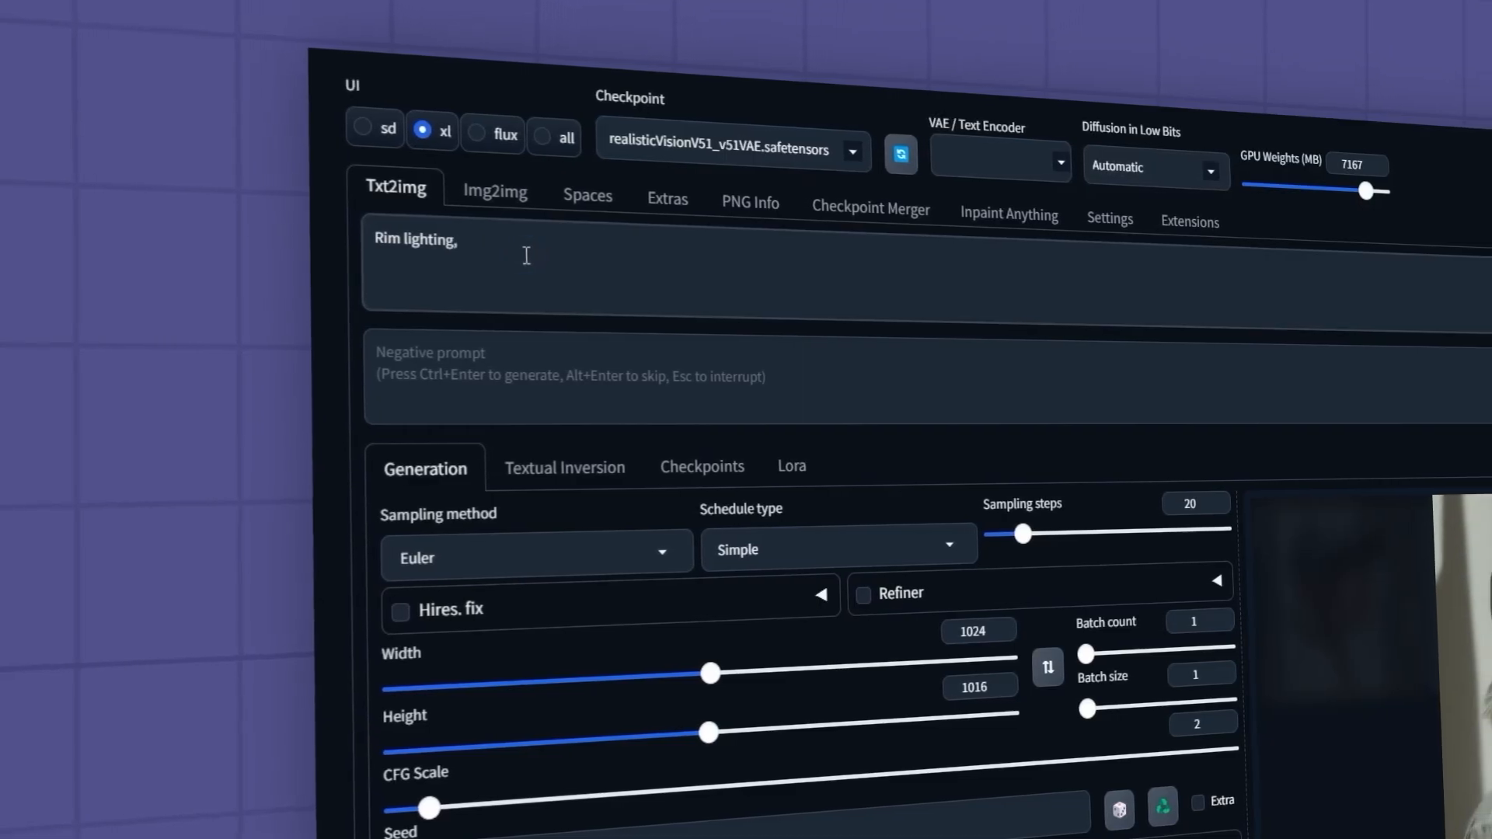
Add 'Street Background, Neon lighting' to the prompt, generate the neon street portrait, and preview it.
type("Street Backg")
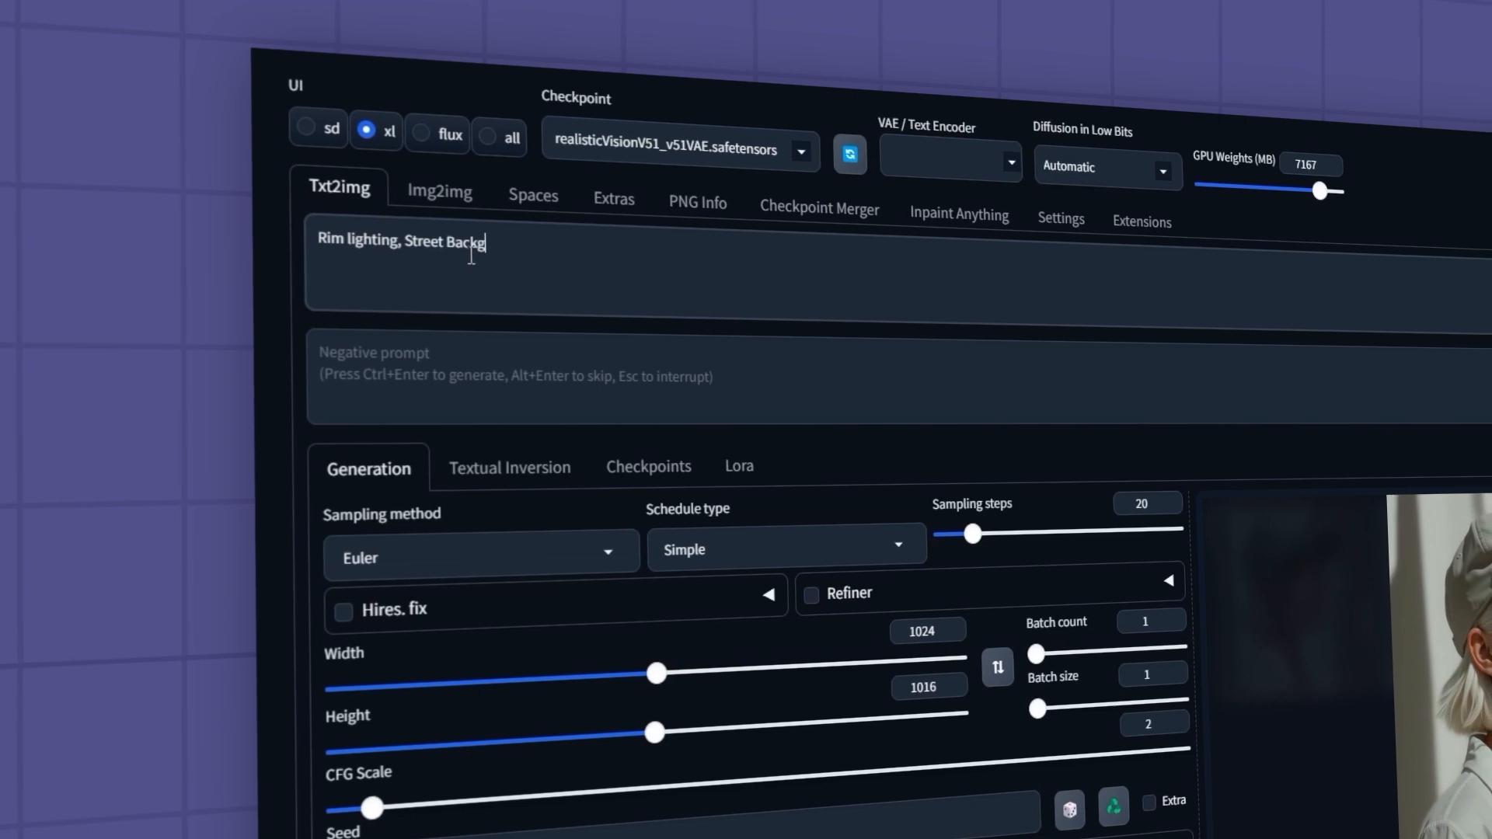
type("round, Neon lighting")
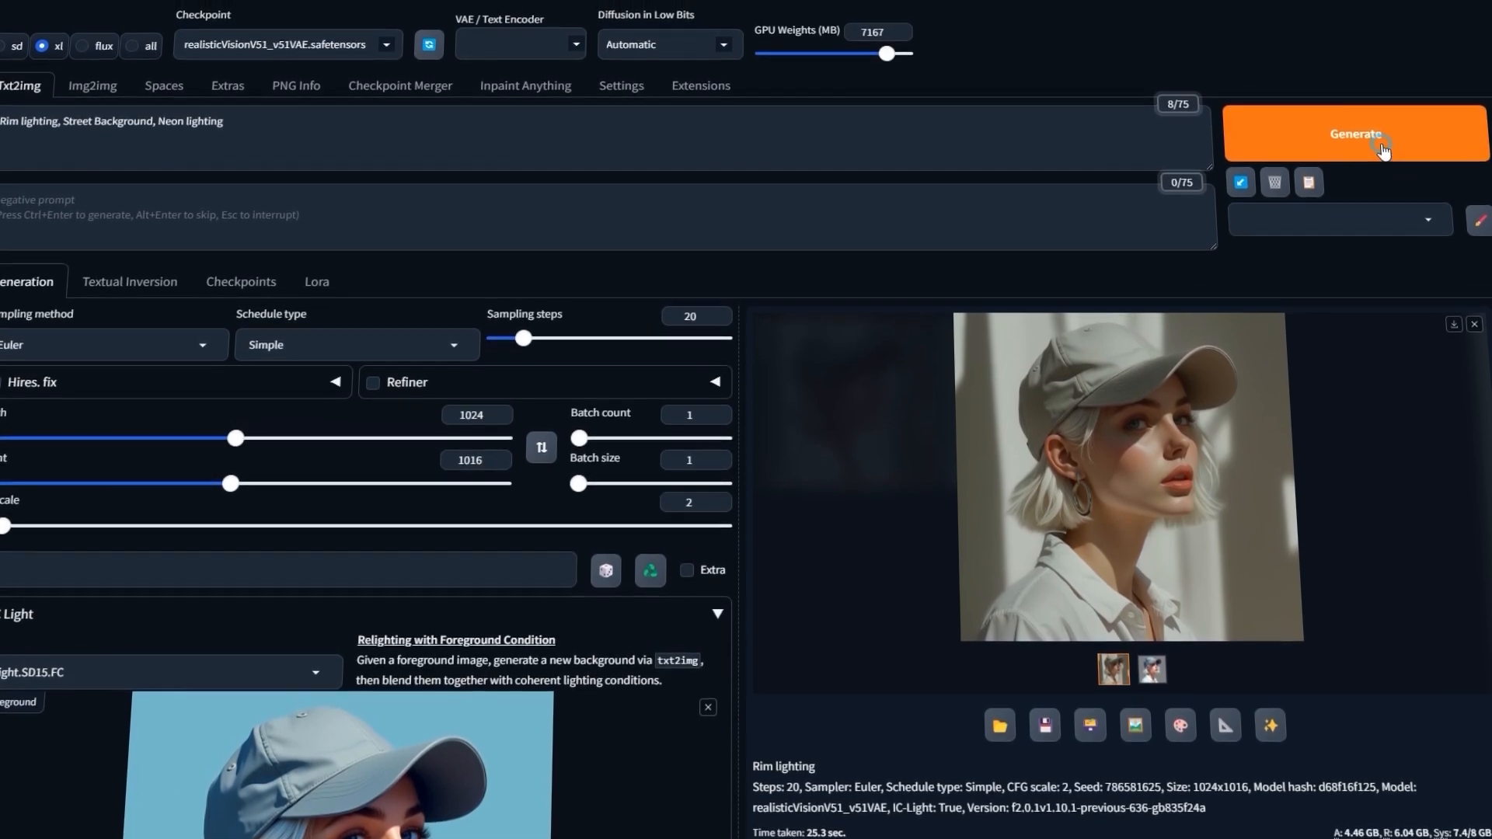
left_click(1375, 140)
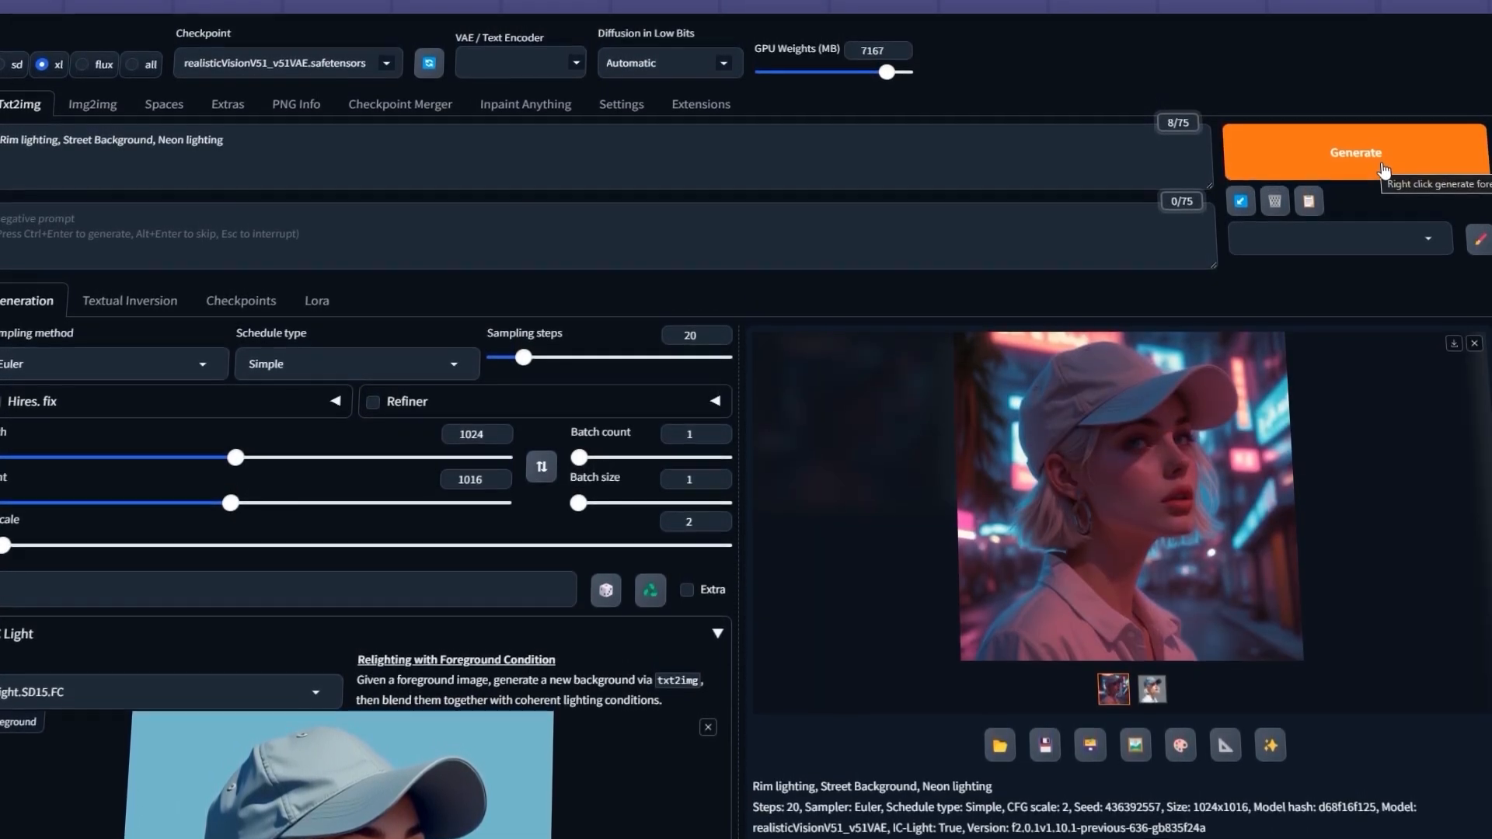
left_click(1121, 502)
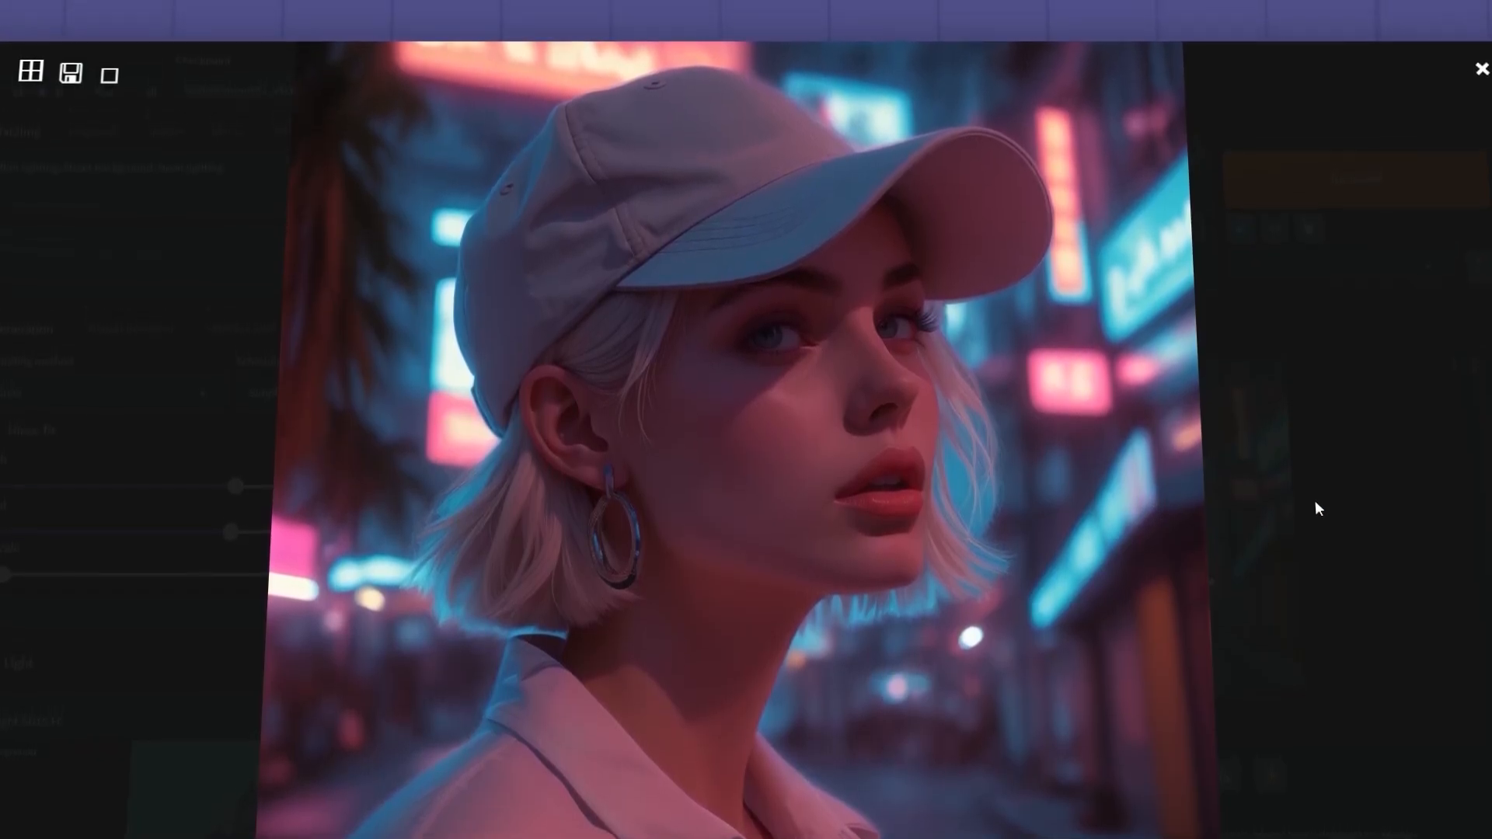
left_click(1482, 68)
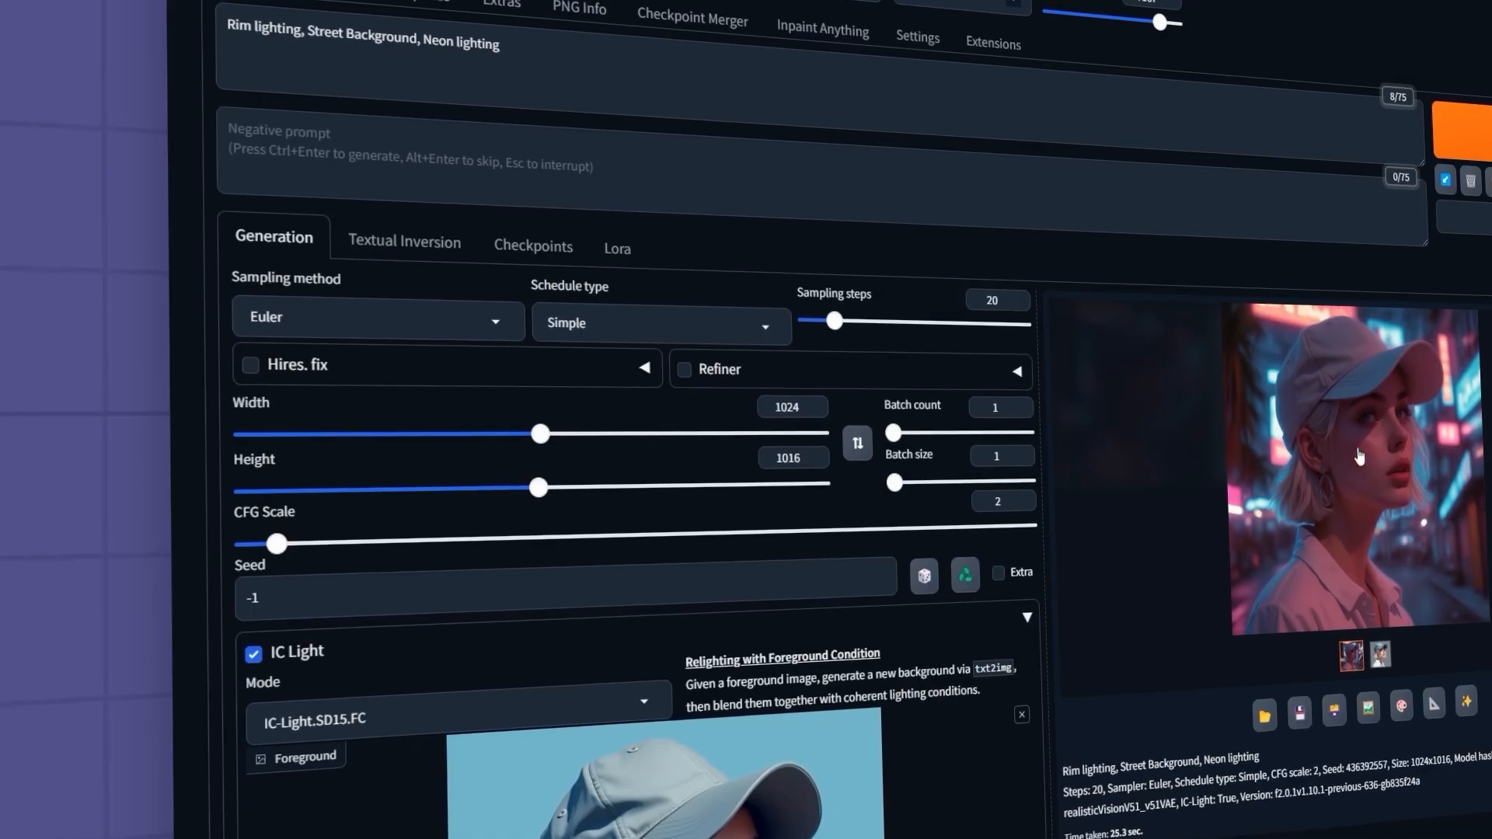
scroll("down", 3)
type(", Red hair, High contrast")
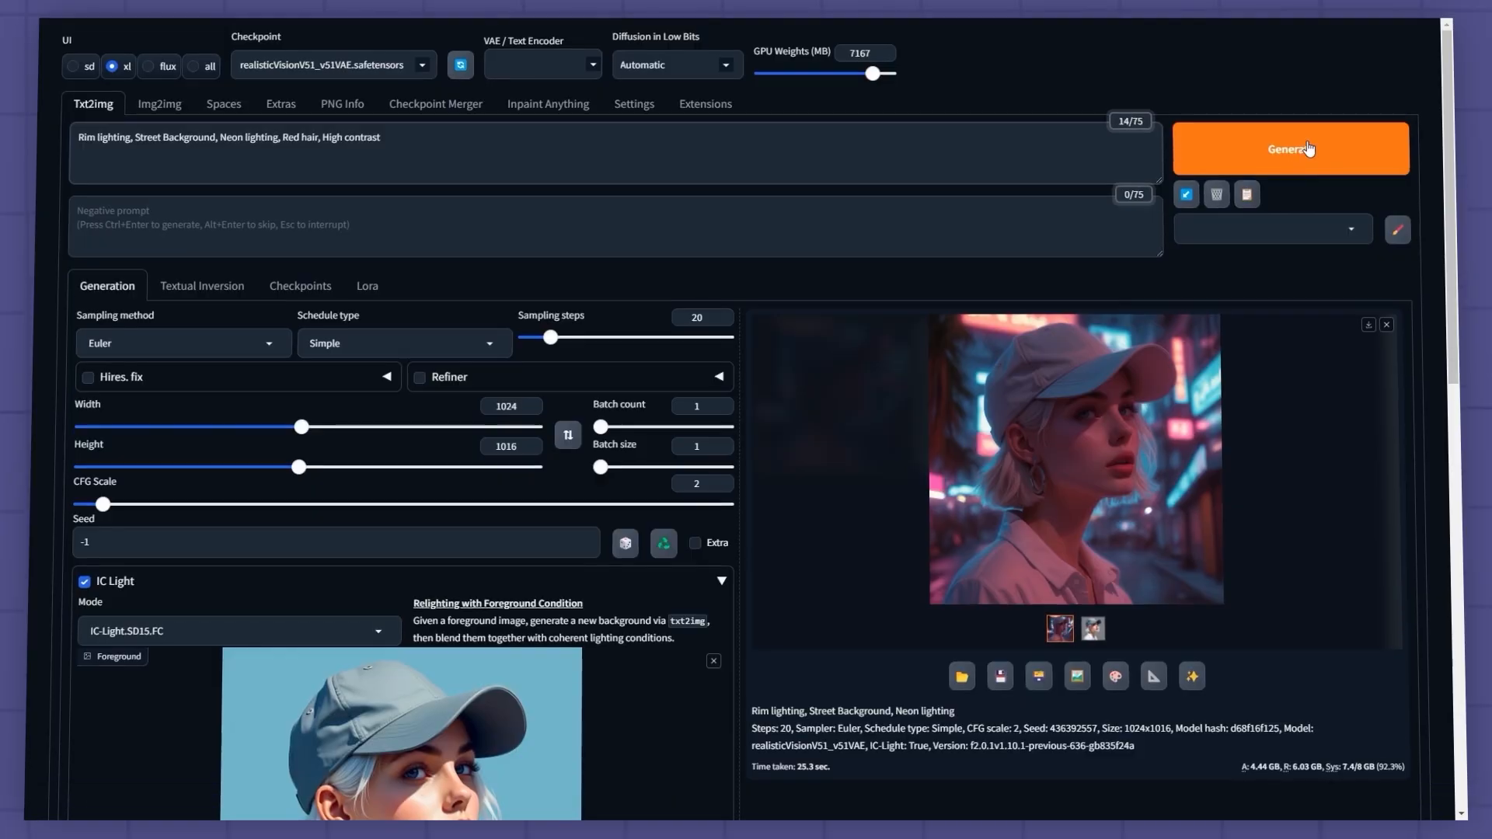
Generate the red-haired neon street portrait and view it full size.
left_click(1306, 147)
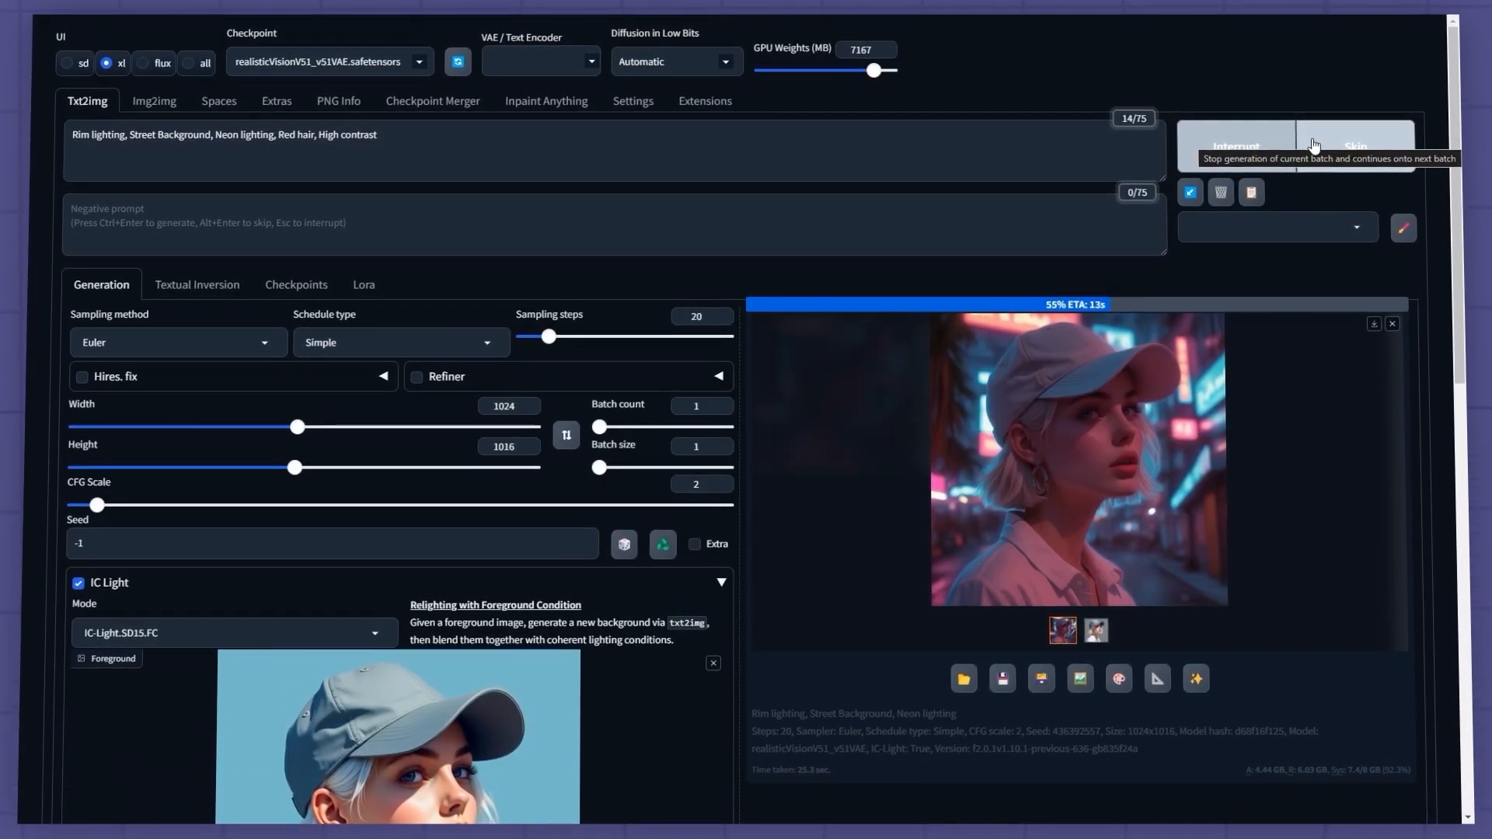
left_click(1074, 460)
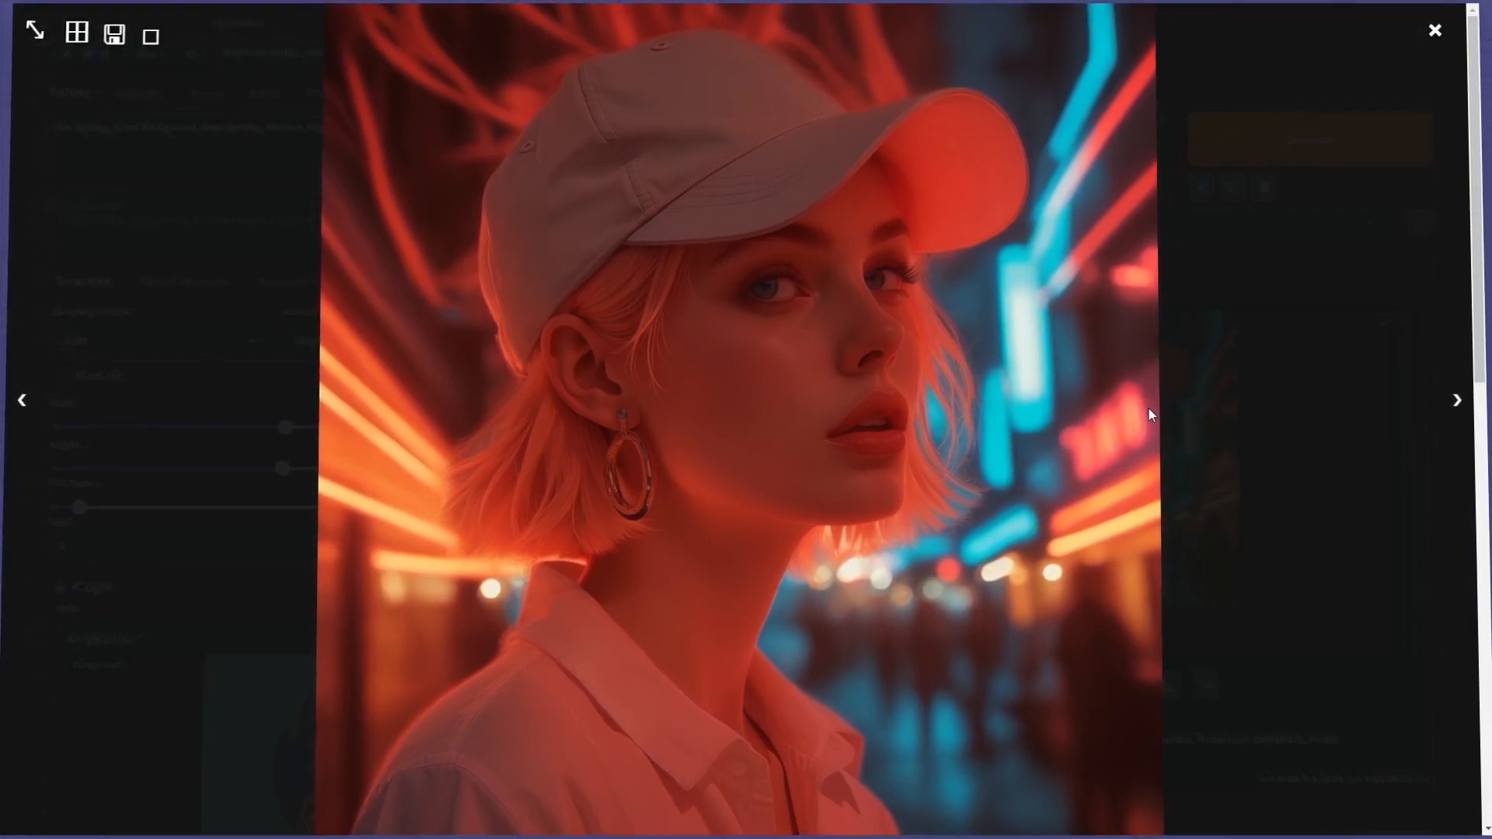
left_click(1435, 30)
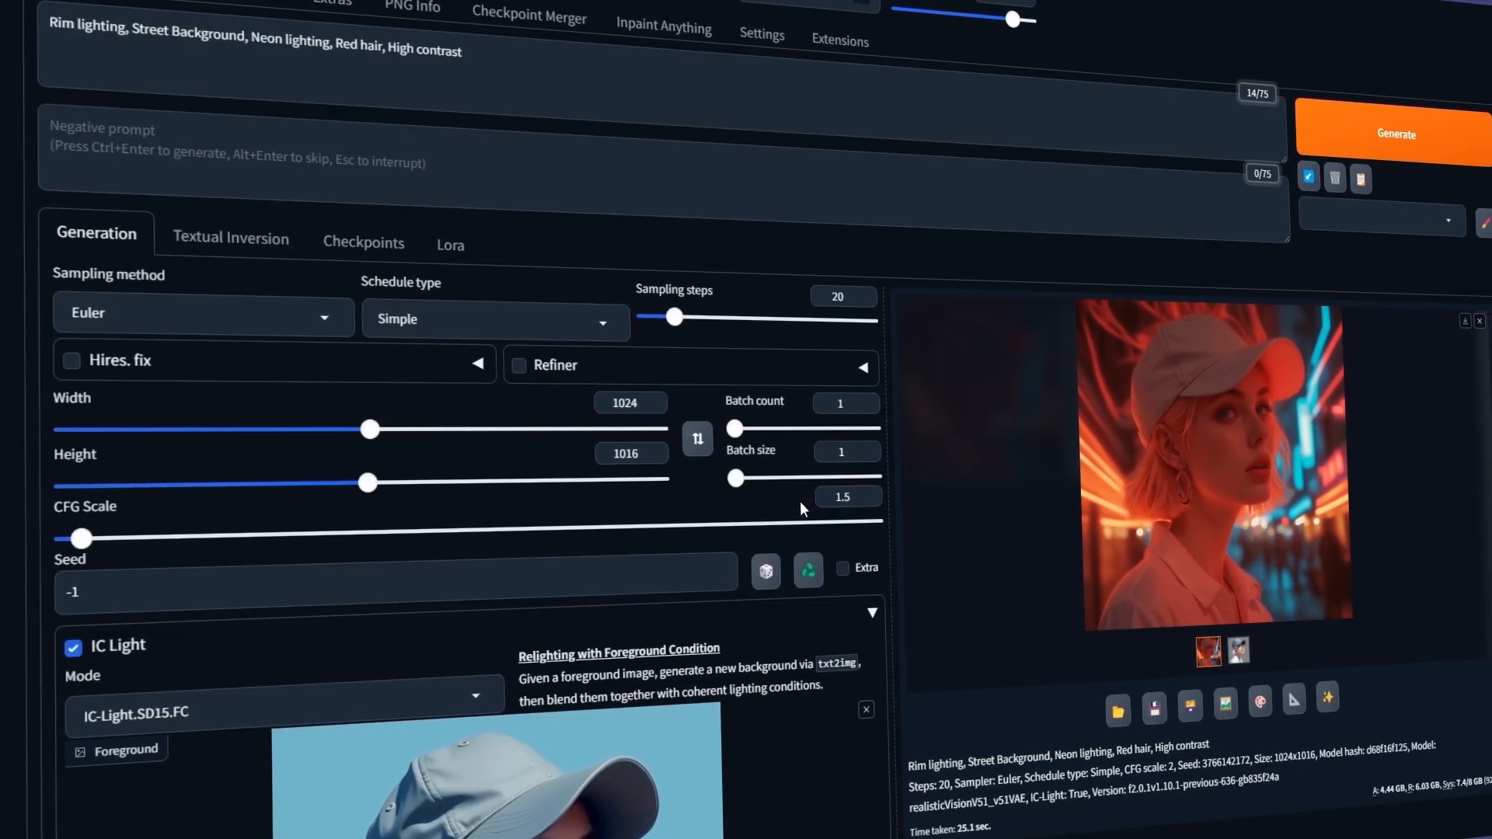
Generate another version at CFG Scale 1.5 and inspect it enlarged.
left_click(1373, 132)
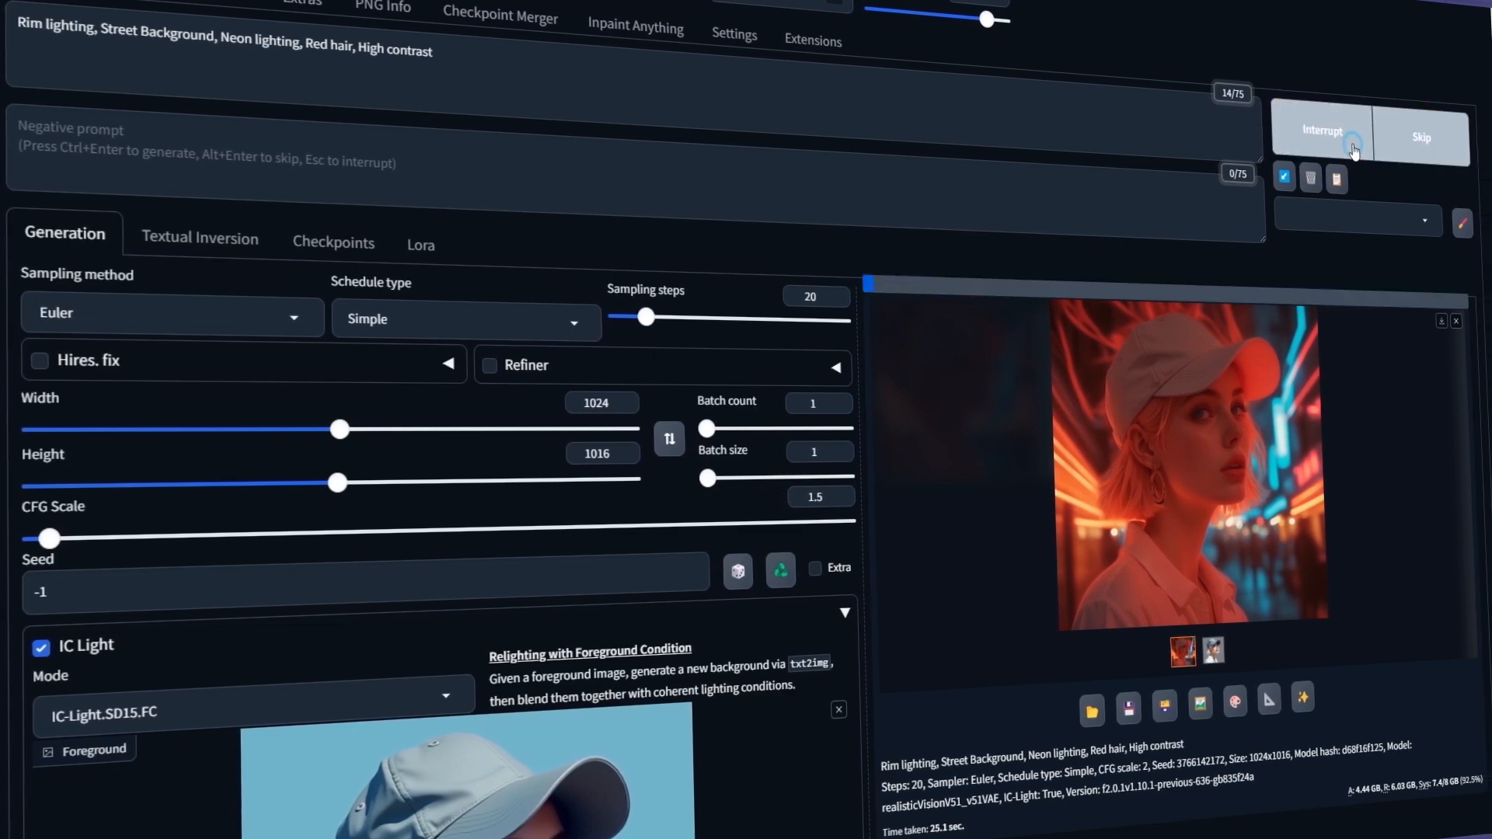
mouse_move(1327, 142)
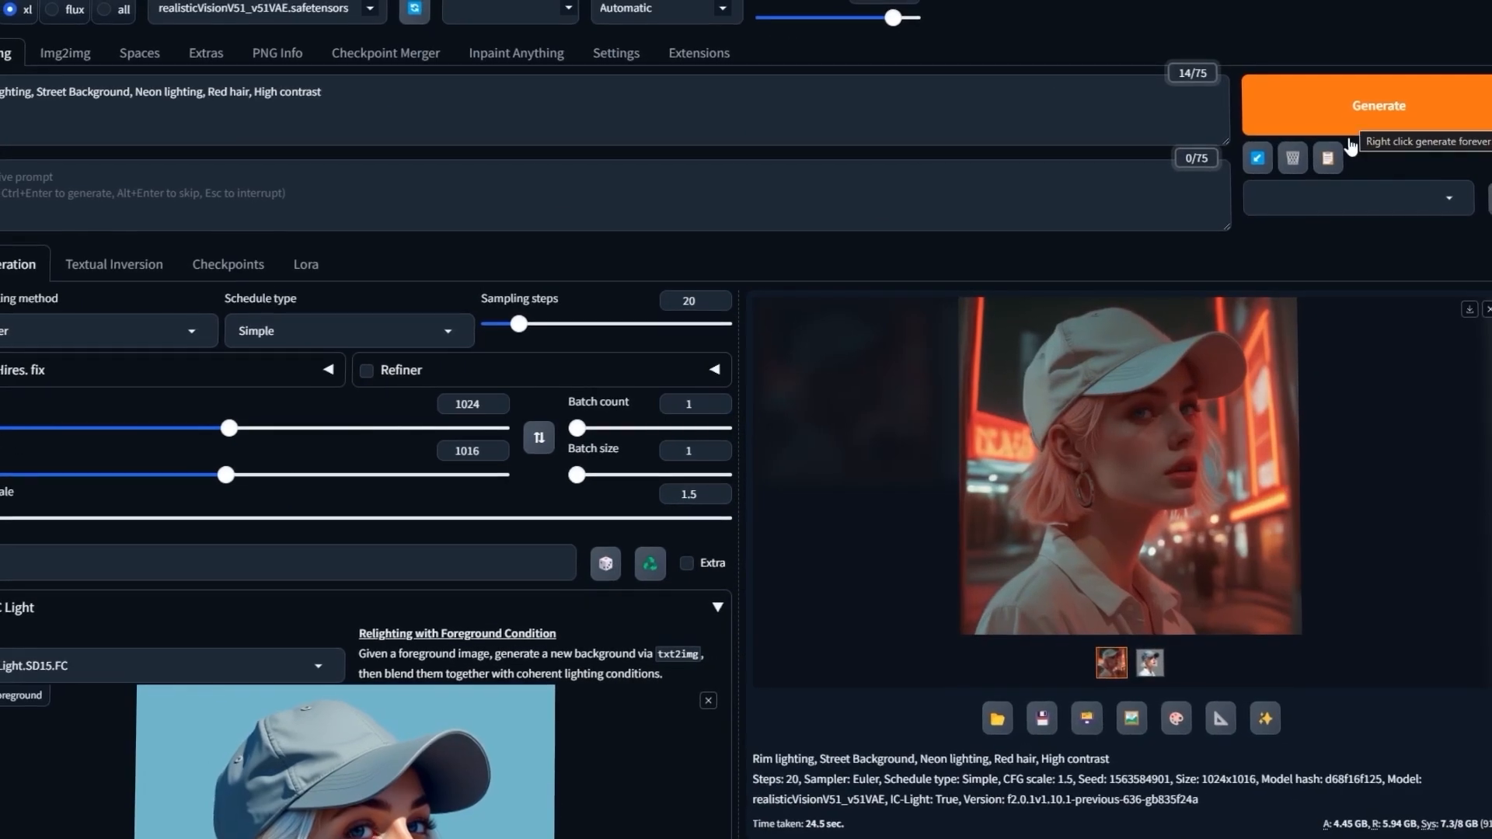
left_click(1126, 471)
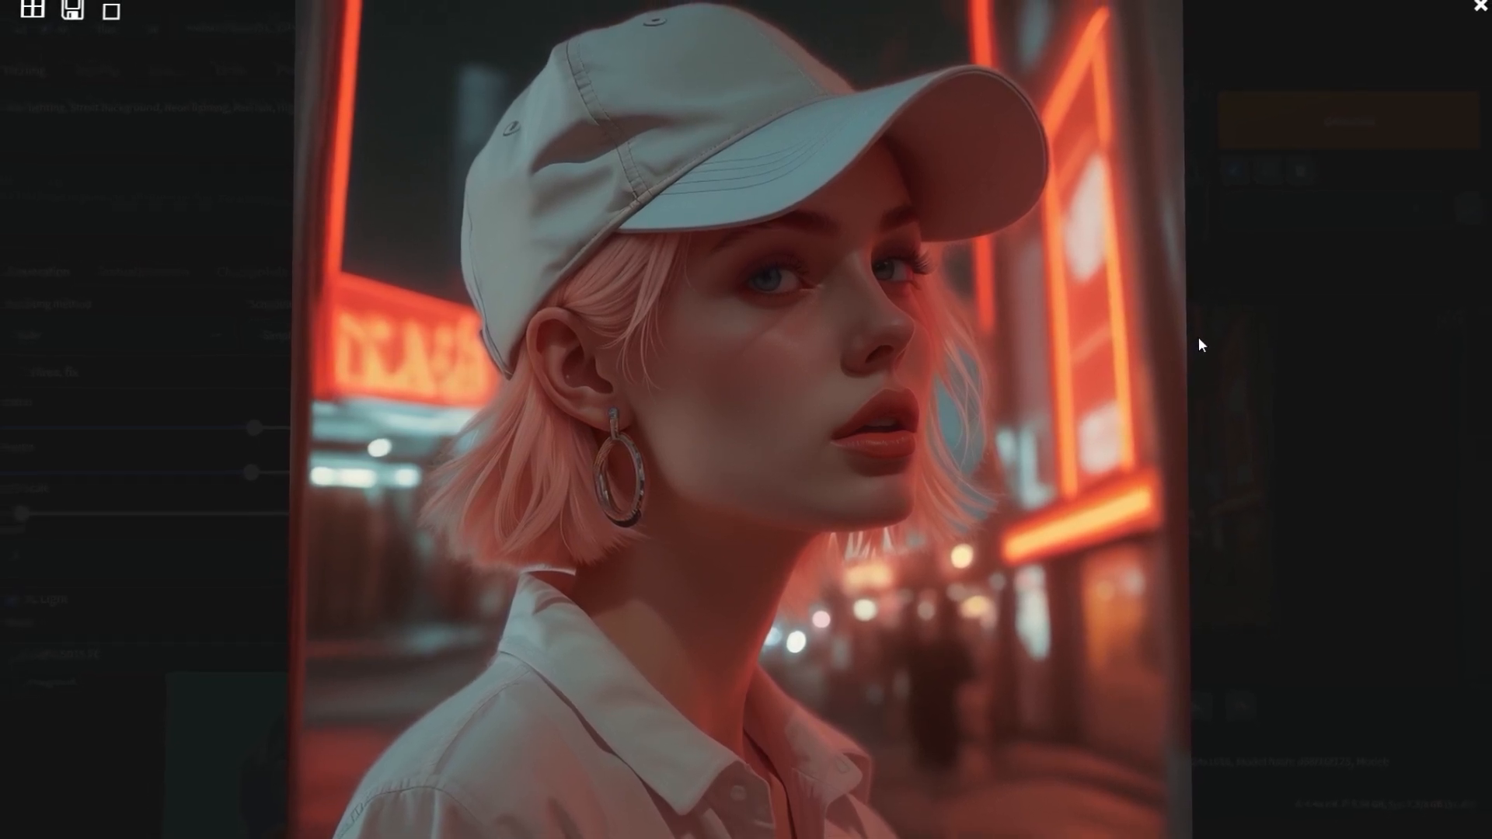
left_click(1478, 6)
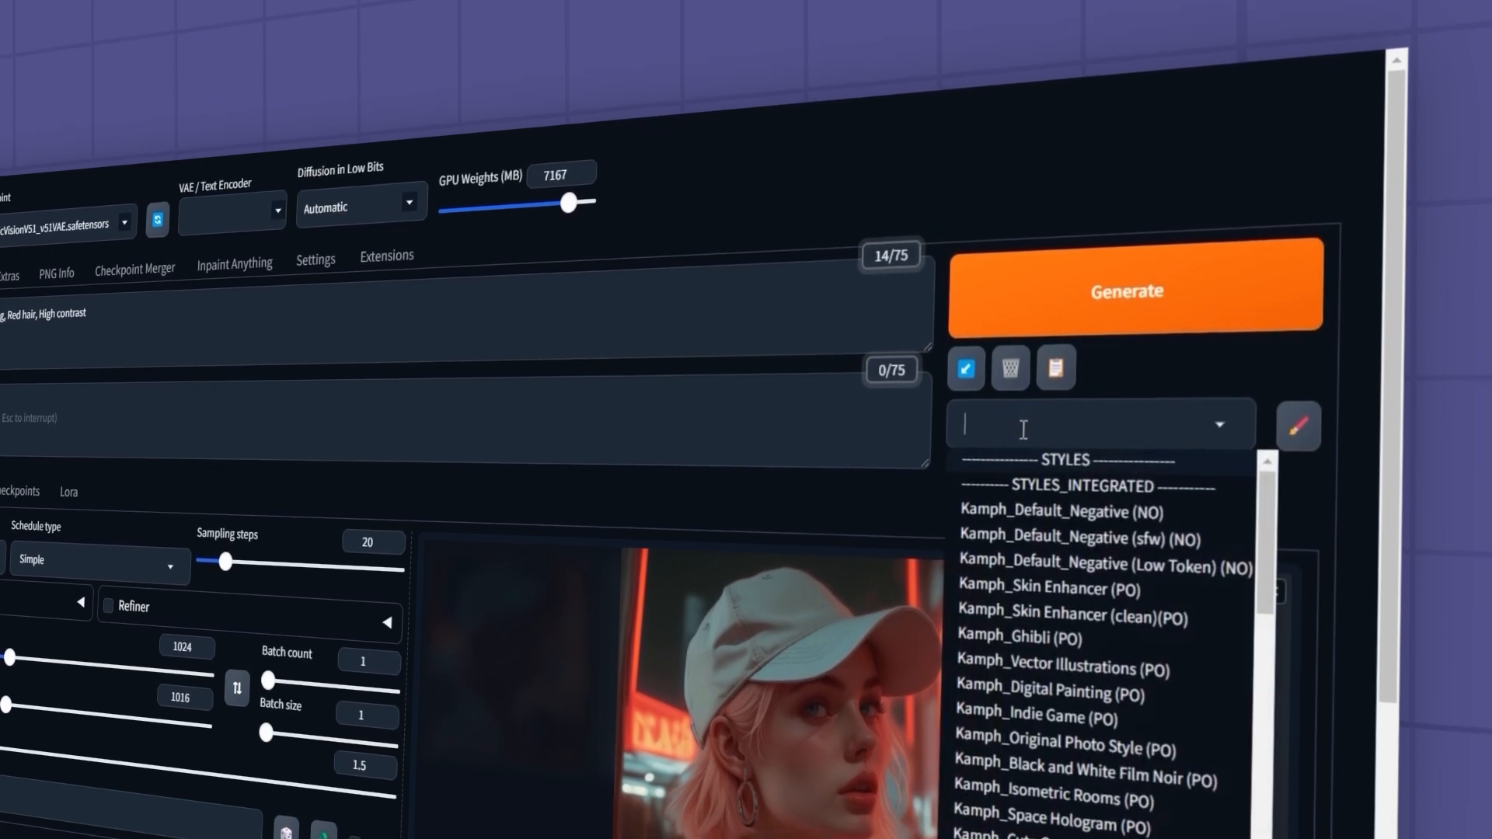
Apply the cinematic_still style, reuse the last seed, and generate the cinematic portrait.
type("cin")
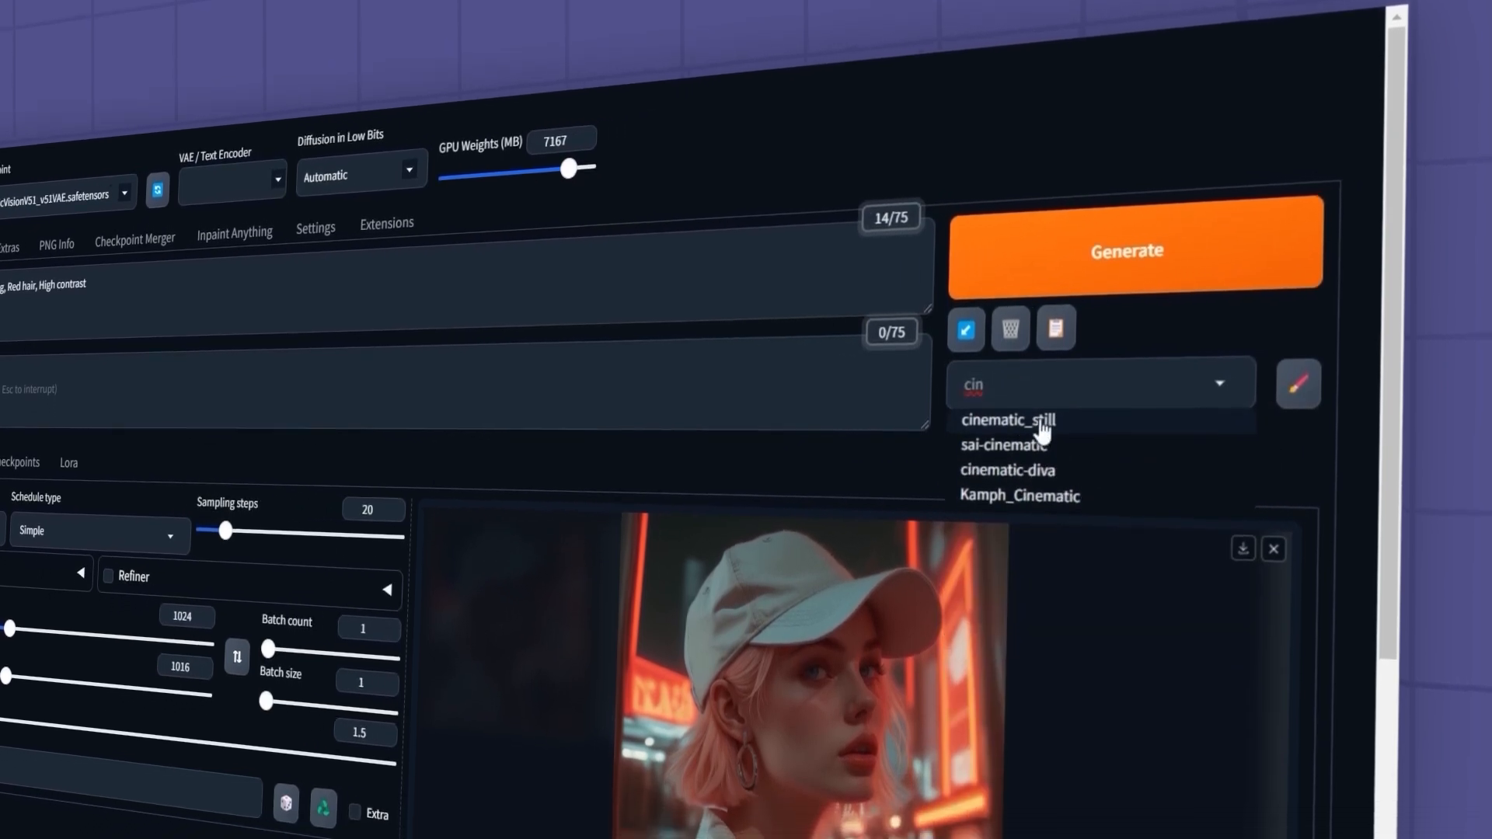
left_click(1005, 419)
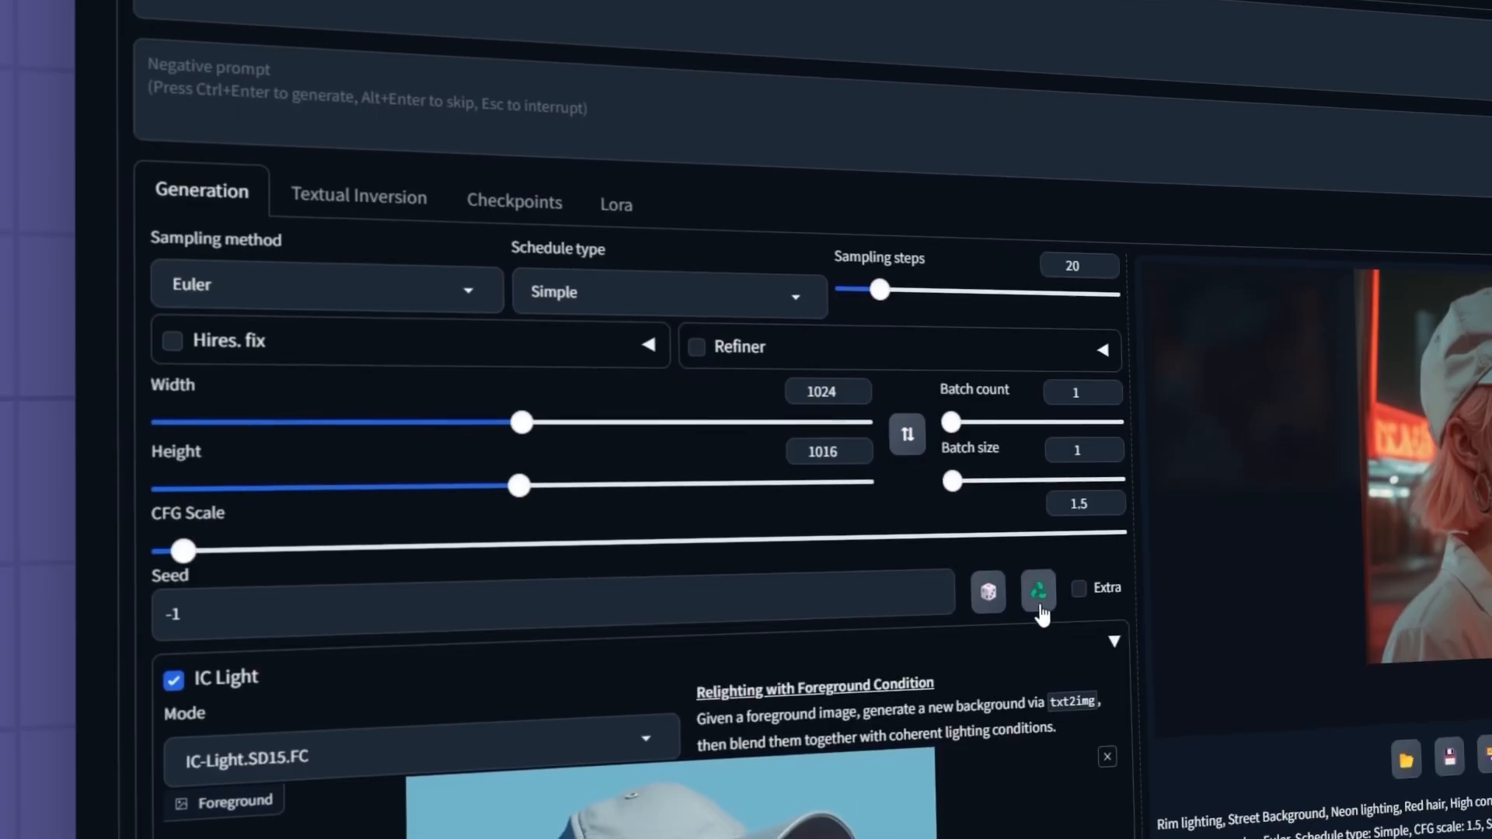
mouse_move(1040, 572)
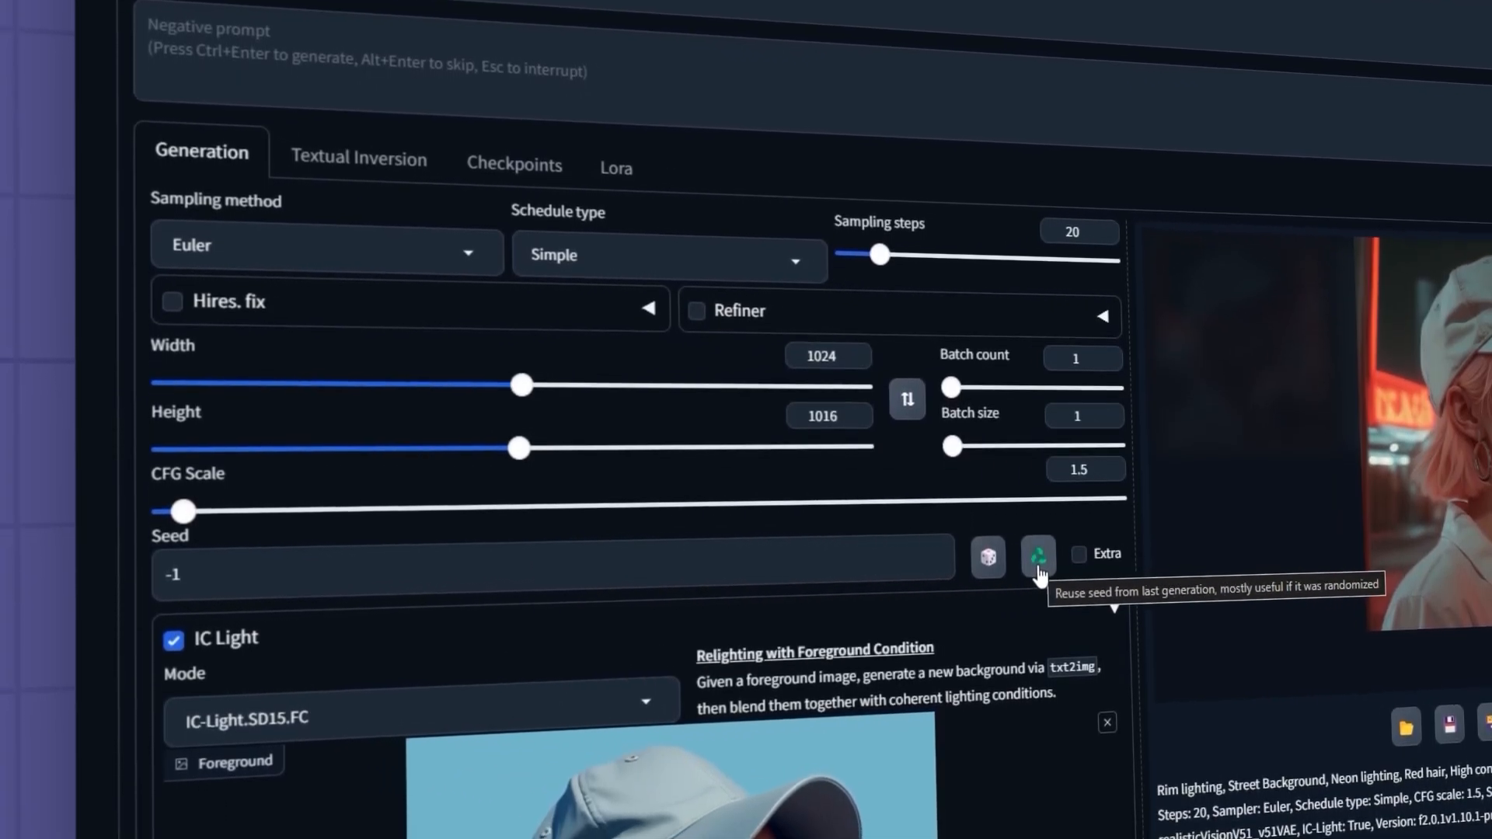
left_click(1038, 555)
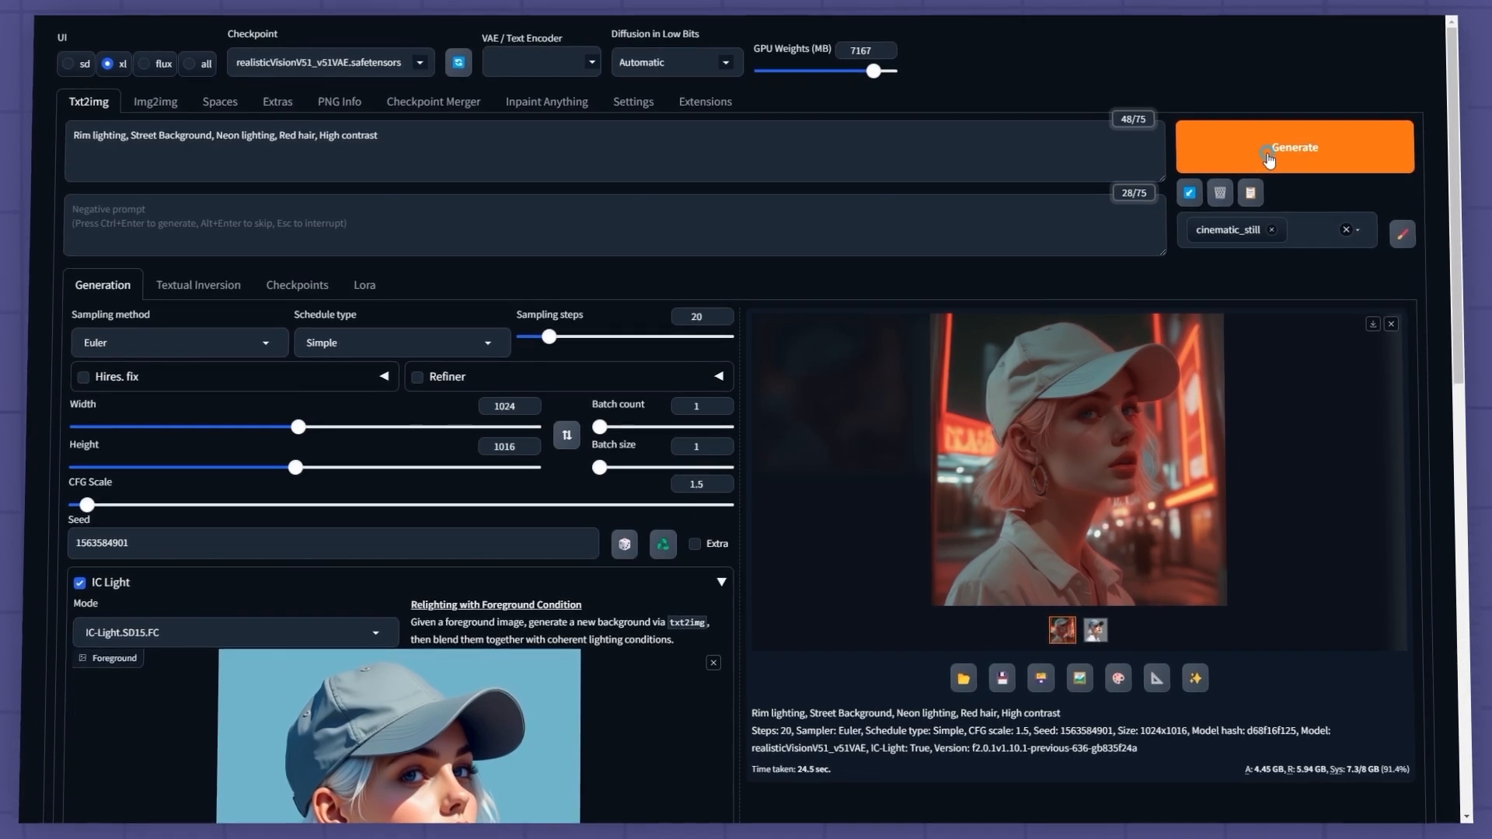
left_click(1266, 148)
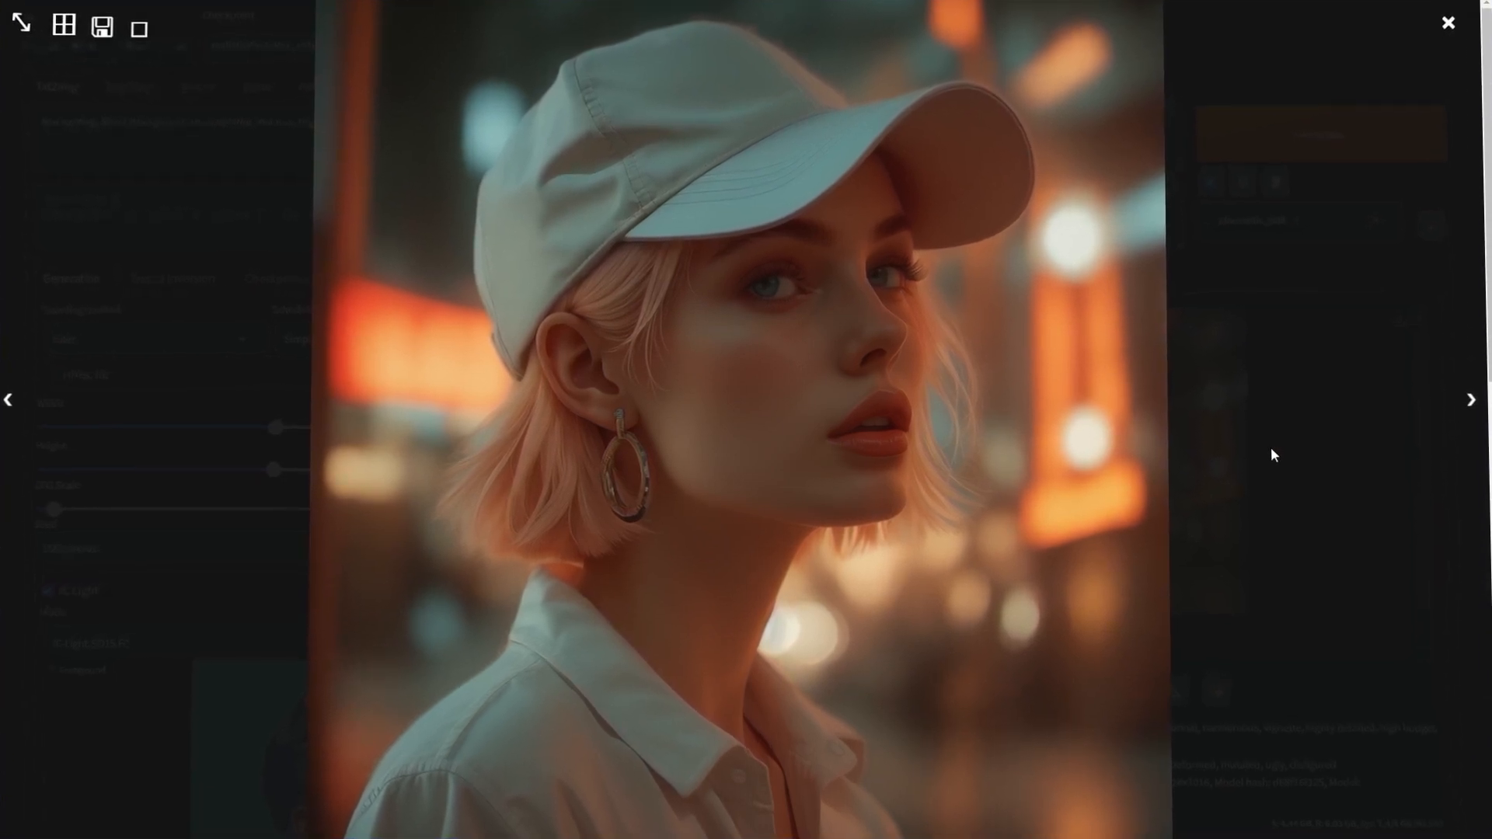
left_click(1445, 19)
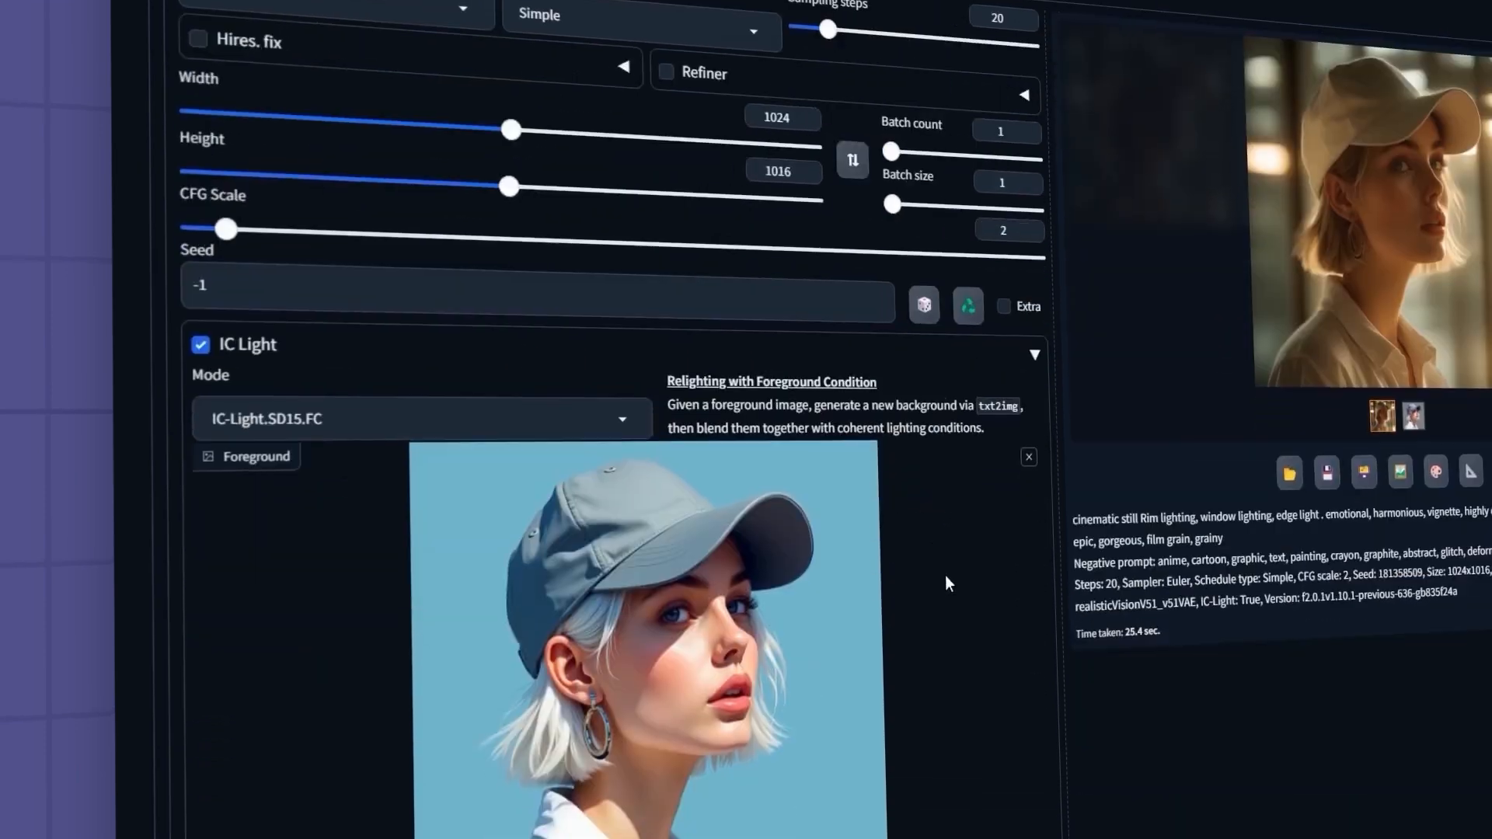
Switch IC Light Mode to IC-Light.SD15.FBC and upload the neon background image.
scroll("down", 3)
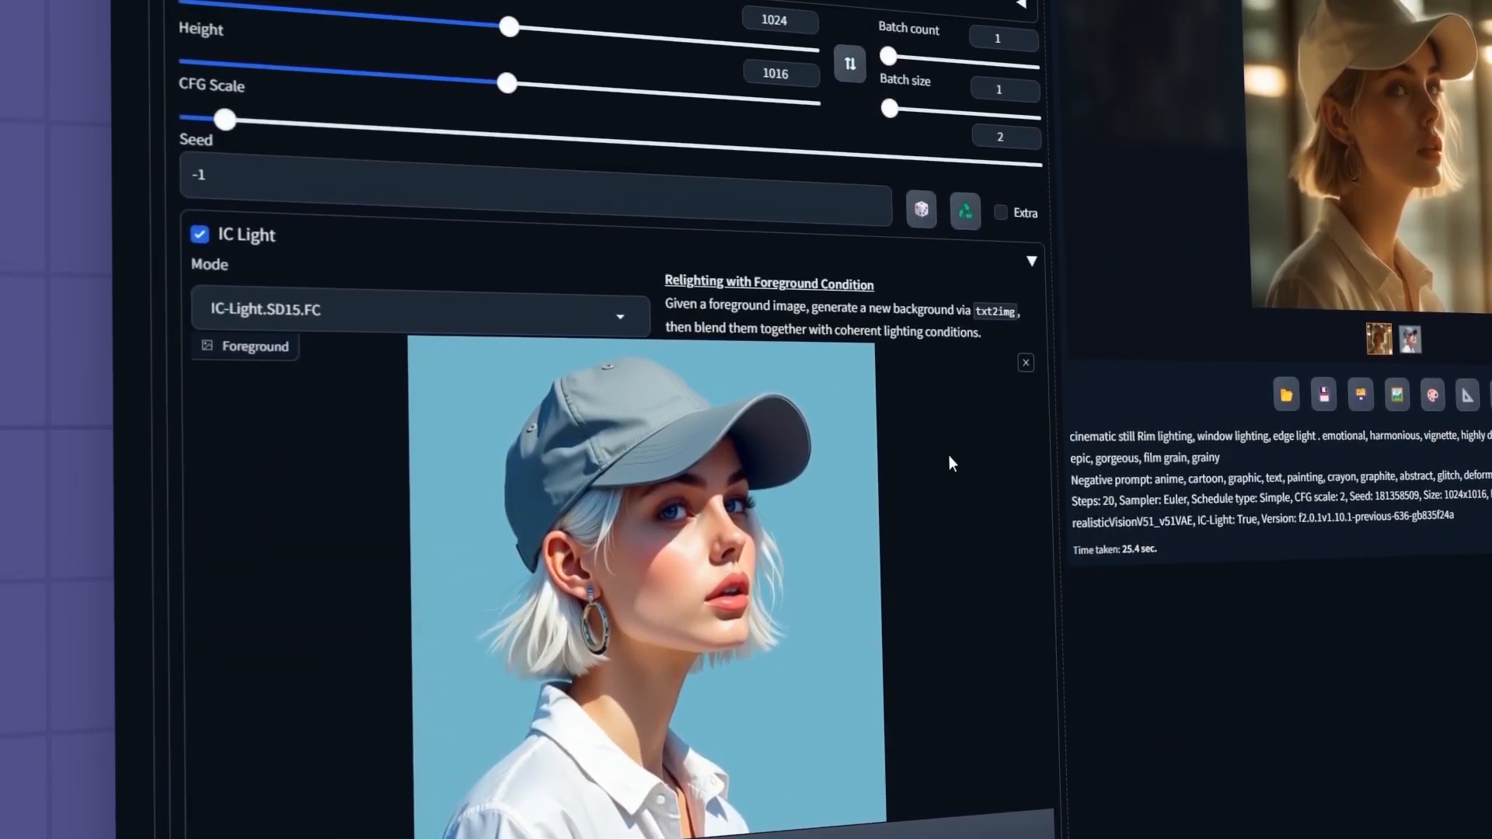
left_click(620, 317)
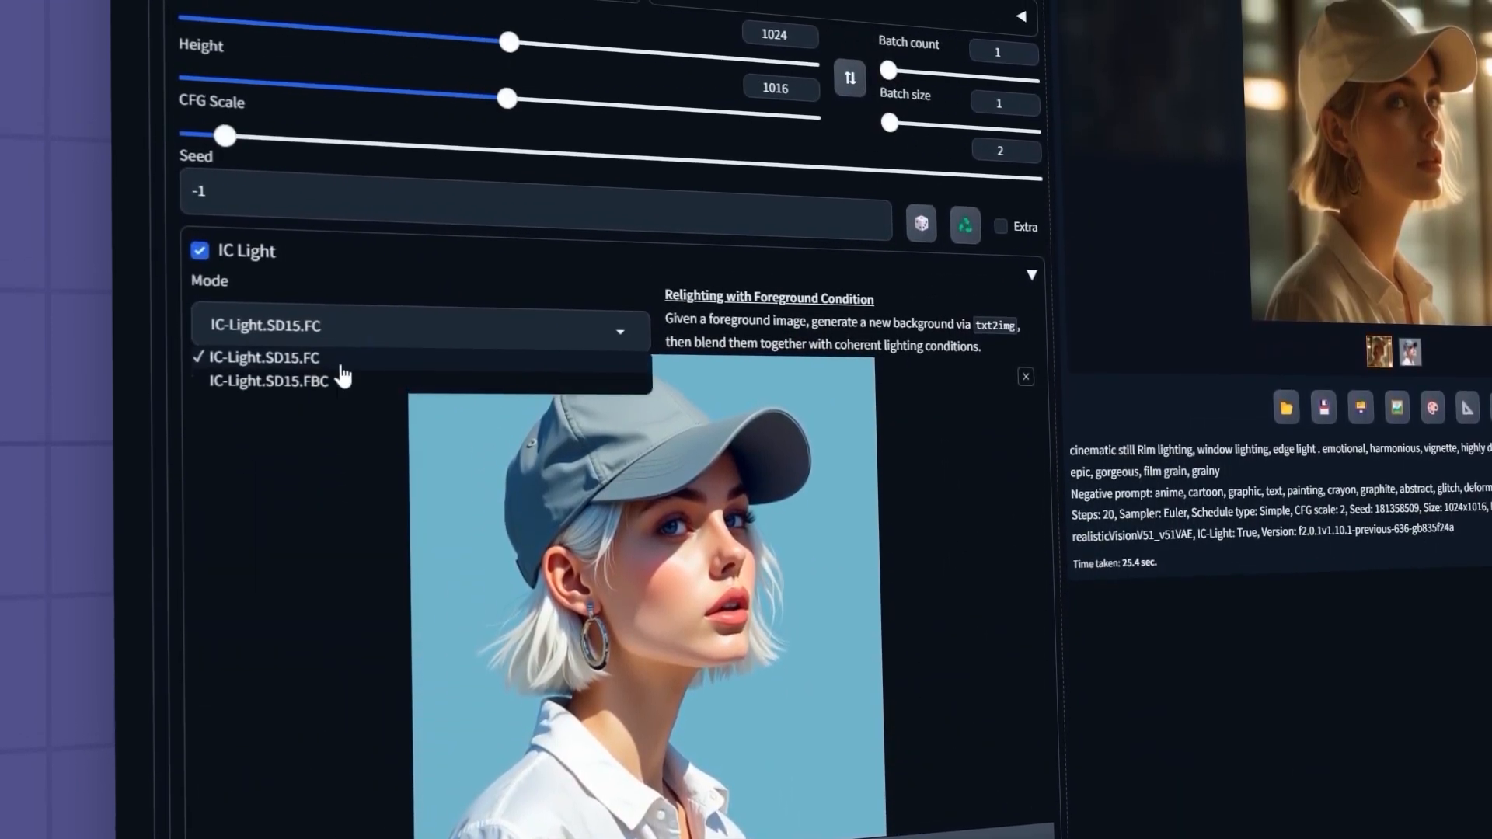
left_click(268, 382)
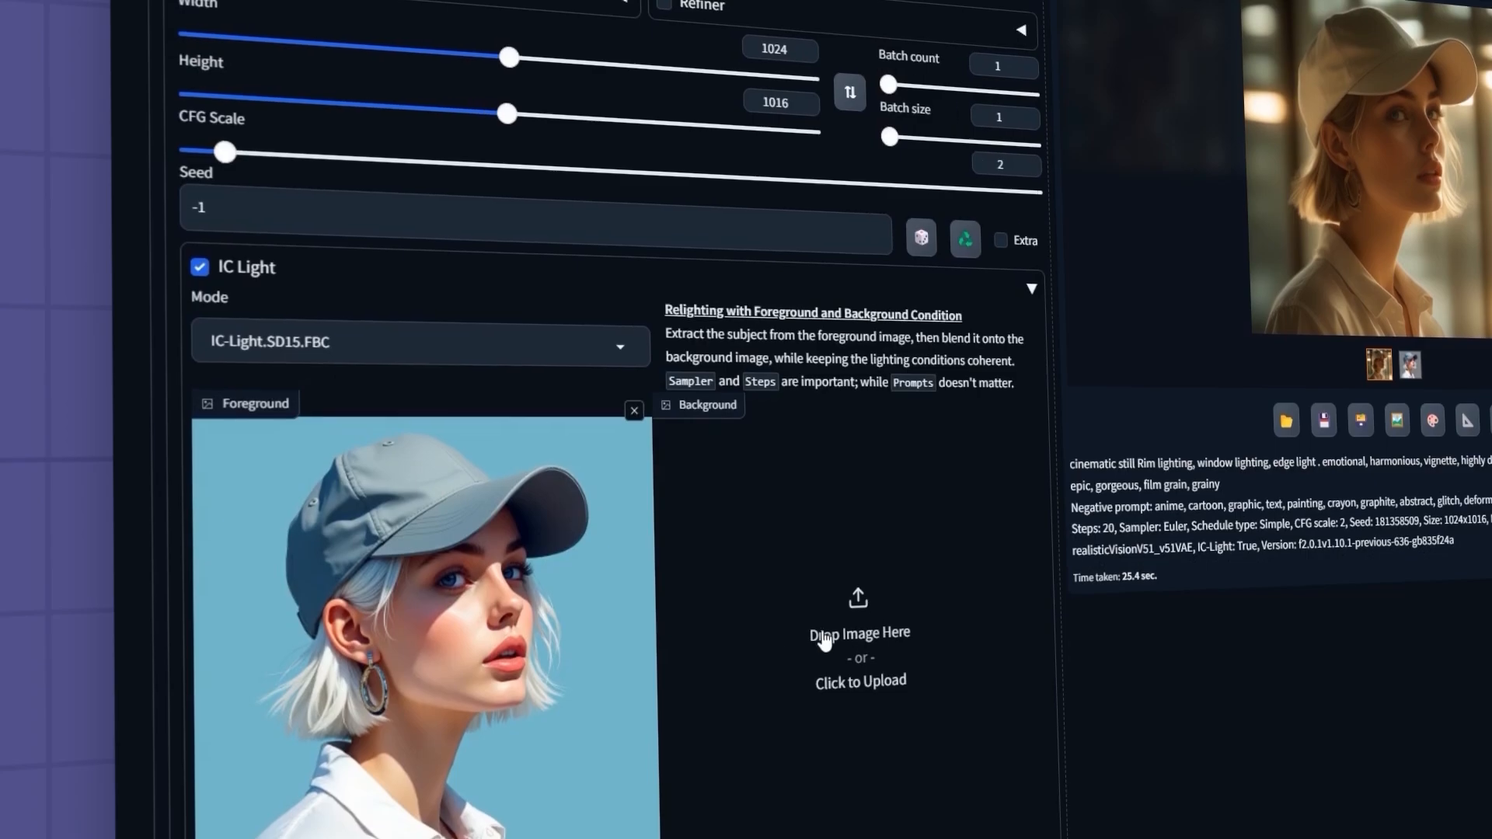
left_click(859, 631)
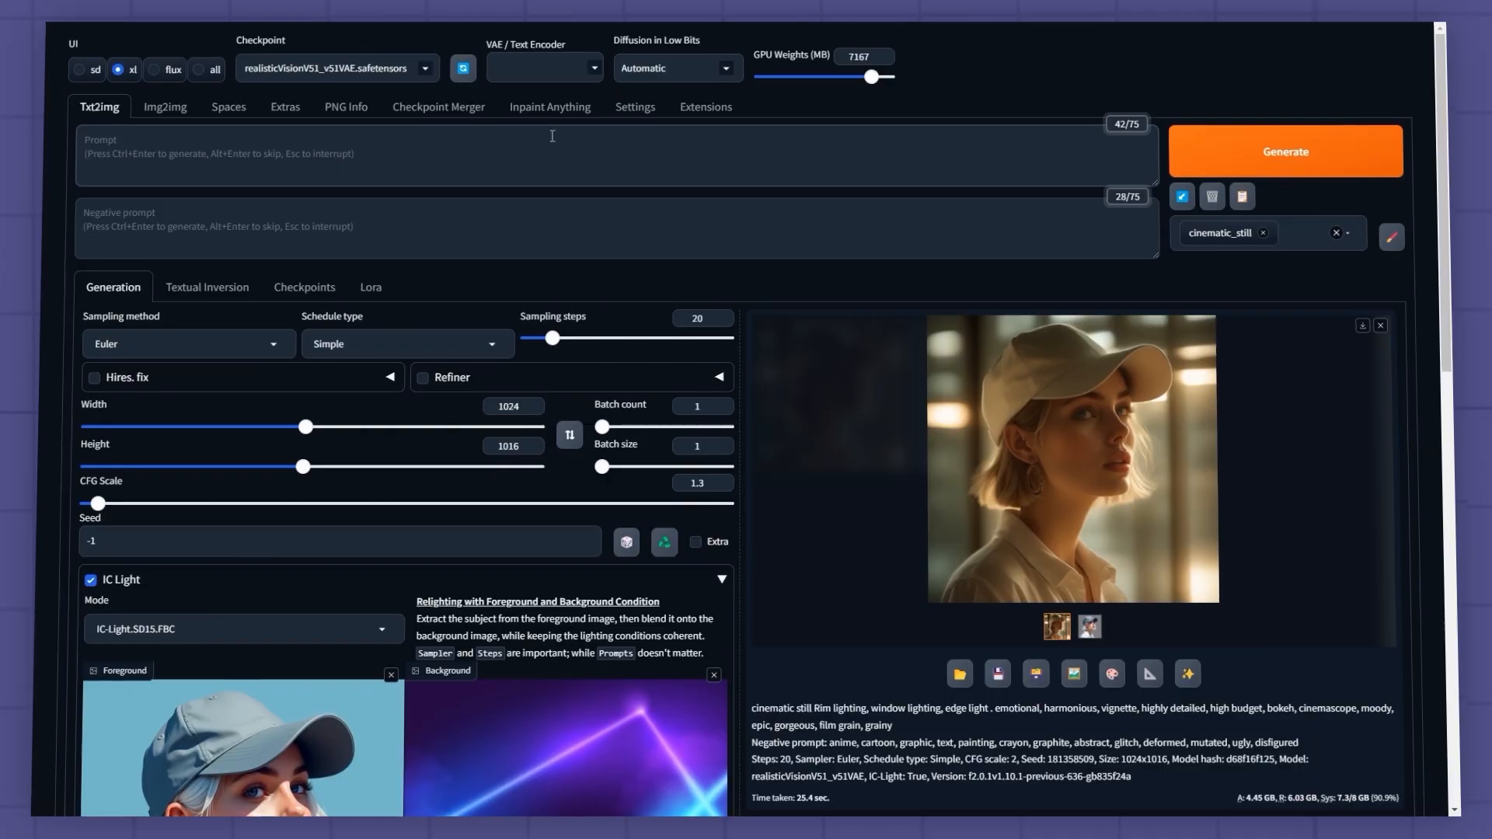
Generate the capped woman composited onto the purple-blue neon background and preview it.
left_click(1286, 151)
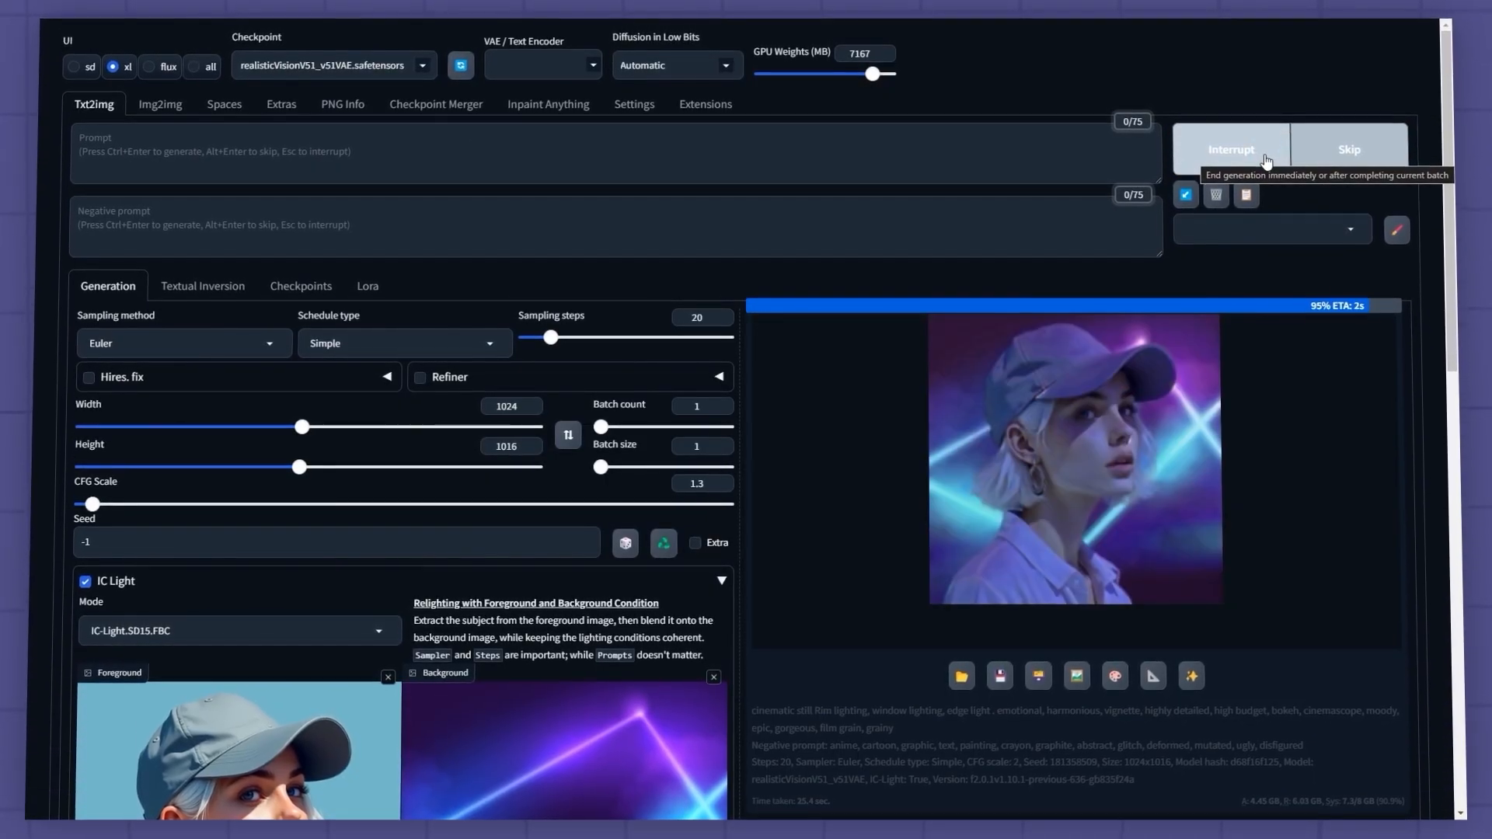
left_click(1074, 460)
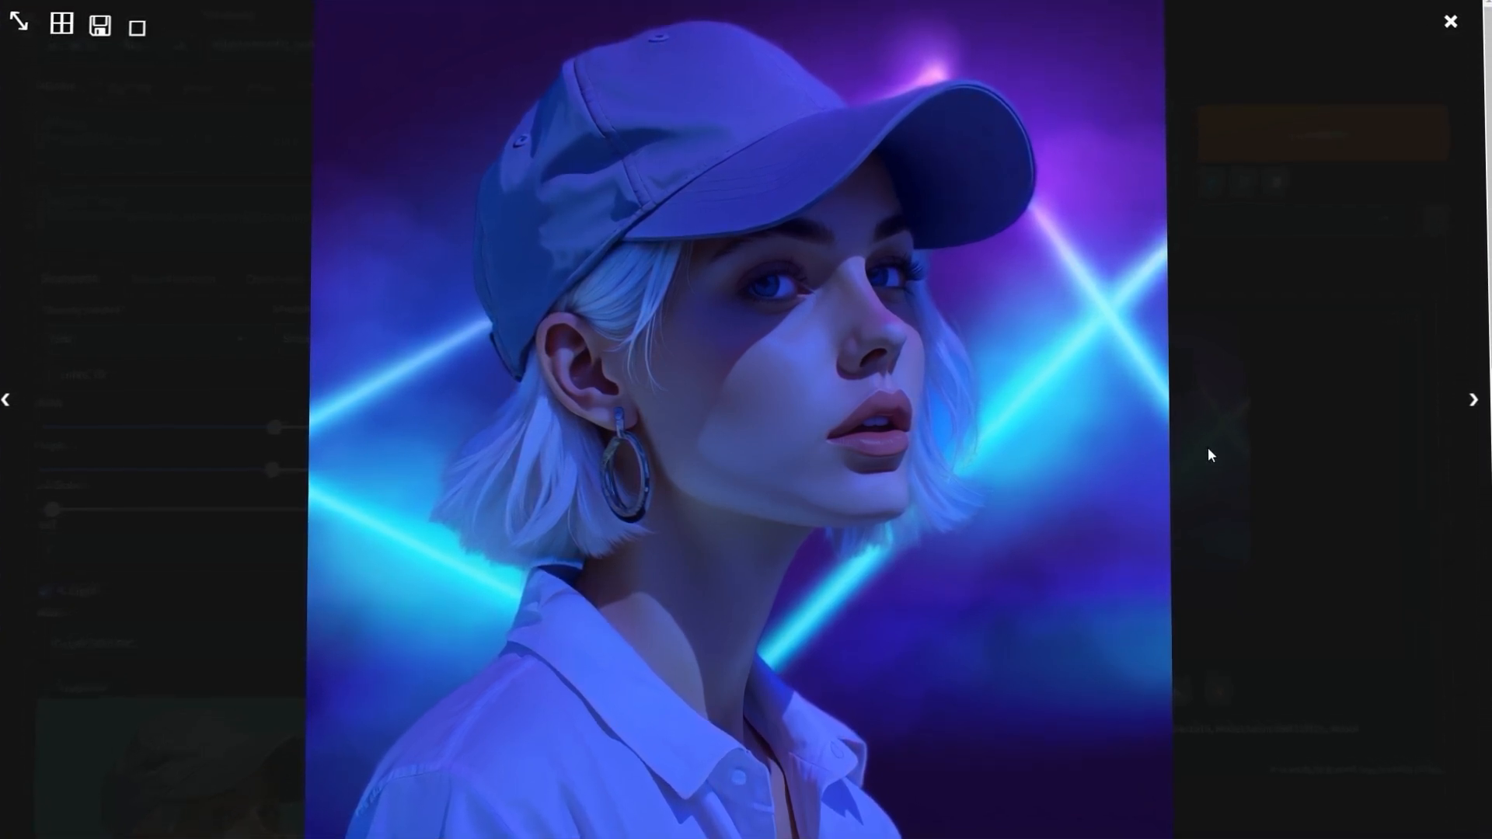
left_click(1447, 20)
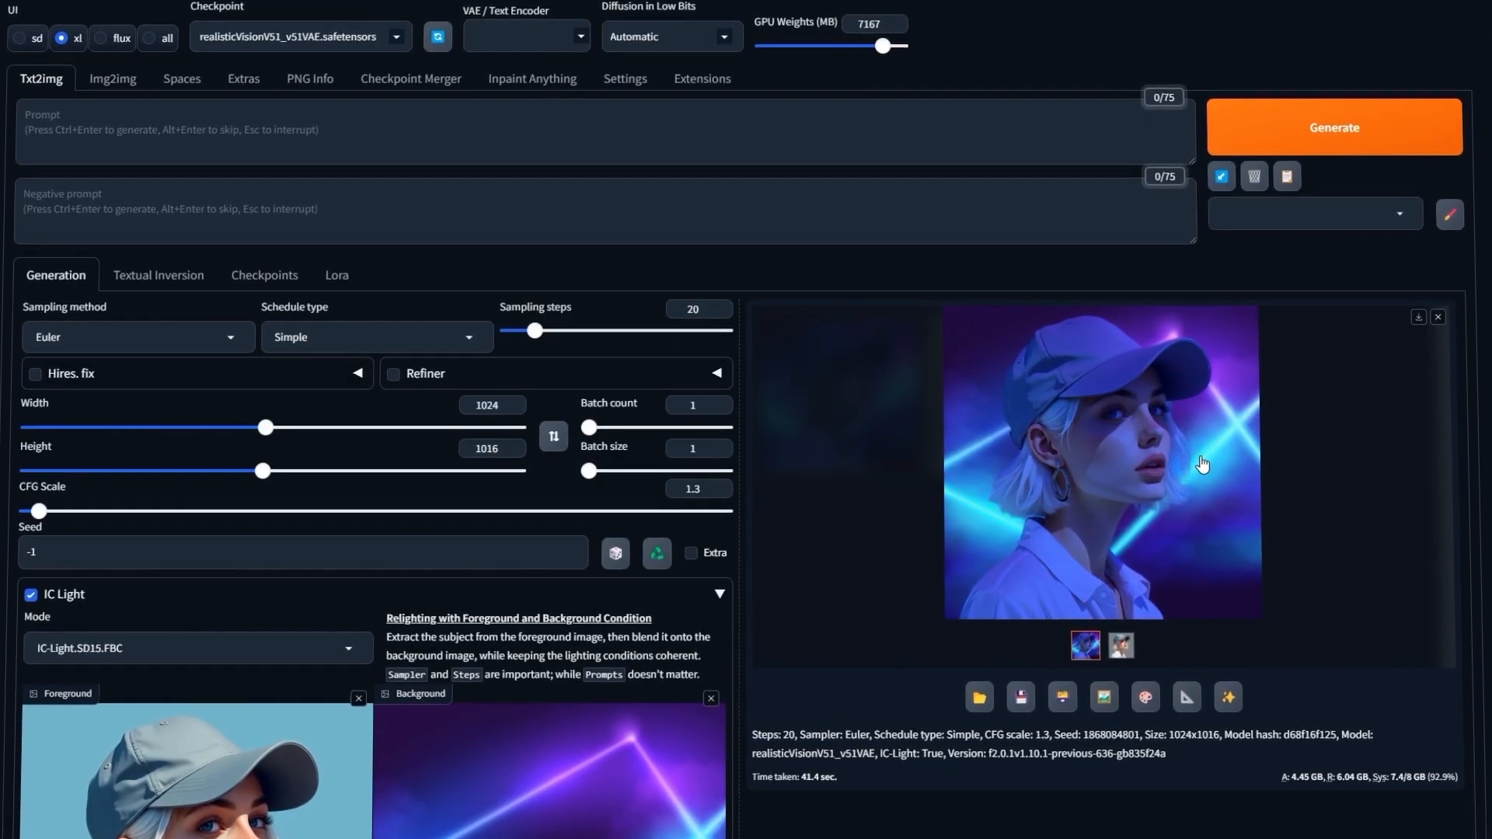
On the img2img tab, expand IC Light and choose Top Light as the background source.
left_click(113, 79)
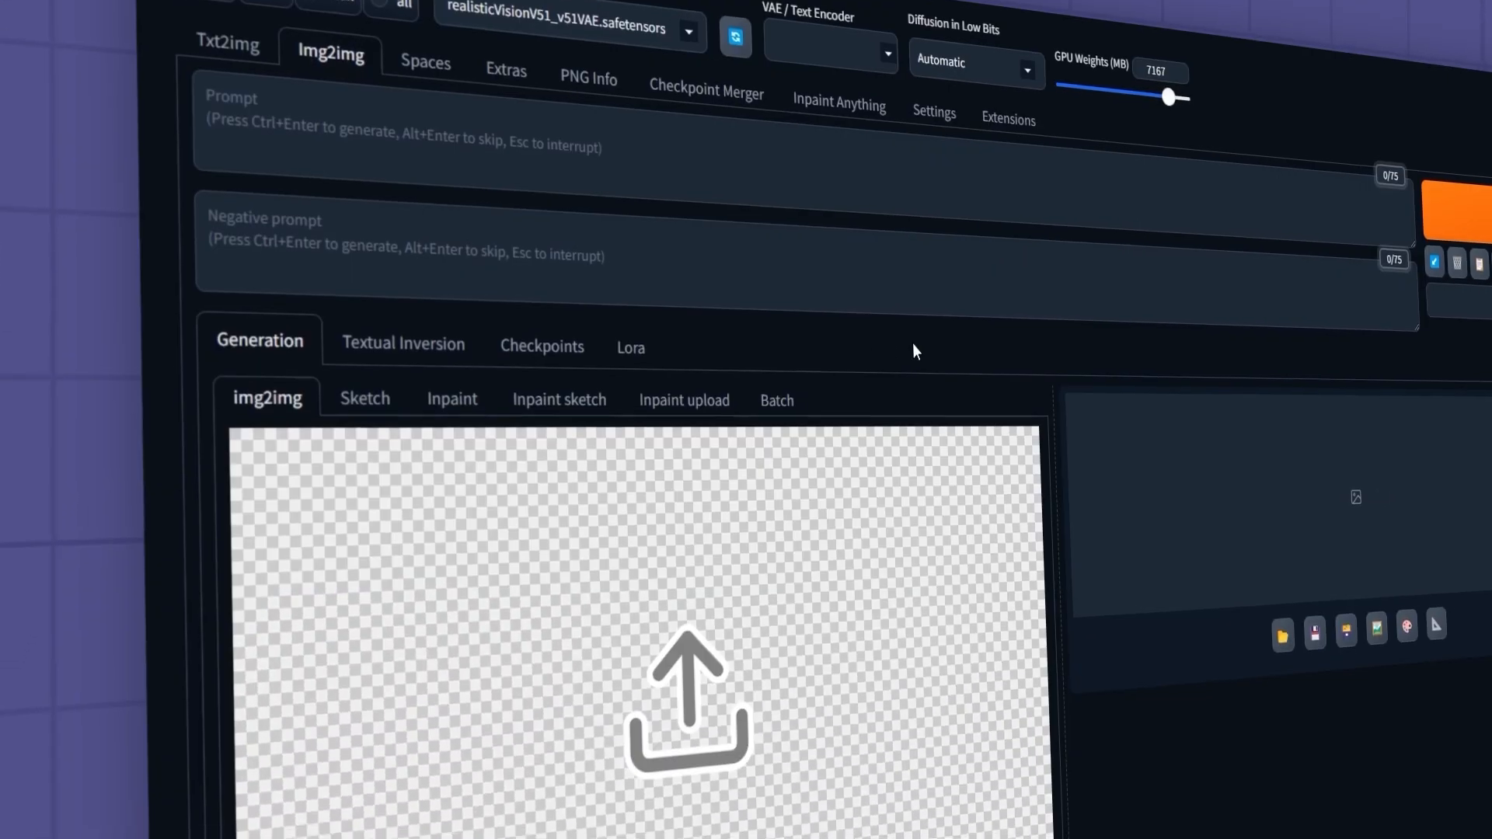
scroll("down", 3)
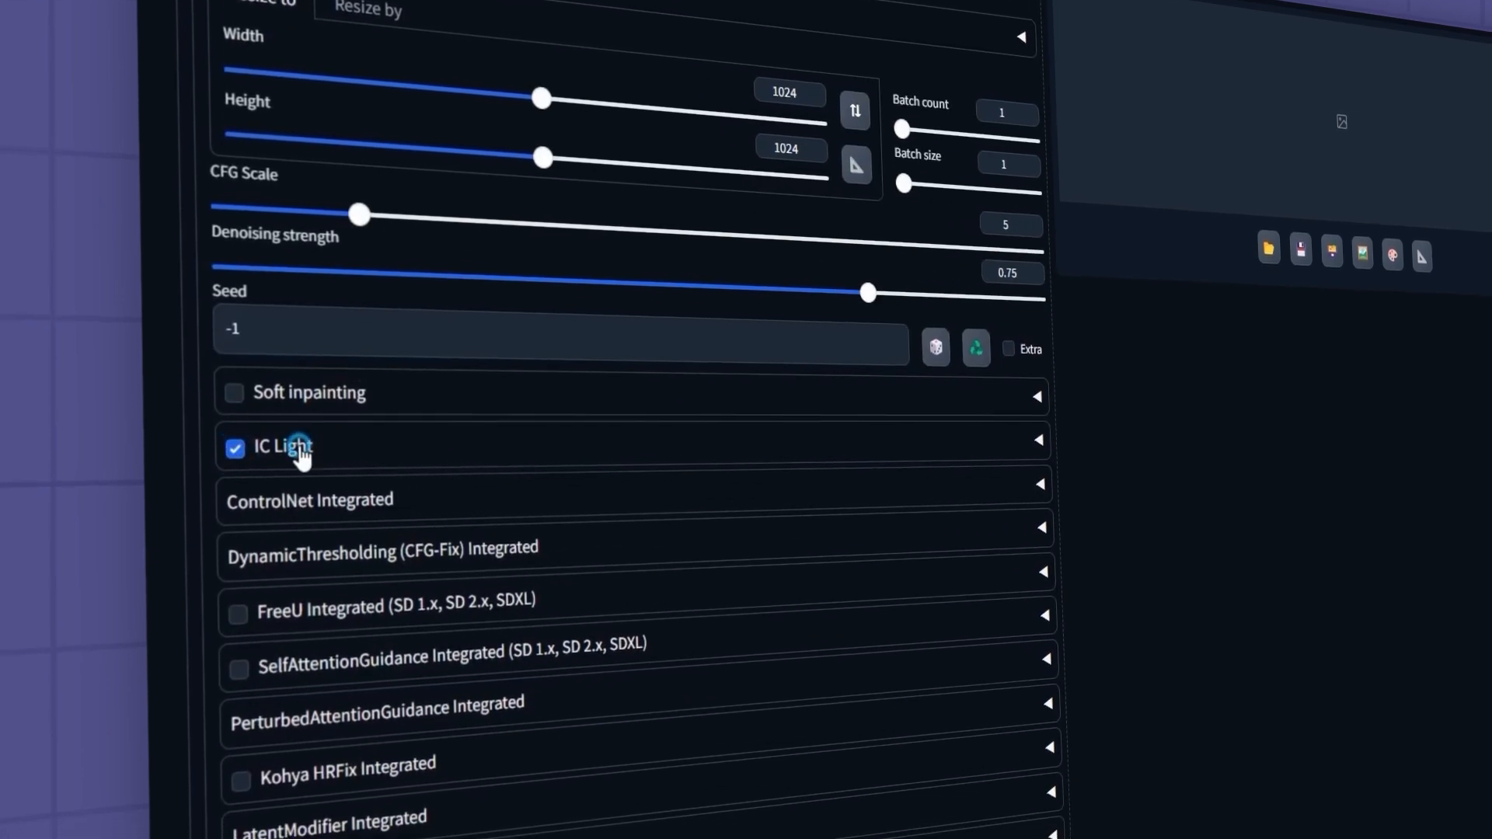
left_click(285, 447)
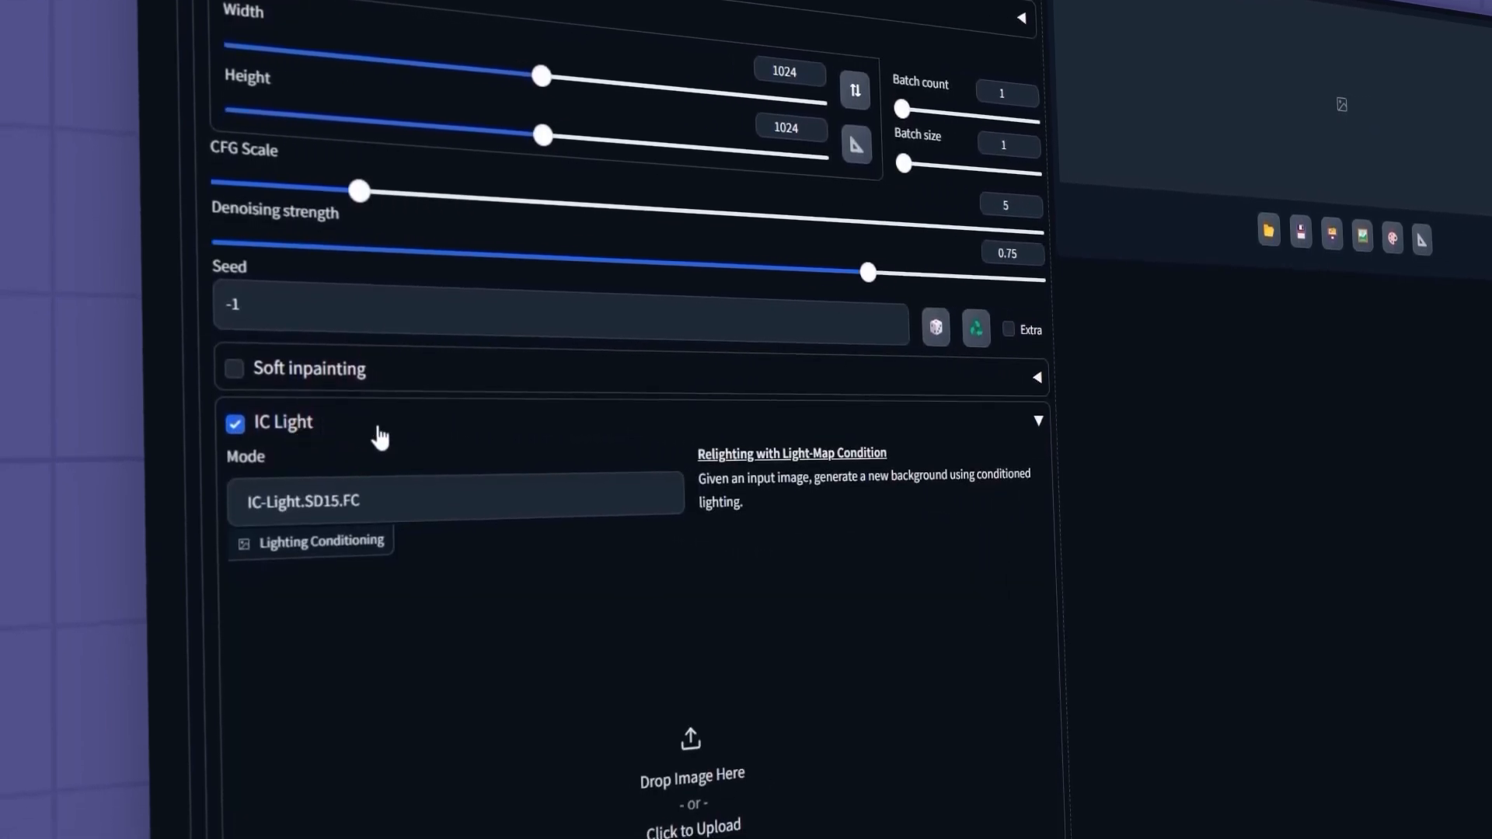
scroll("down", 3)
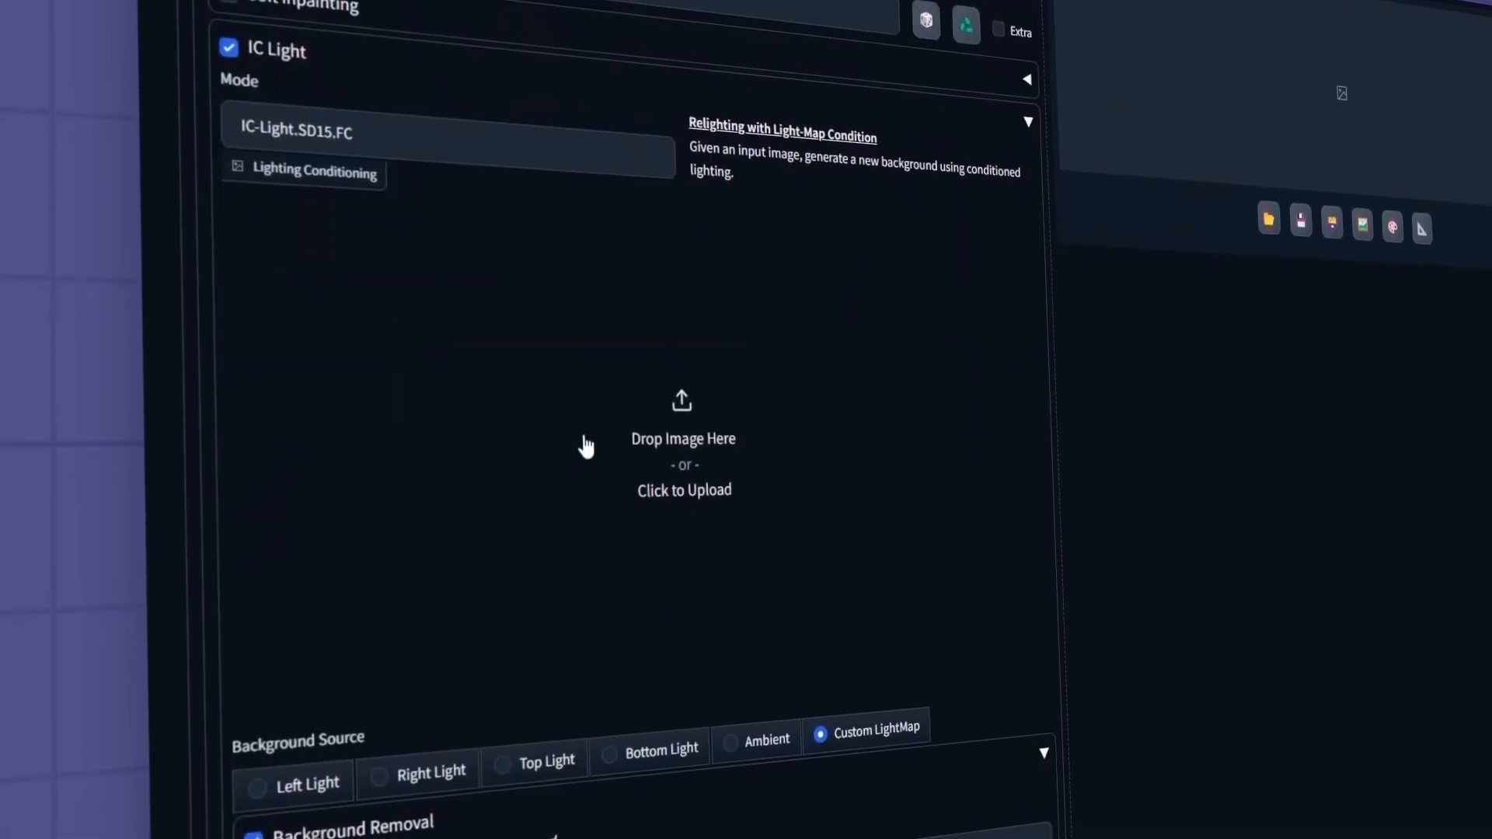
scroll("down", 3)
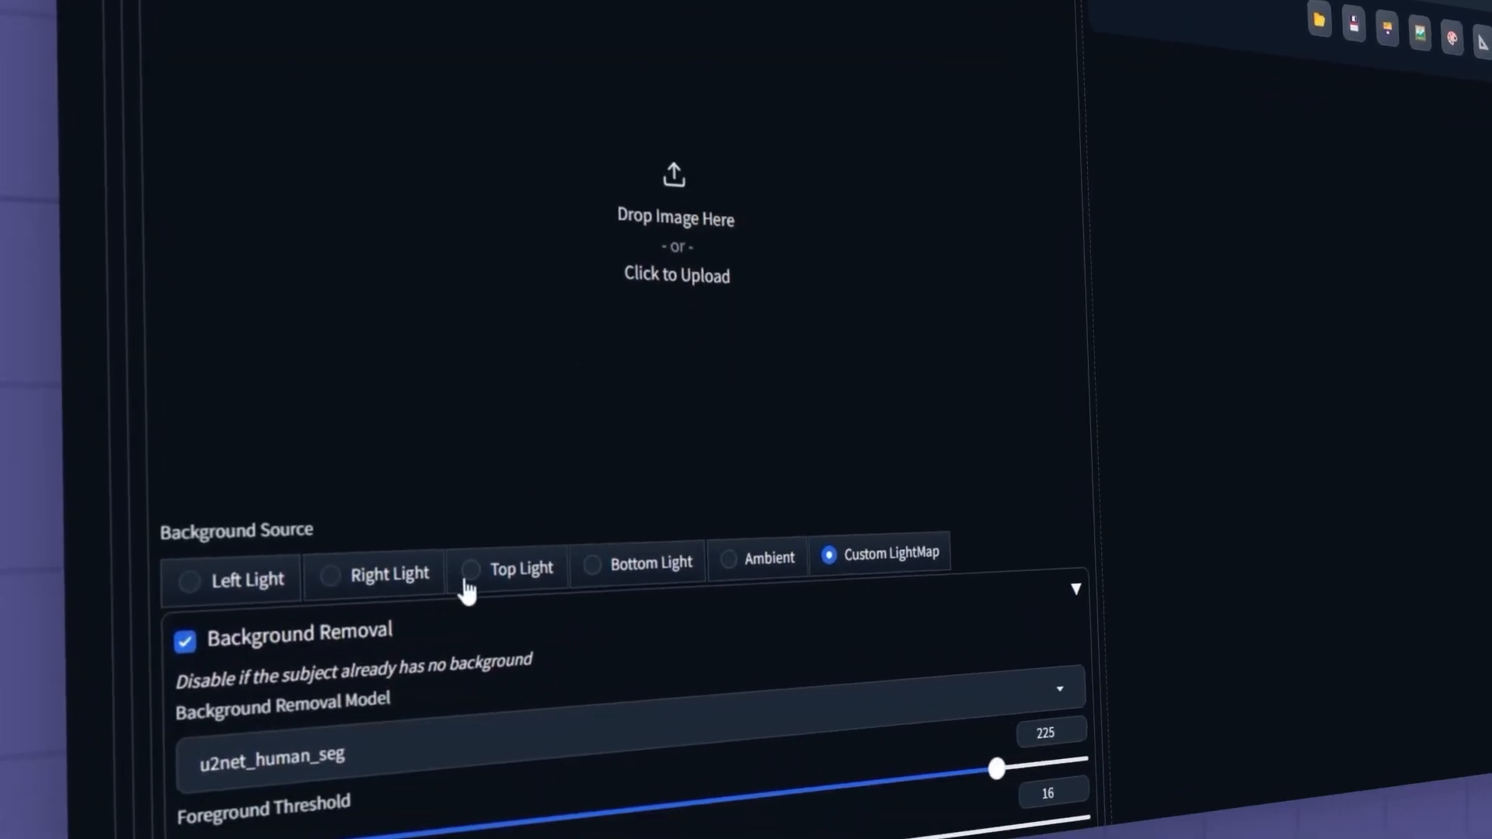
mouse_move(984, 554)
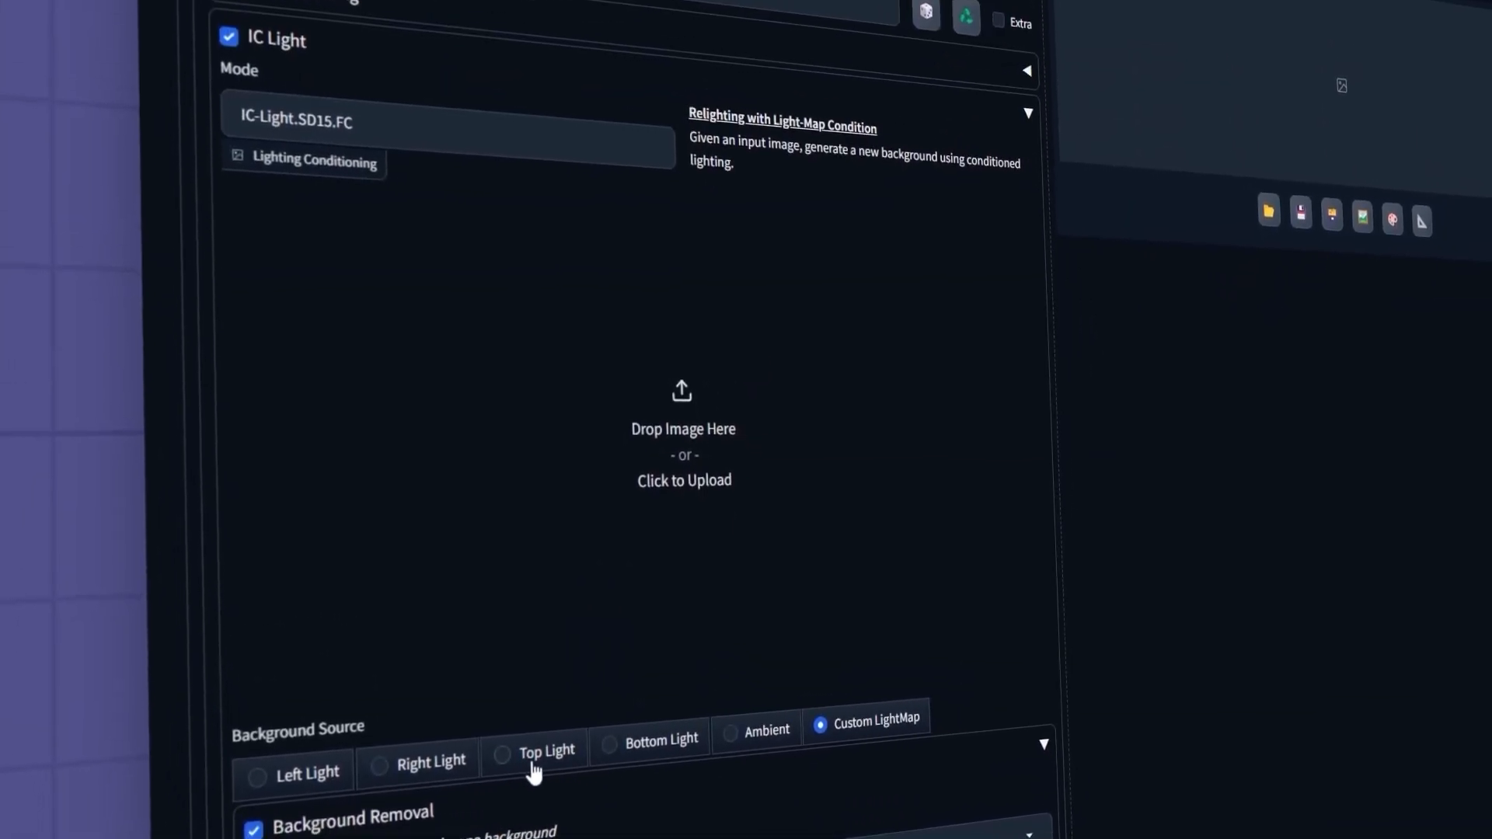
left_click(498, 748)
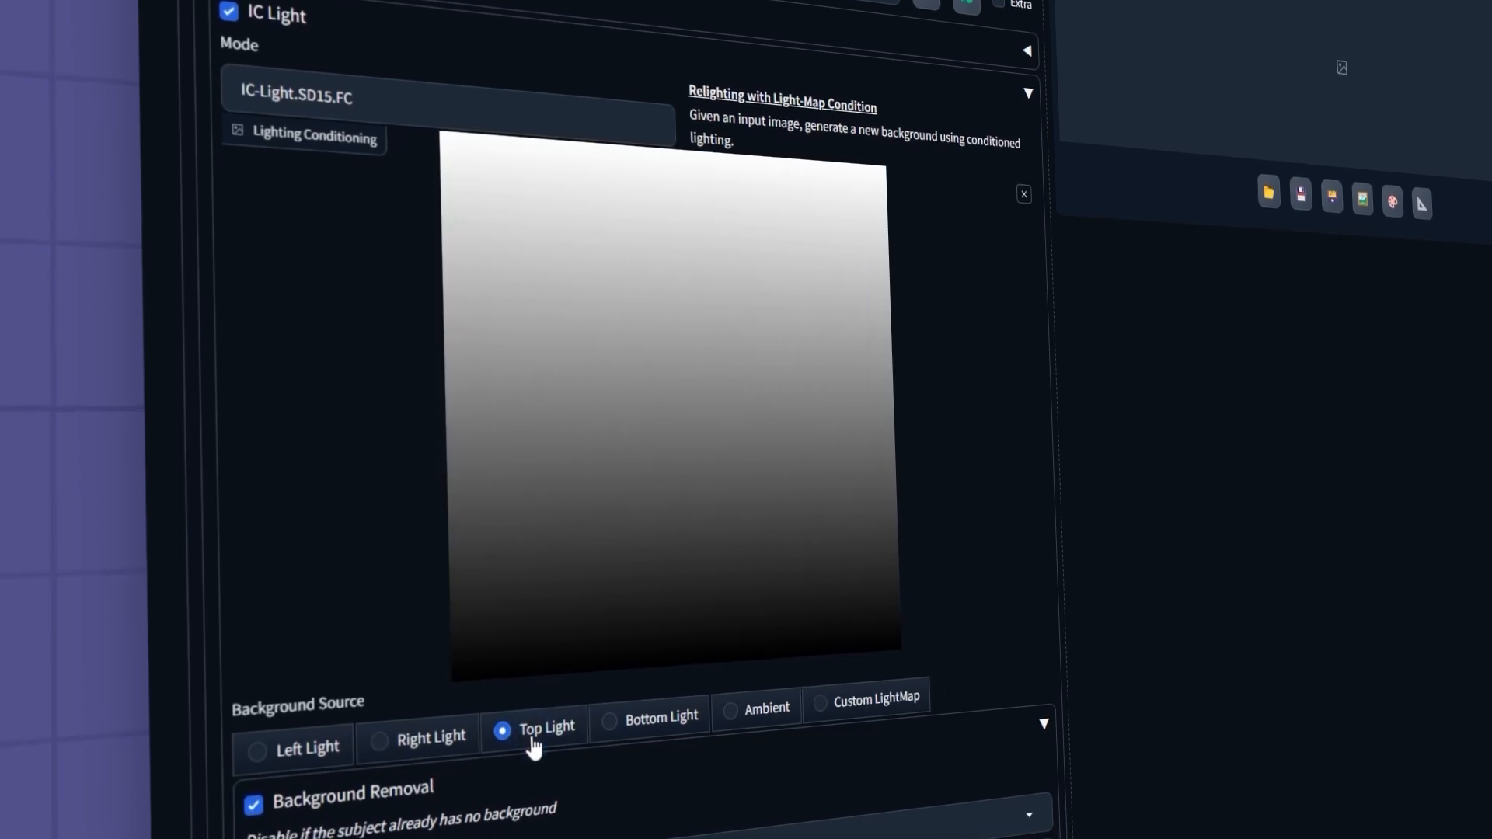
scroll("down", 3)
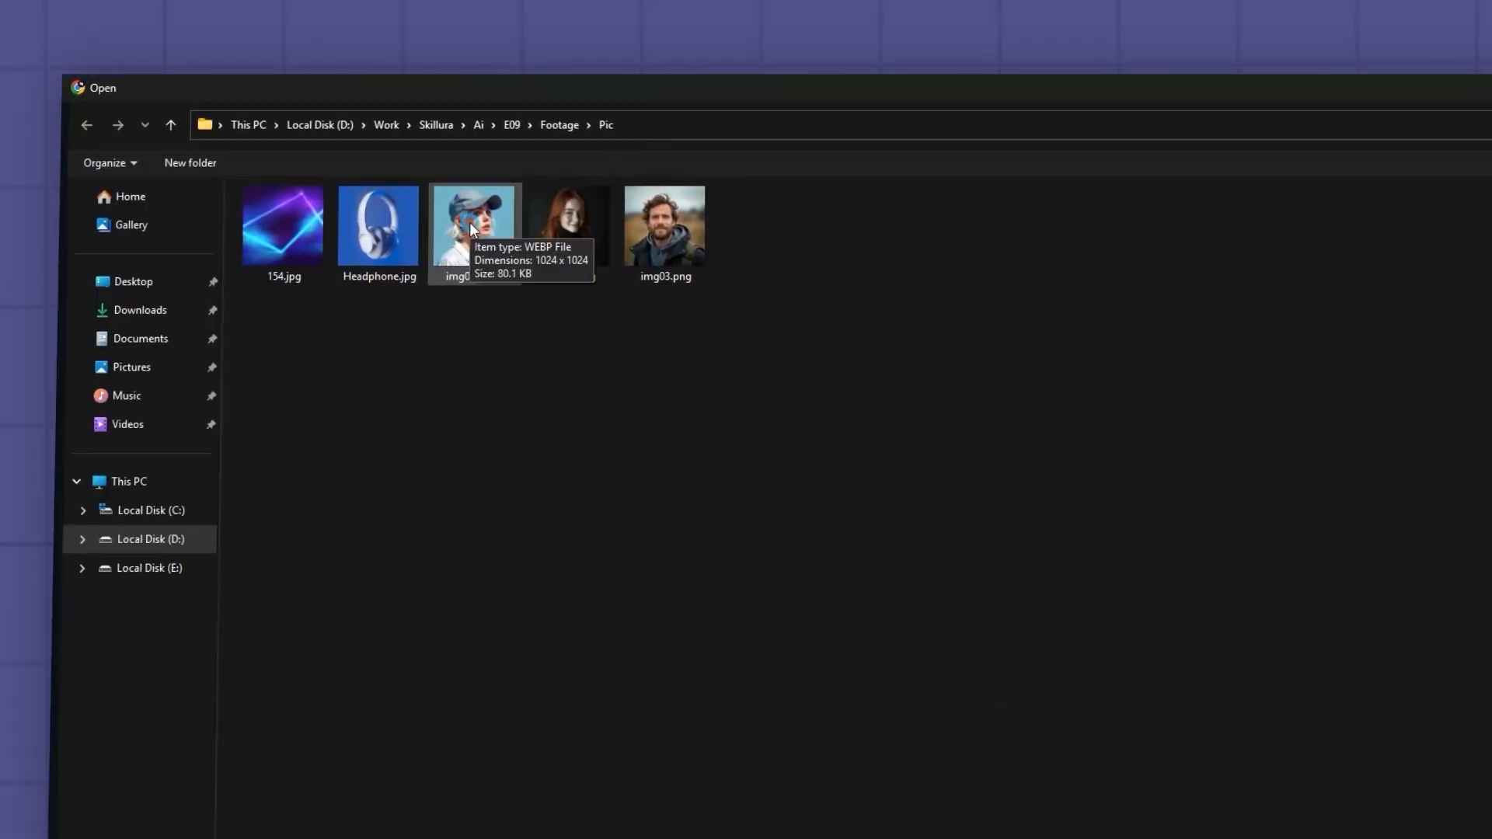
Load the woman-in-cap photo with CFG 1.5, denoising 0.91, Euler sampler and Simple schedule.
double_click(474, 225)
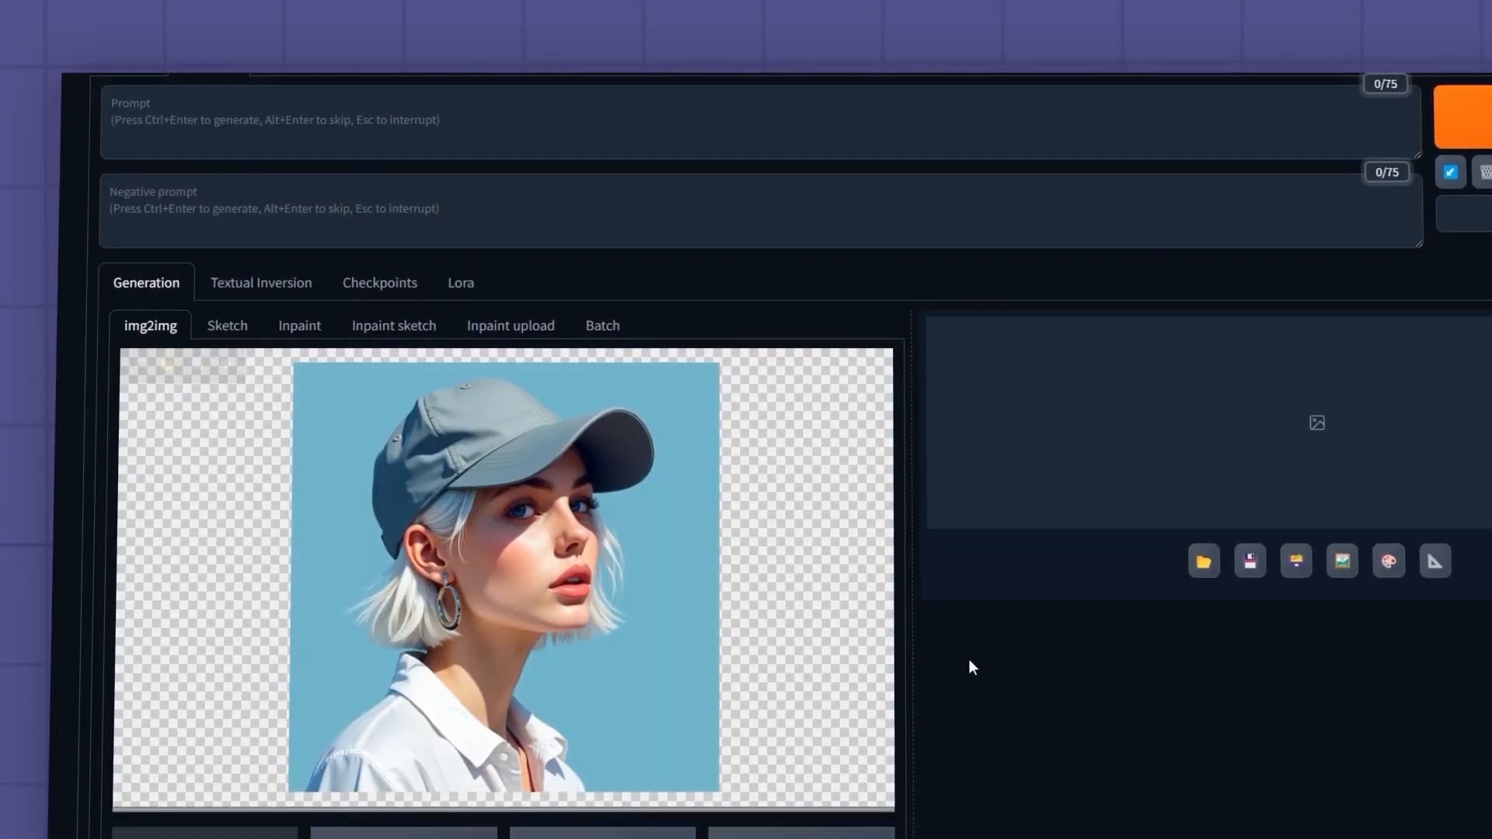
scroll("down", 3)
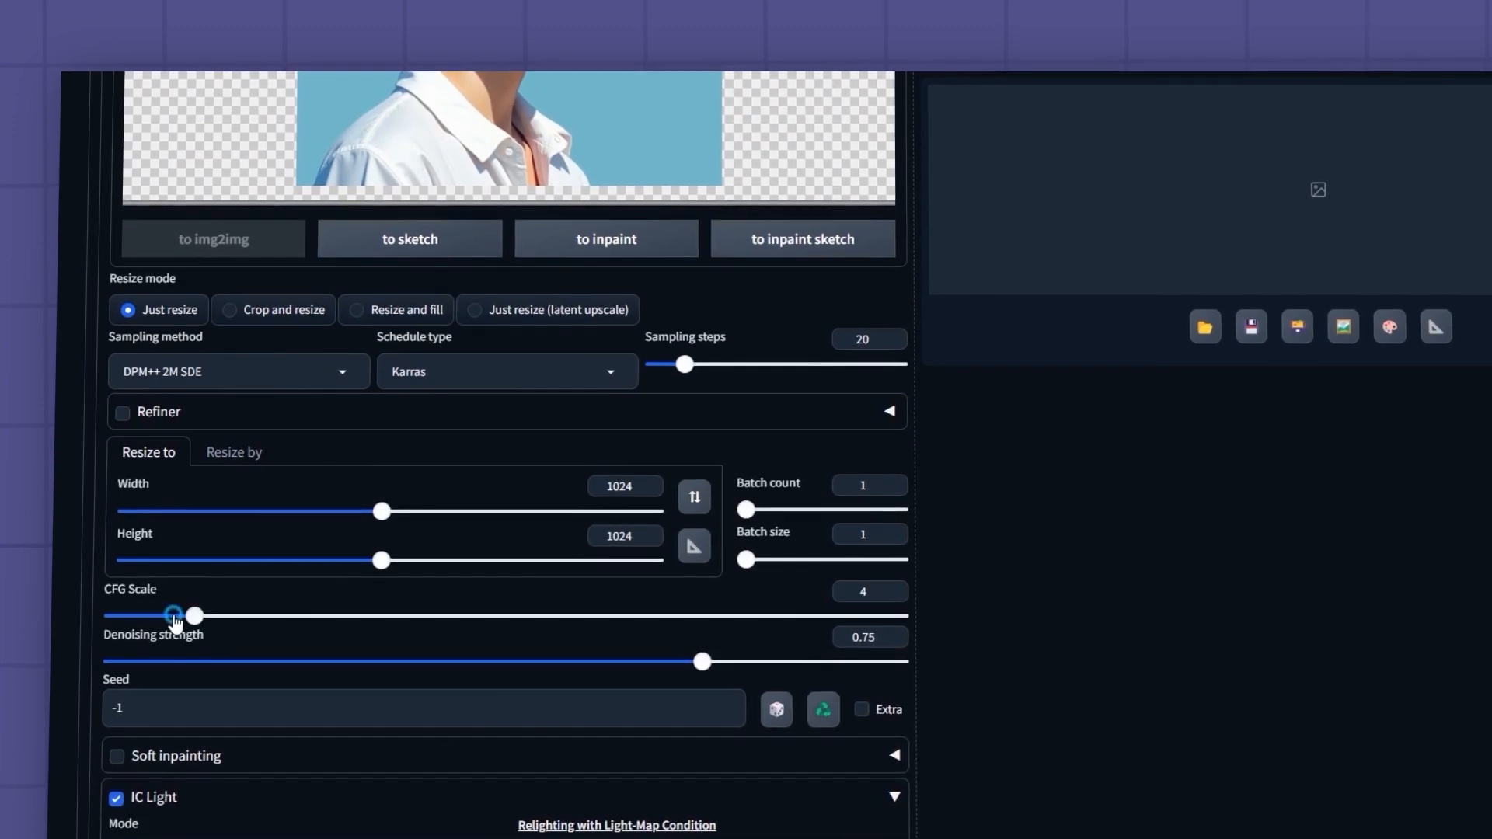
left_click_drag(195, 616, 125, 615)
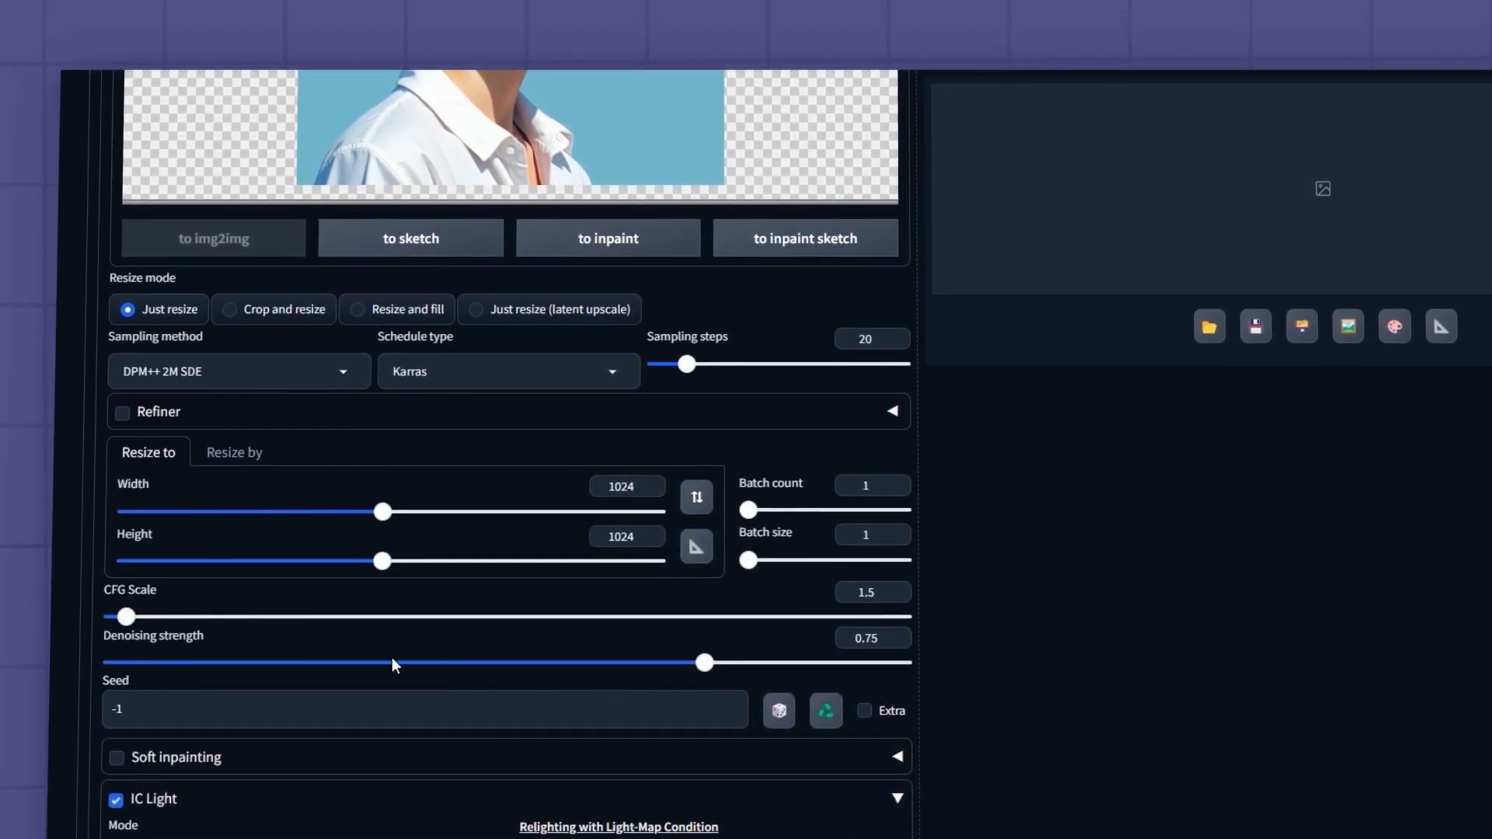
left_click_drag(705, 663, 830, 662)
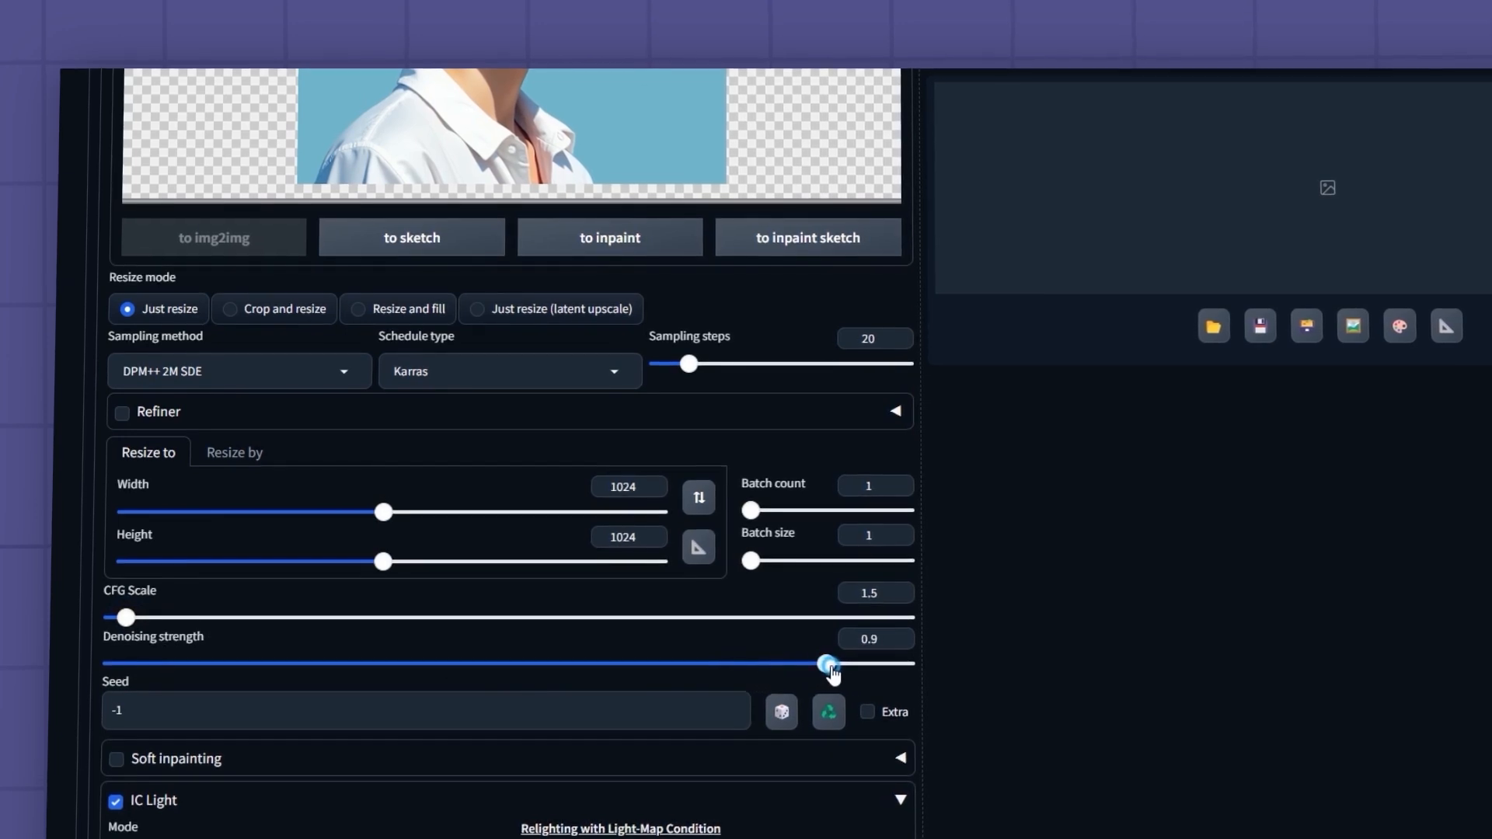
left_click(239, 372)
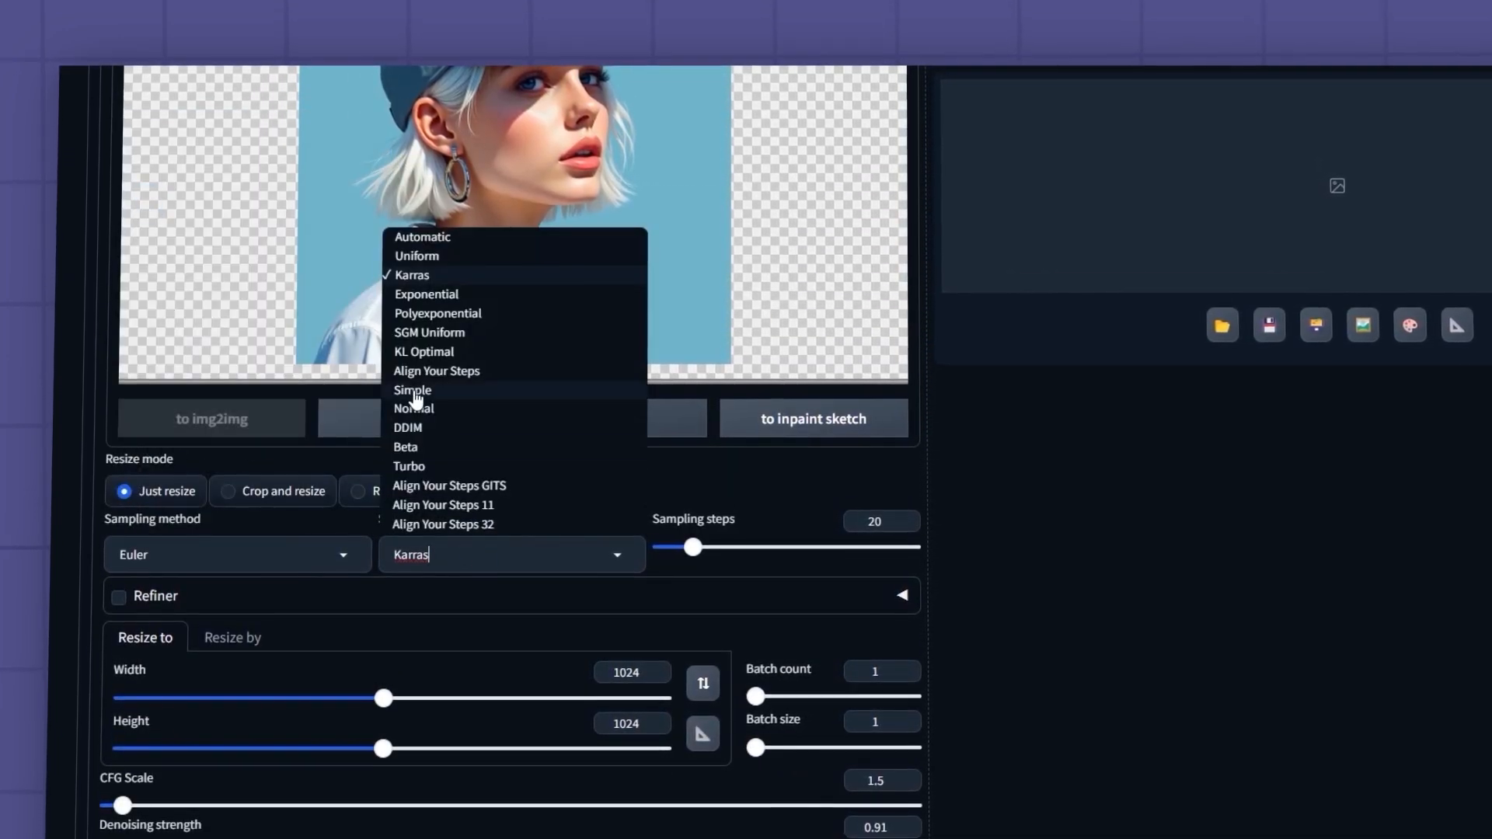
left_click(412, 389)
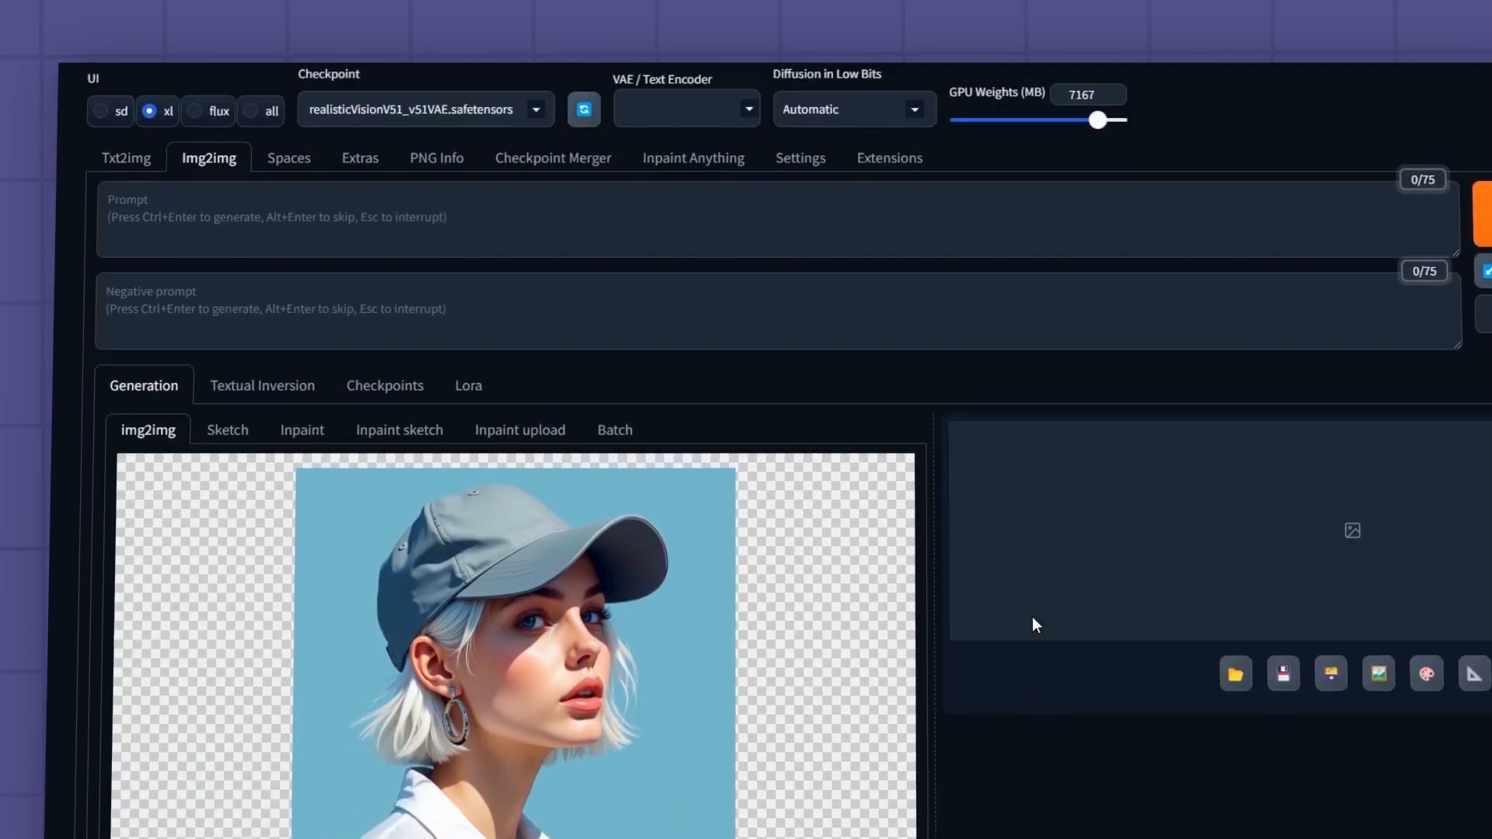
Generate a rim-lit portrait from 'Rim lighting, edge lighting', then a sunlit nature-background version.
type("Rim lighting, edge lighting")
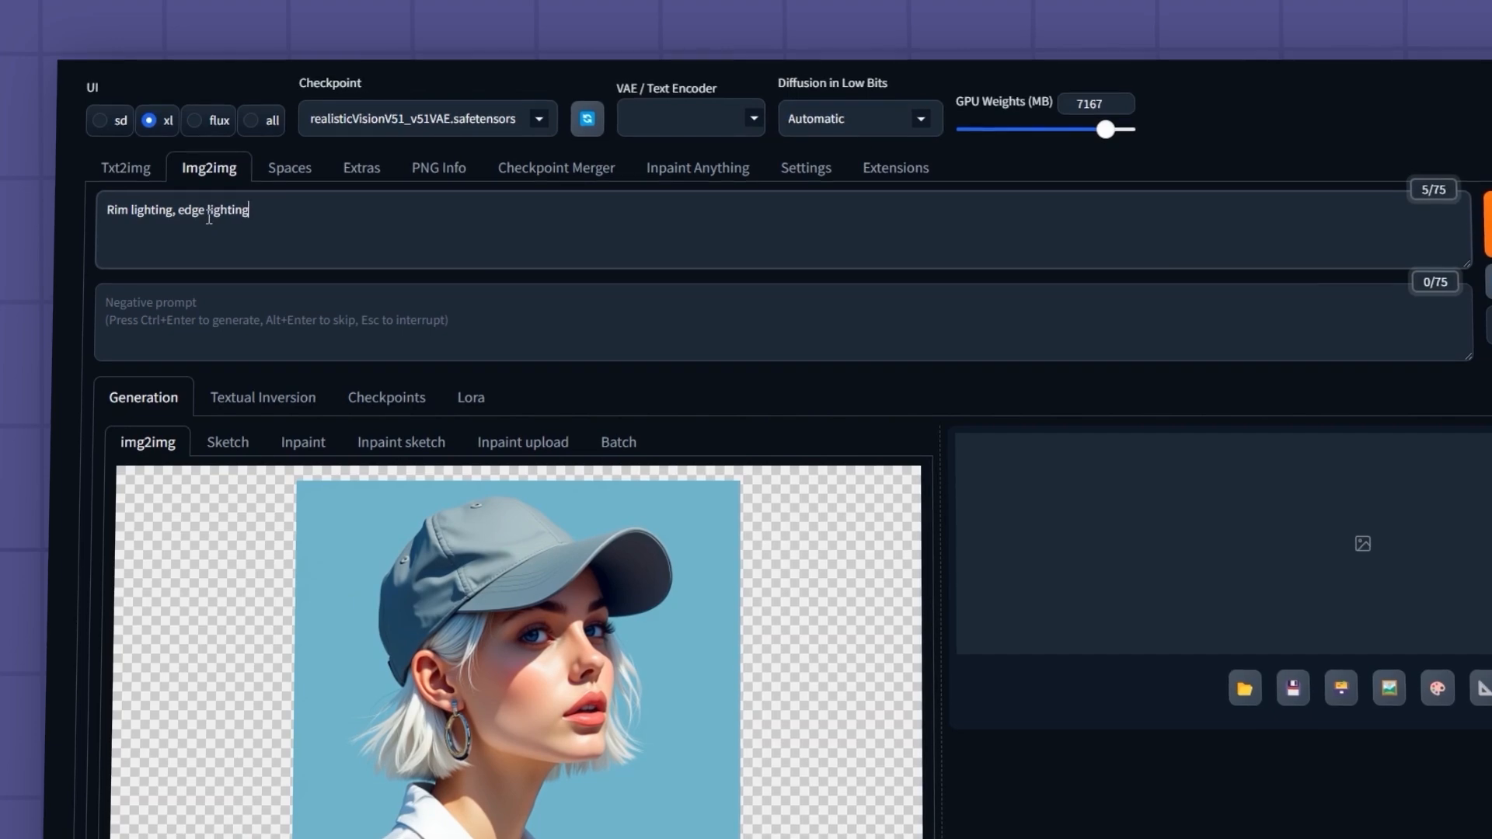
left_click(1490, 222)
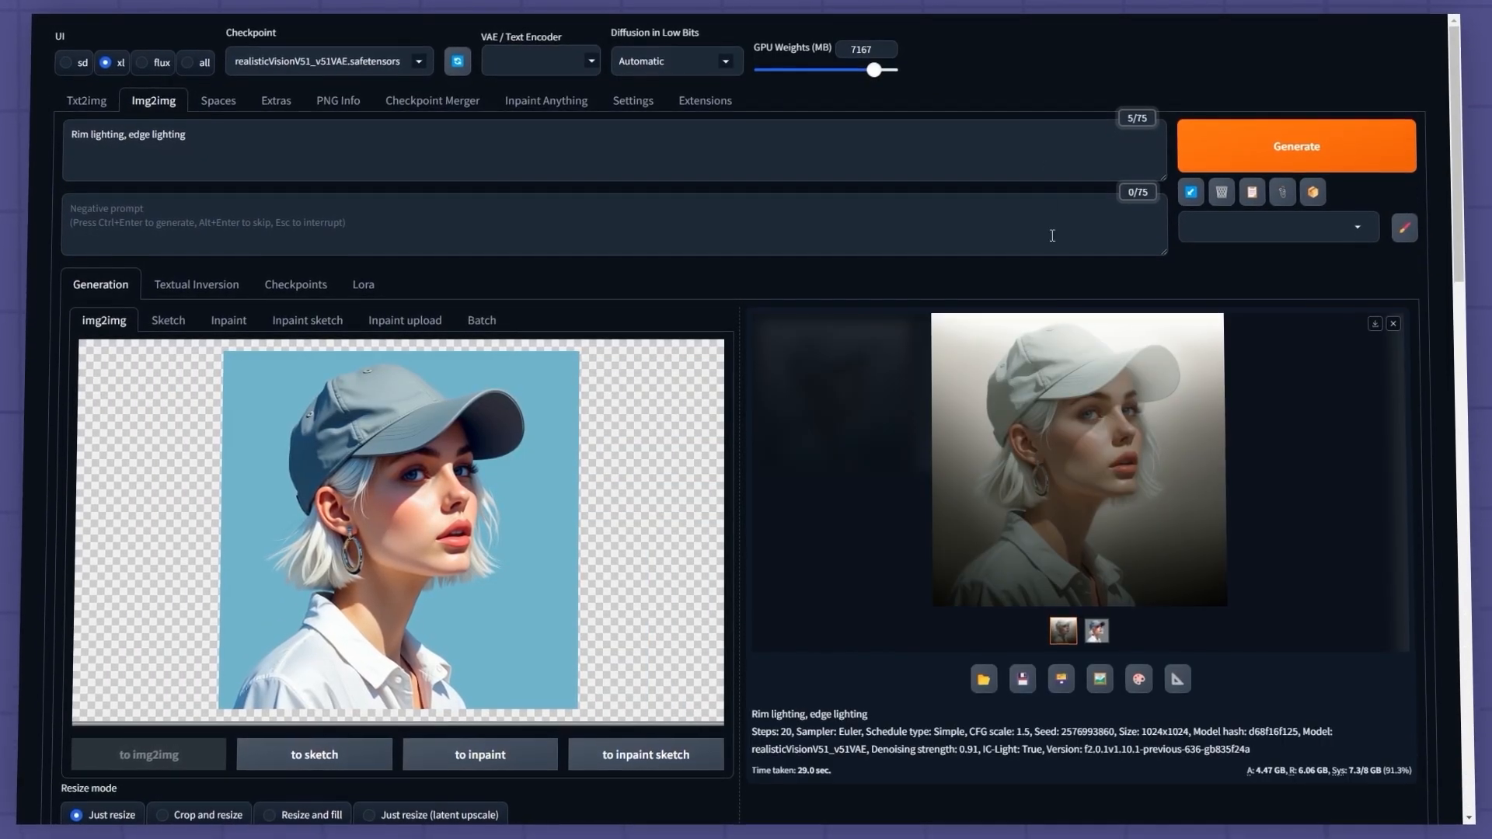
left_click(1073, 466)
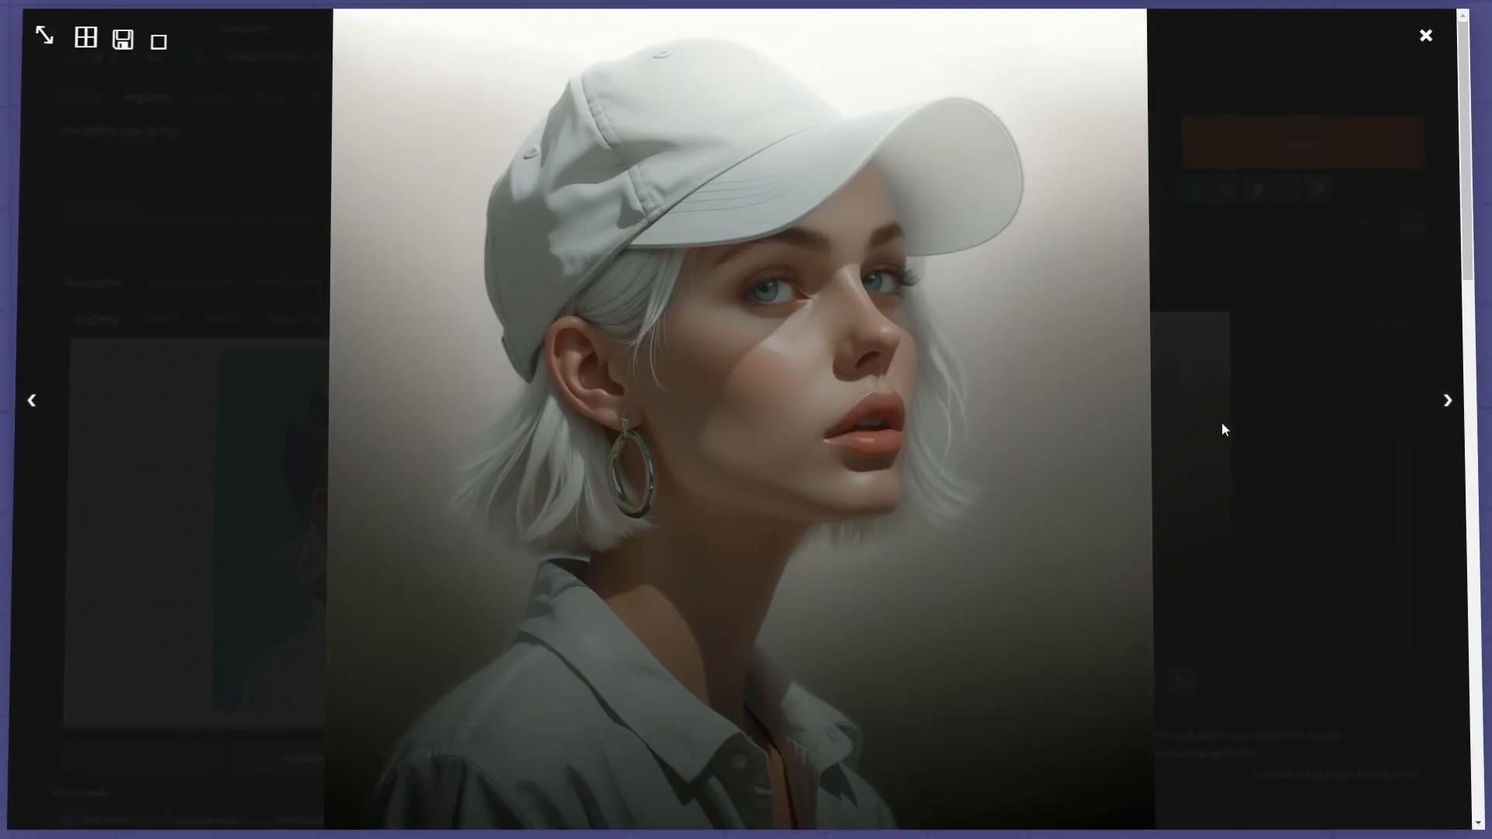
left_click(1423, 36)
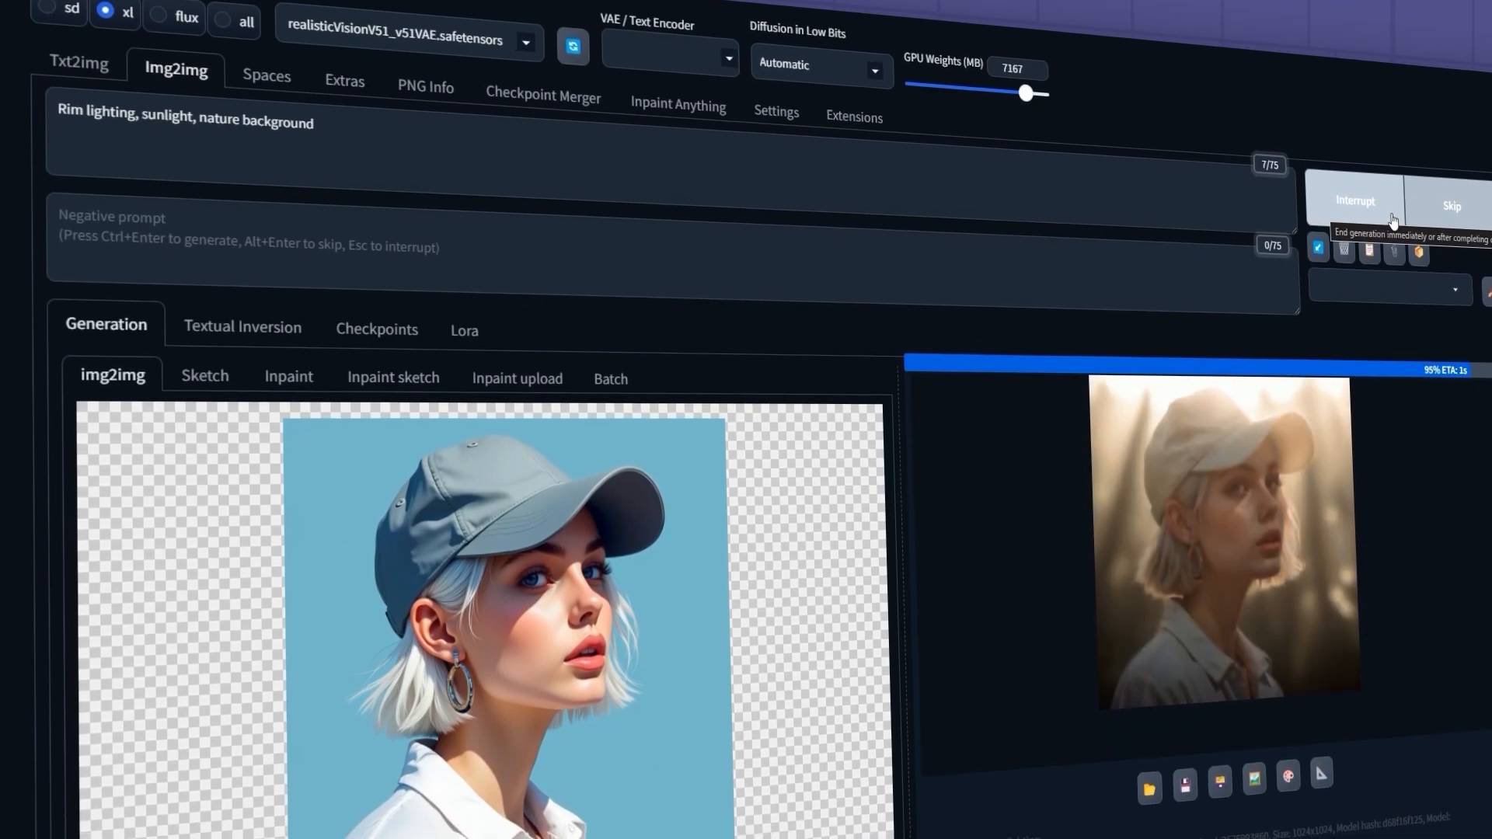
left_click(1220, 550)
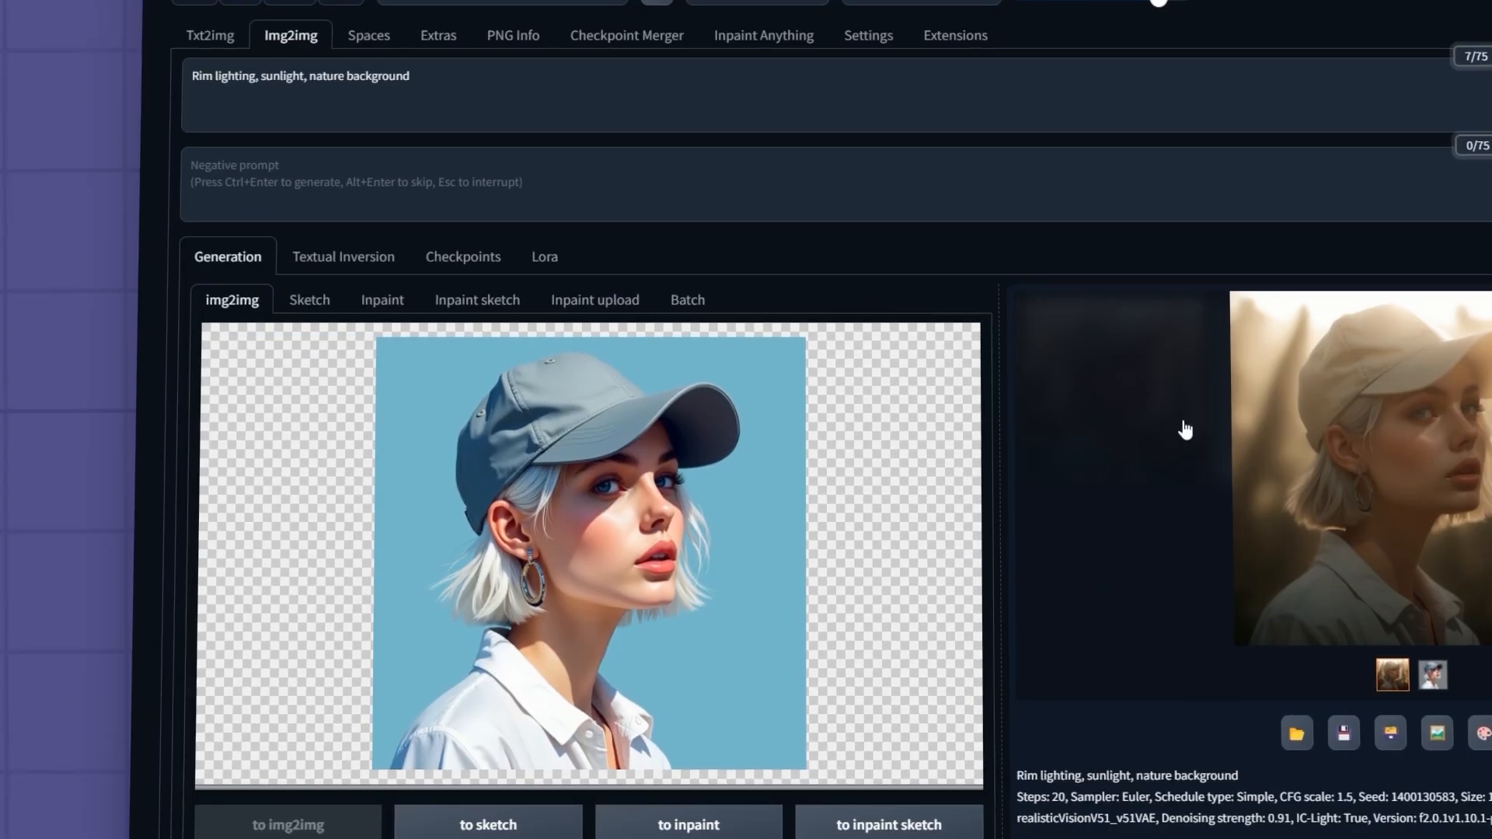
Prompt 'Rim lighting, Street background, Neon lighting', lower CFG Scale to about 1.3, and review the result.
scroll("down", 3)
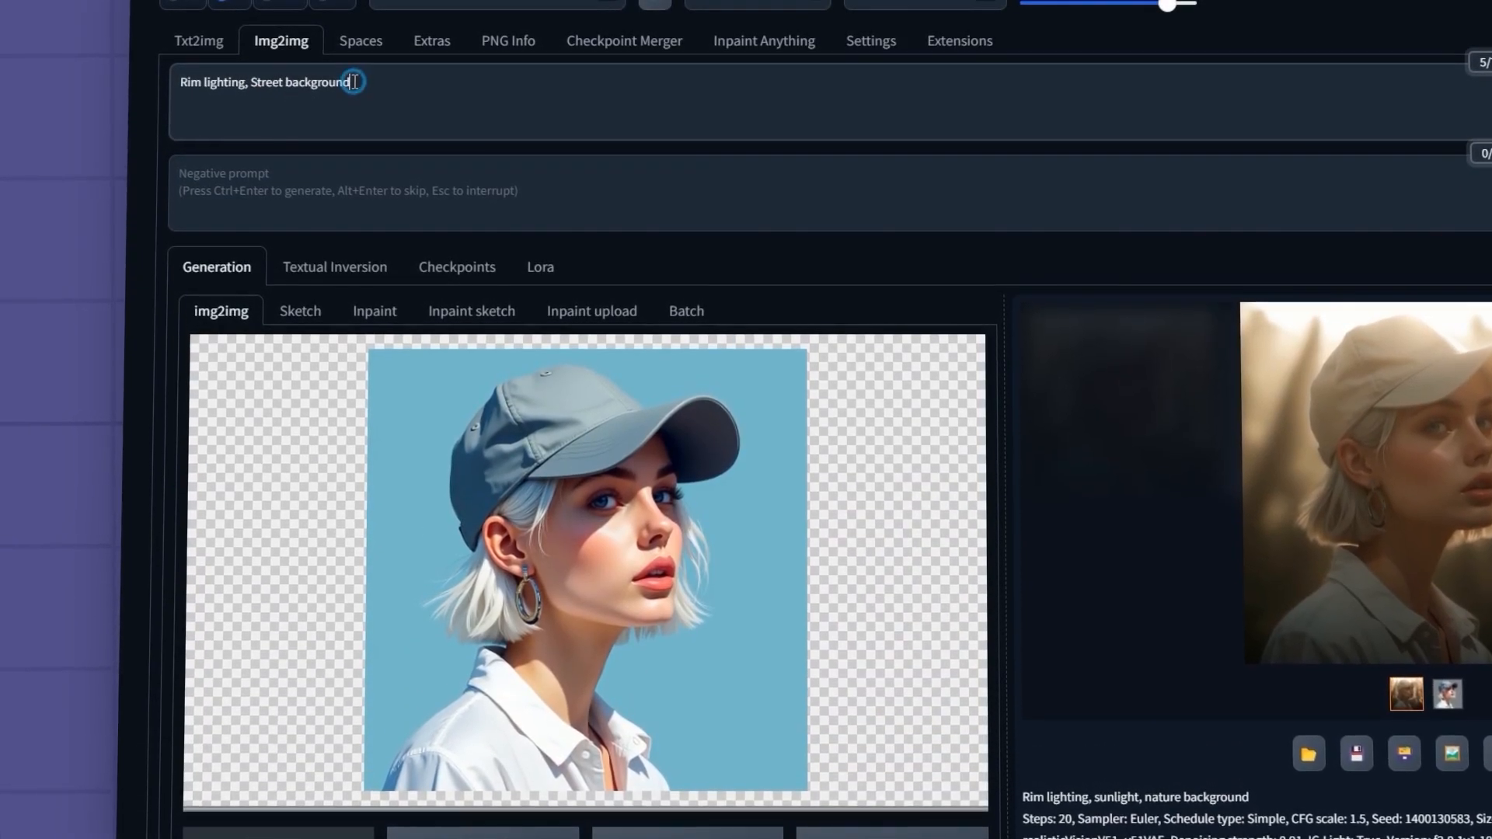
type(", Neon light")
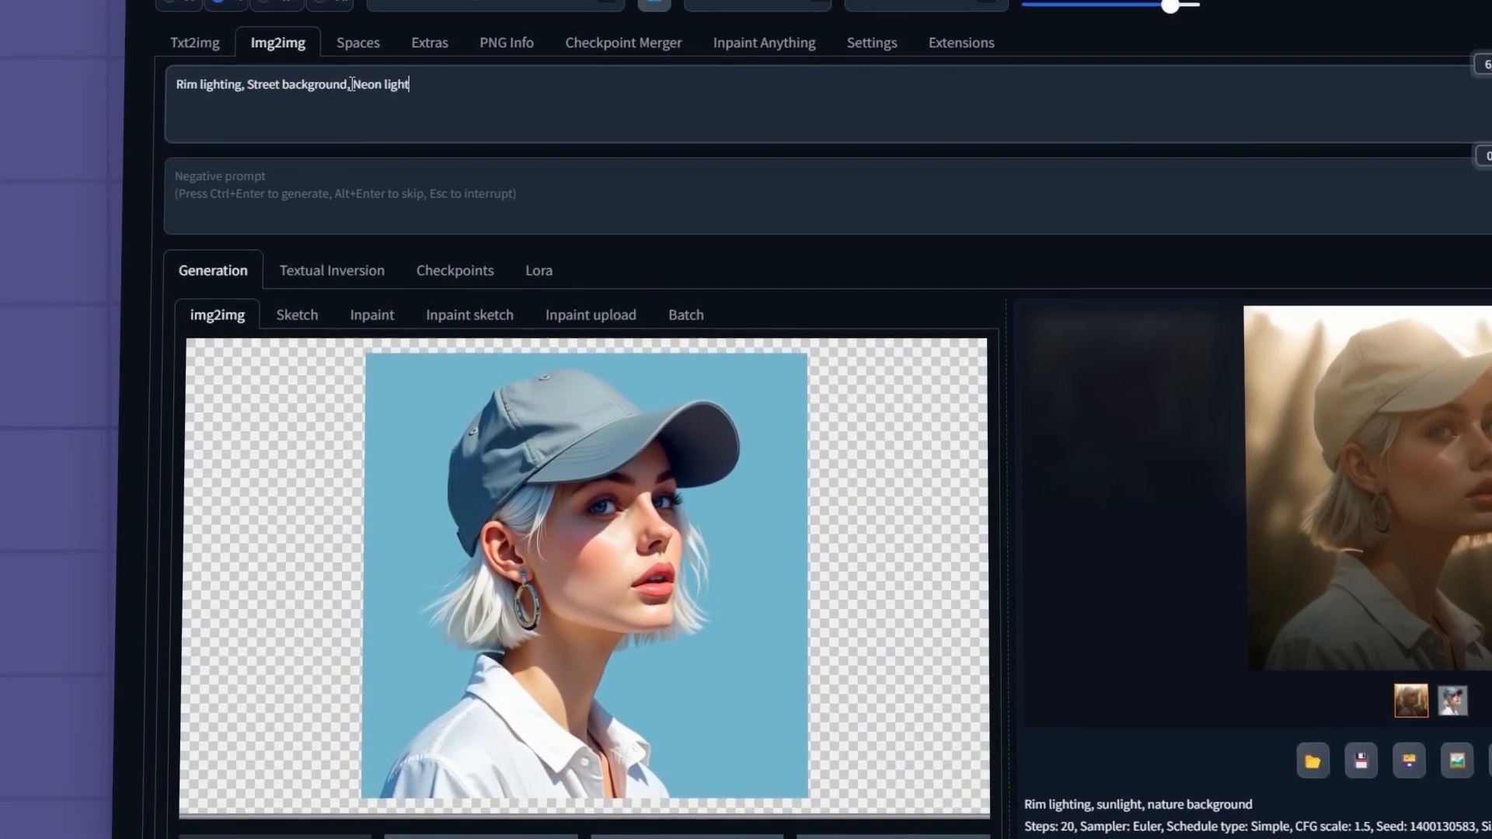
scroll("down", 3)
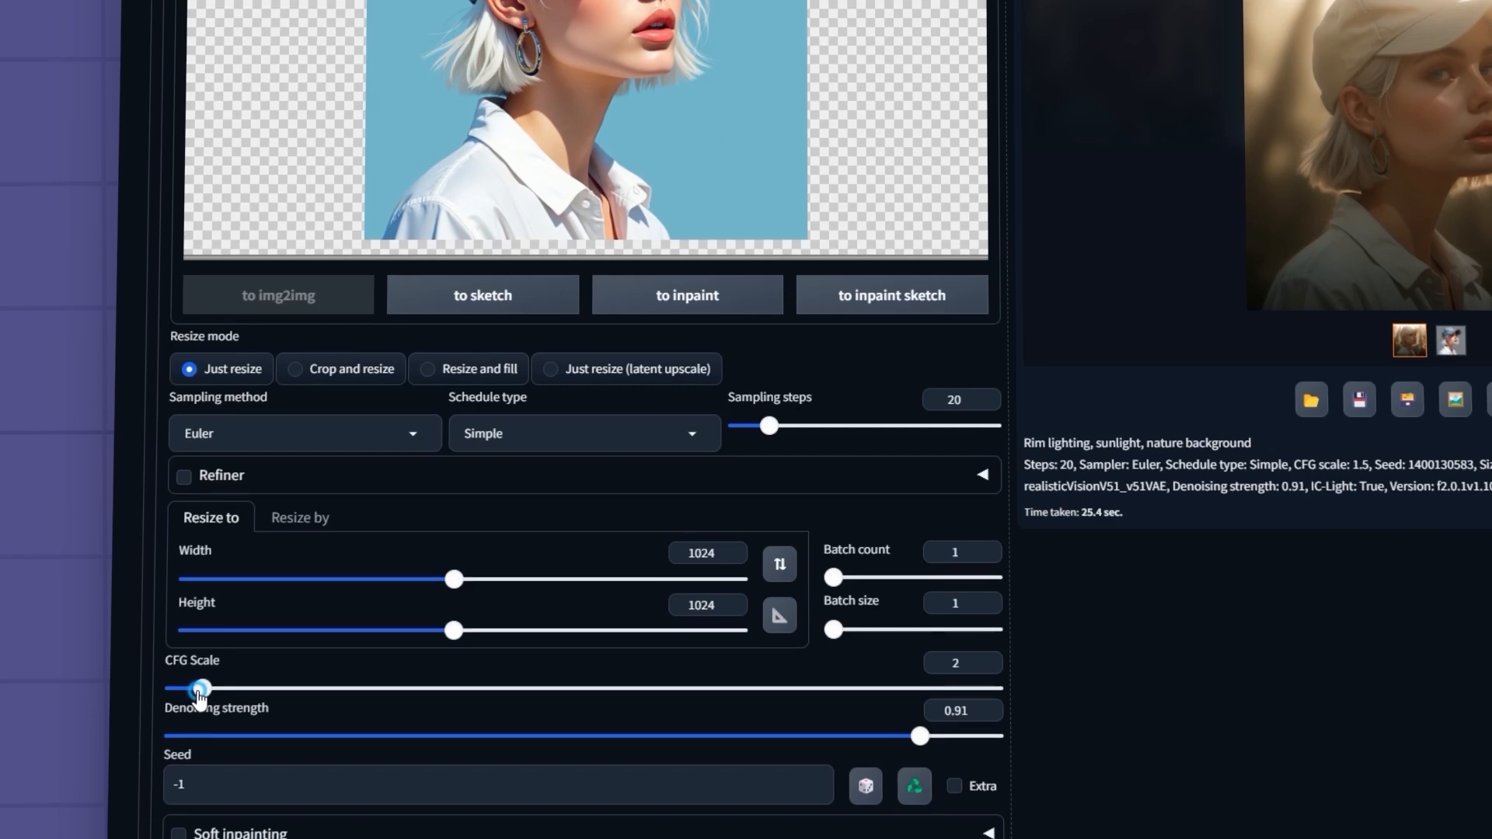
left_click_drag(199, 688, 166, 687)
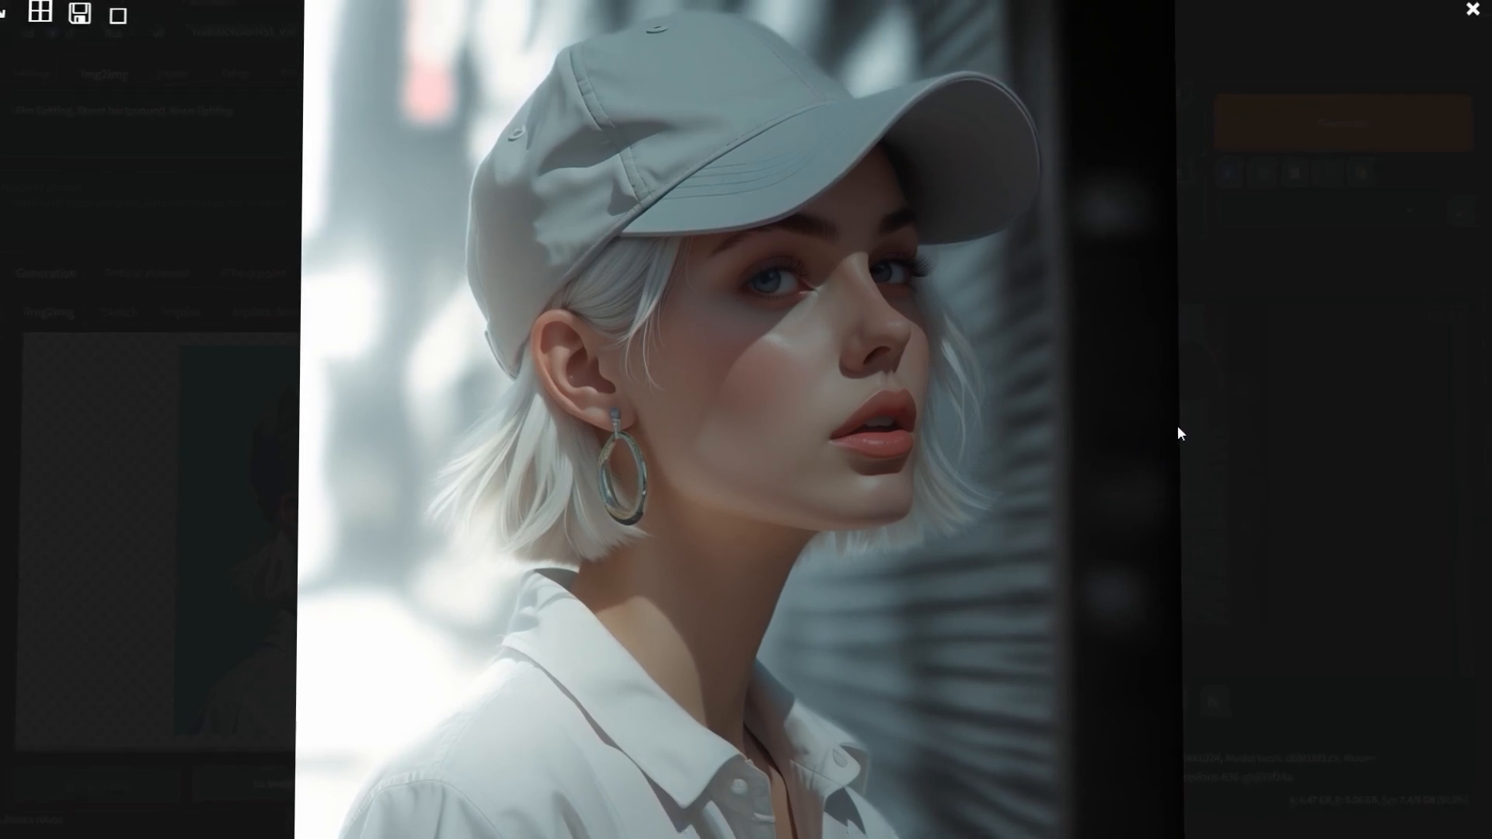
left_click(1472, 8)
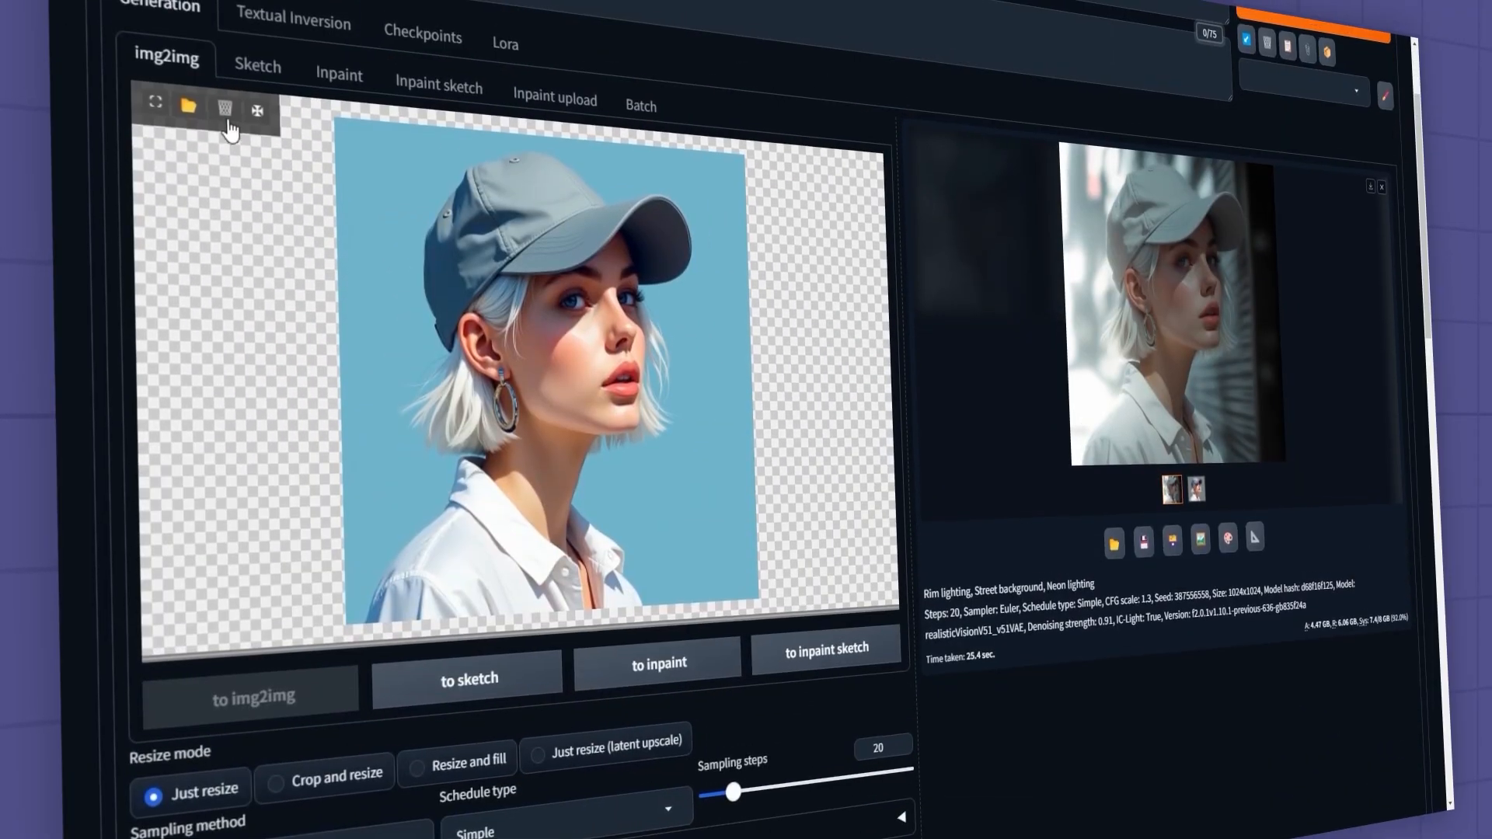
Swap in the headphones image, prompt 'Neon Lighting, Room Background', enable Restore Details, and generate.
left_click(188, 107)
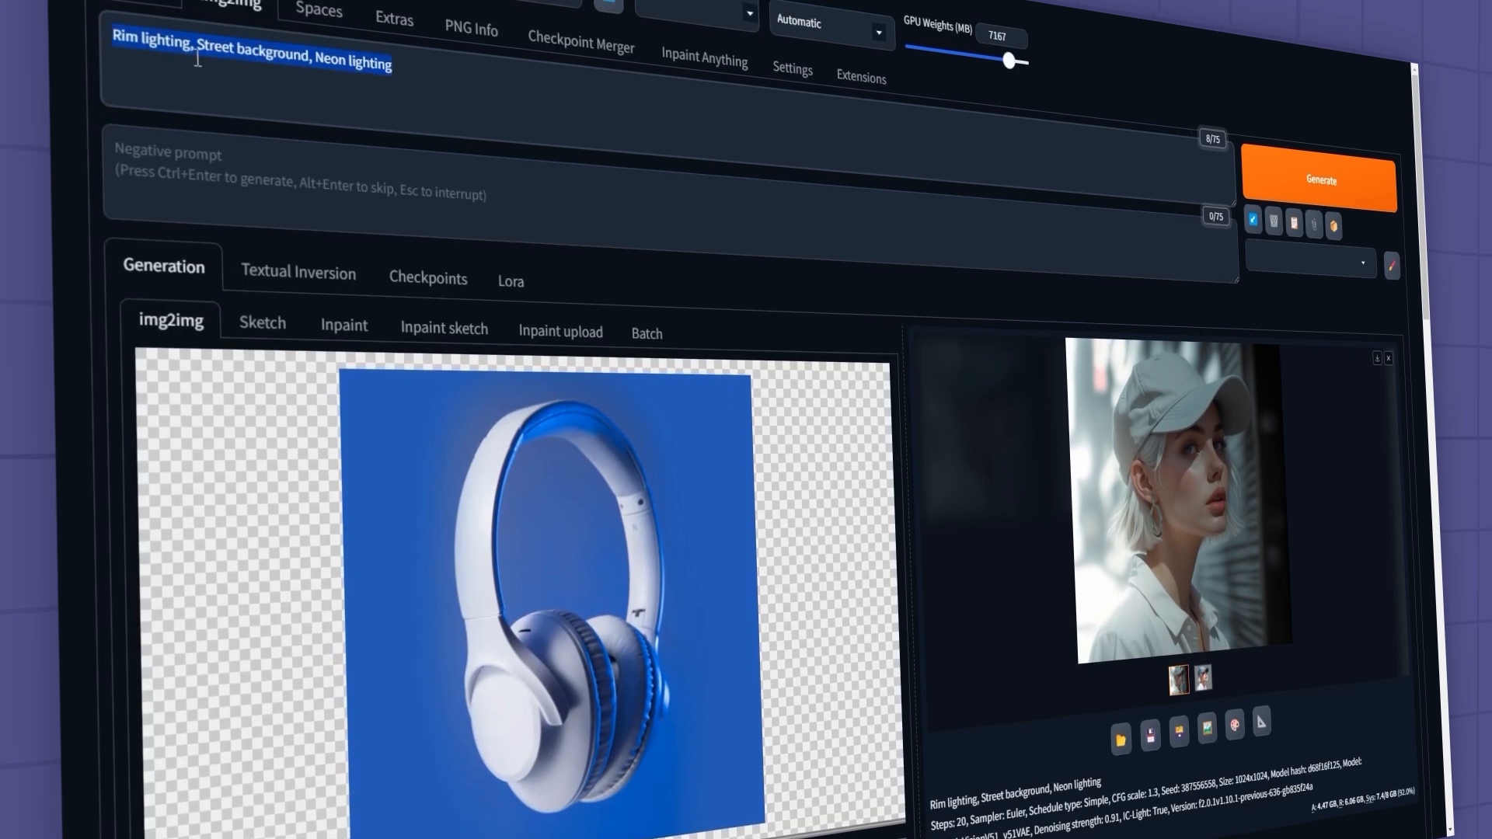
type("Neon Lighting, Room Backg")
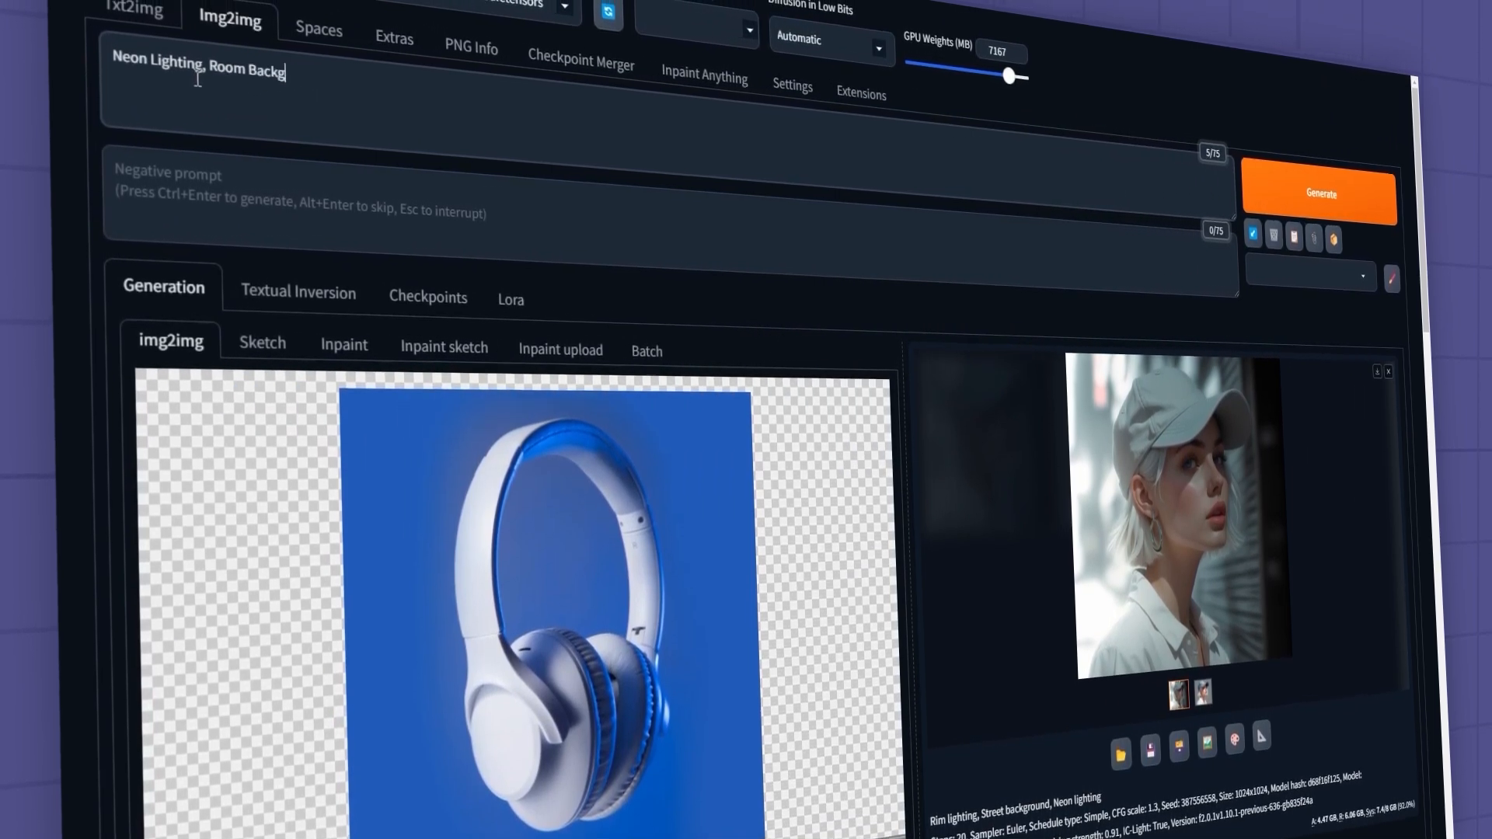
scroll("down", 3)
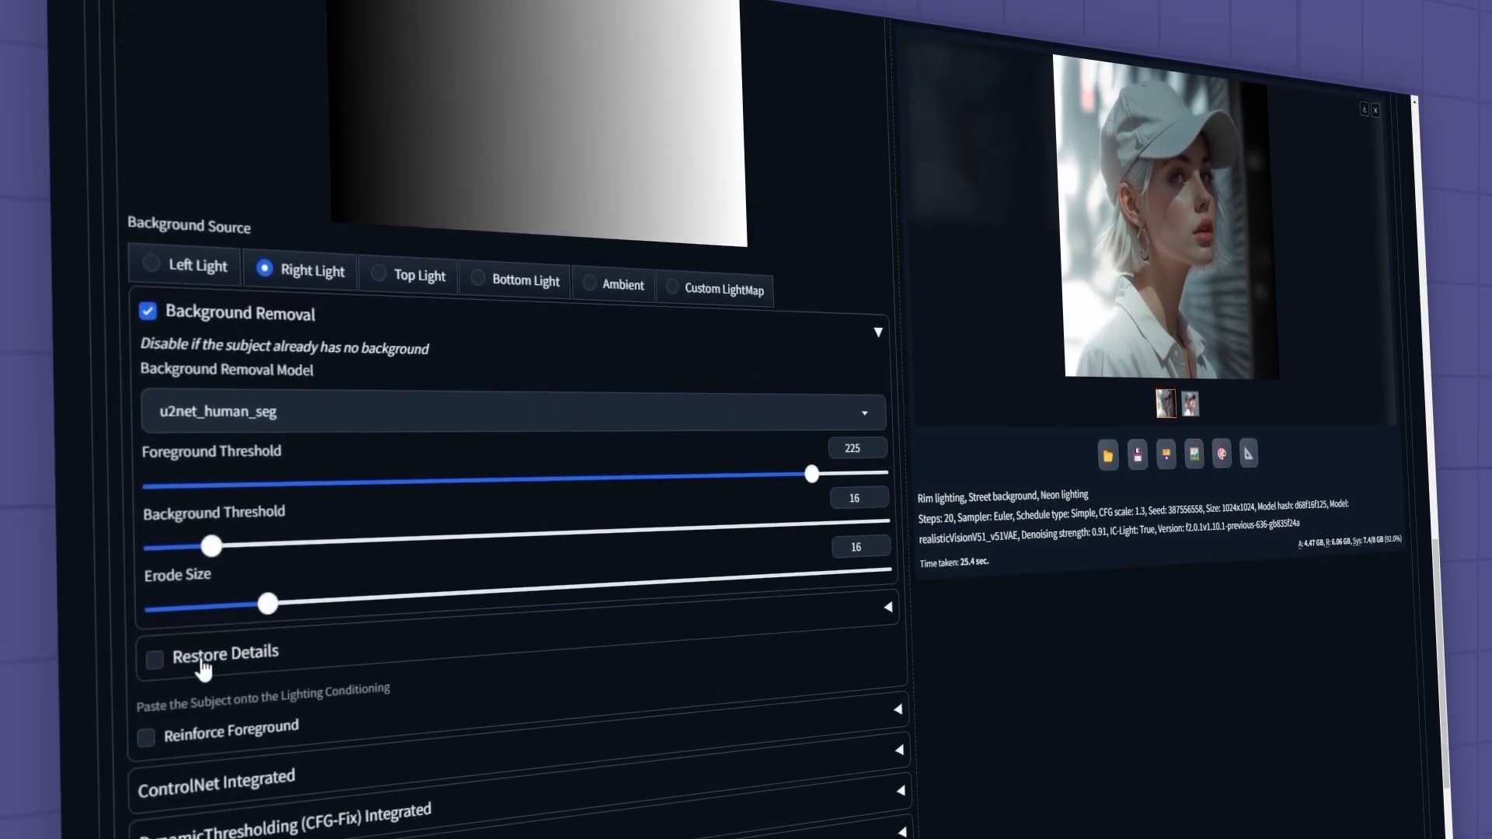
left_click(154, 660)
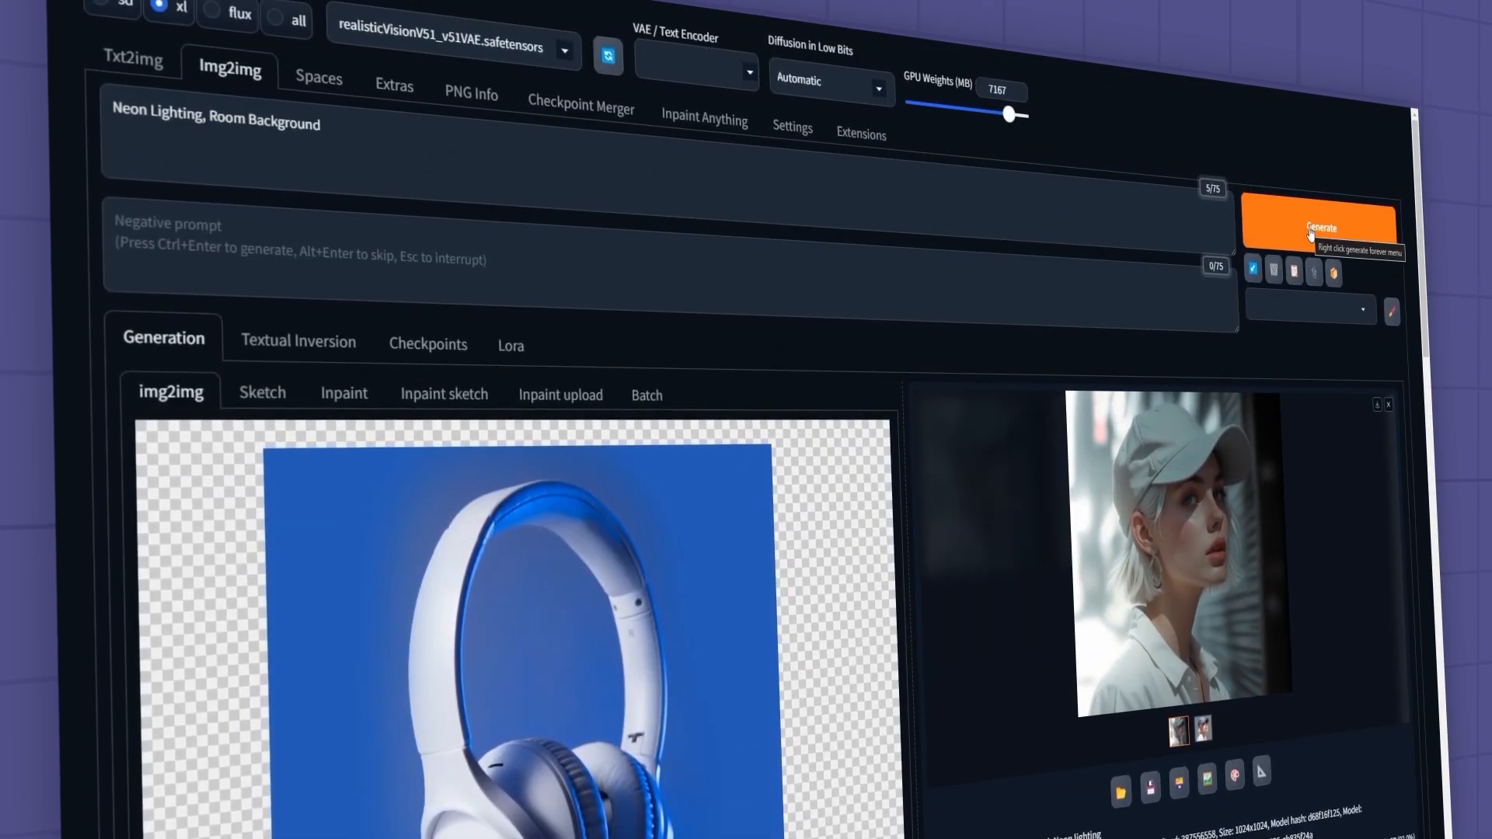
left_click(1322, 225)
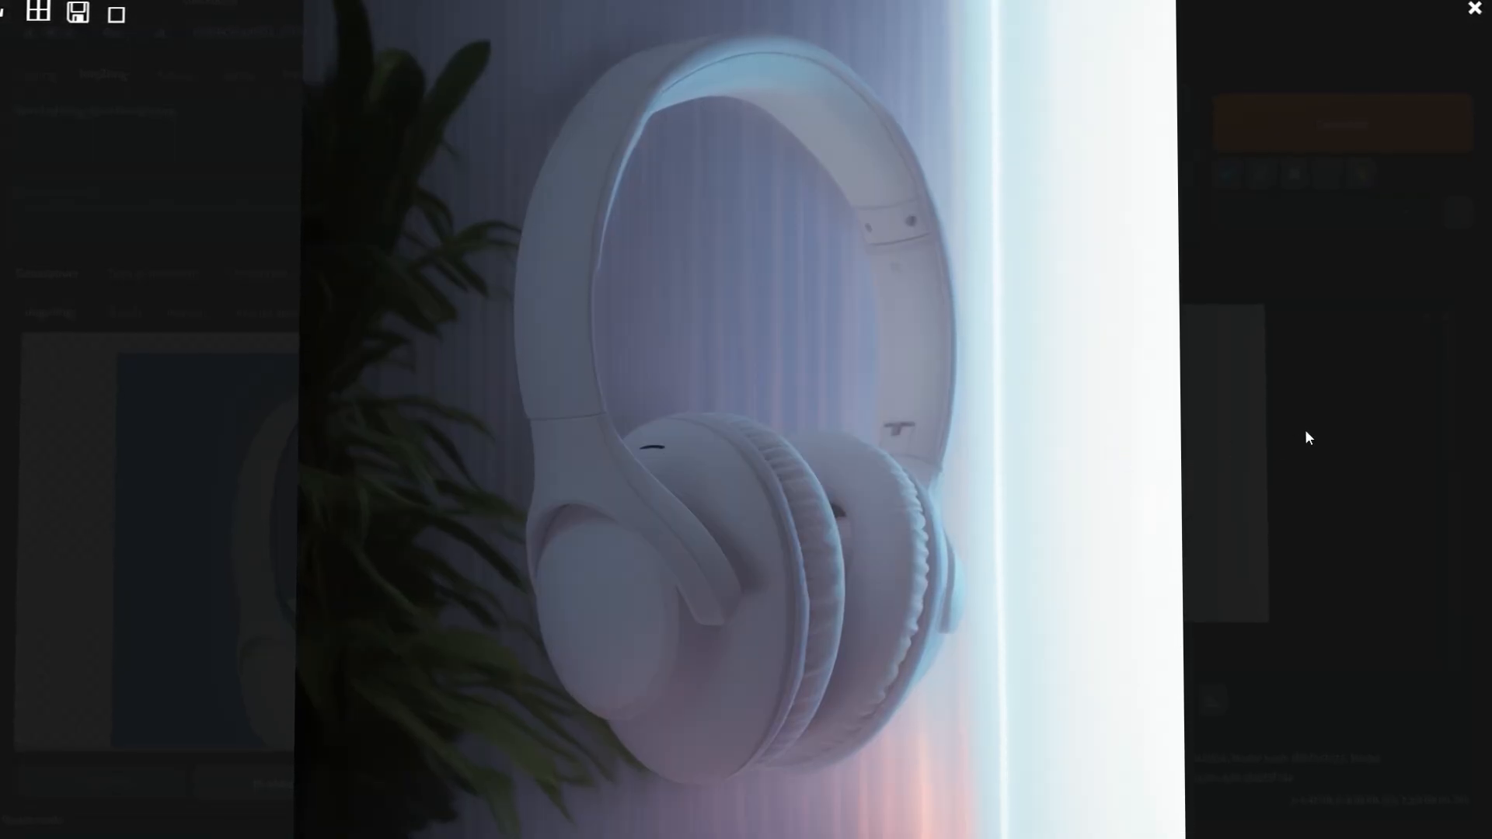
Close the pale room result and enlarge the cyan-and-pink neon headphone result.
left_click(1475, 7)
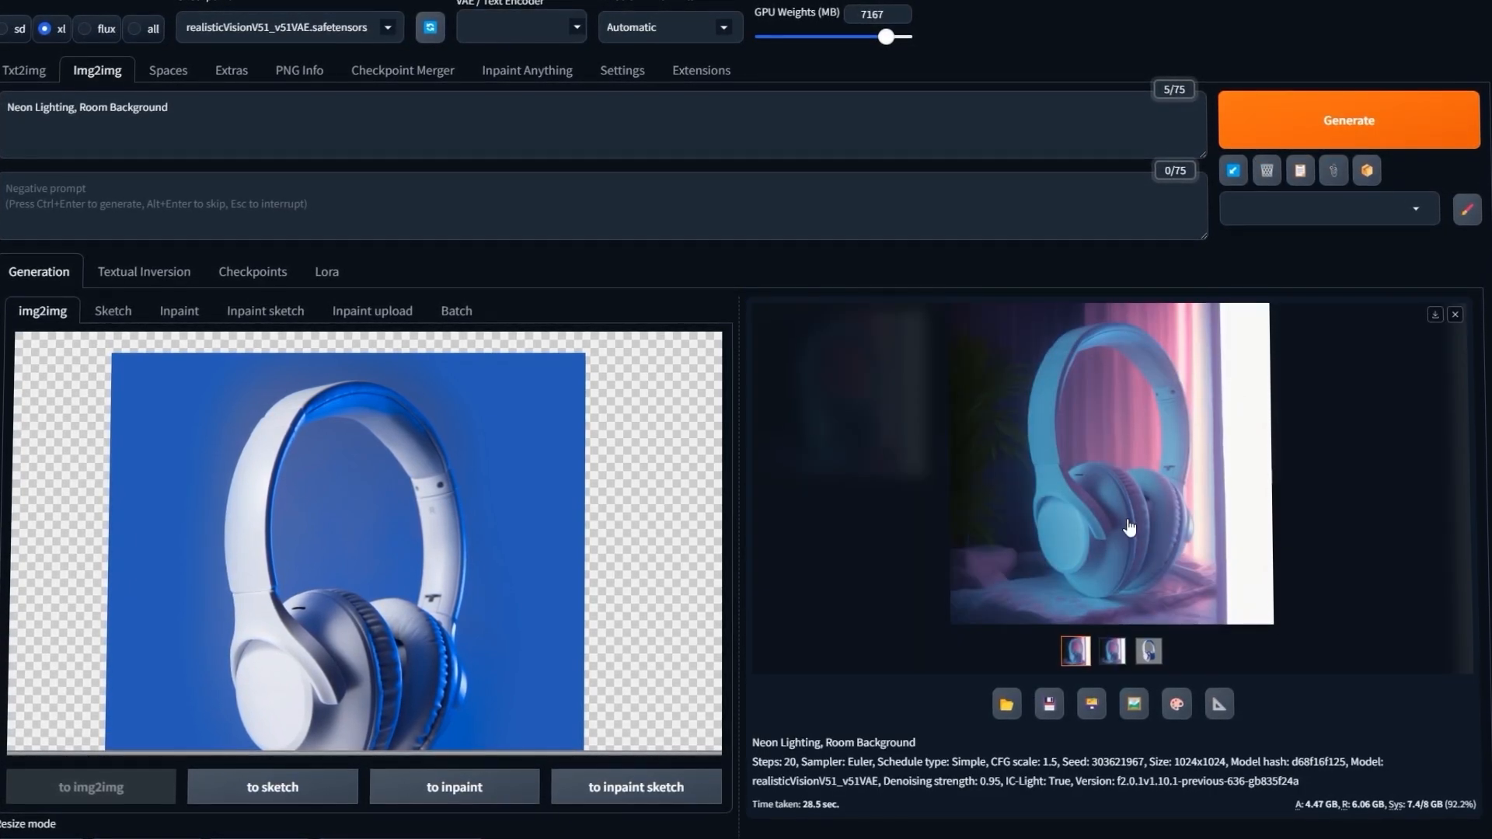
left_click(1131, 527)
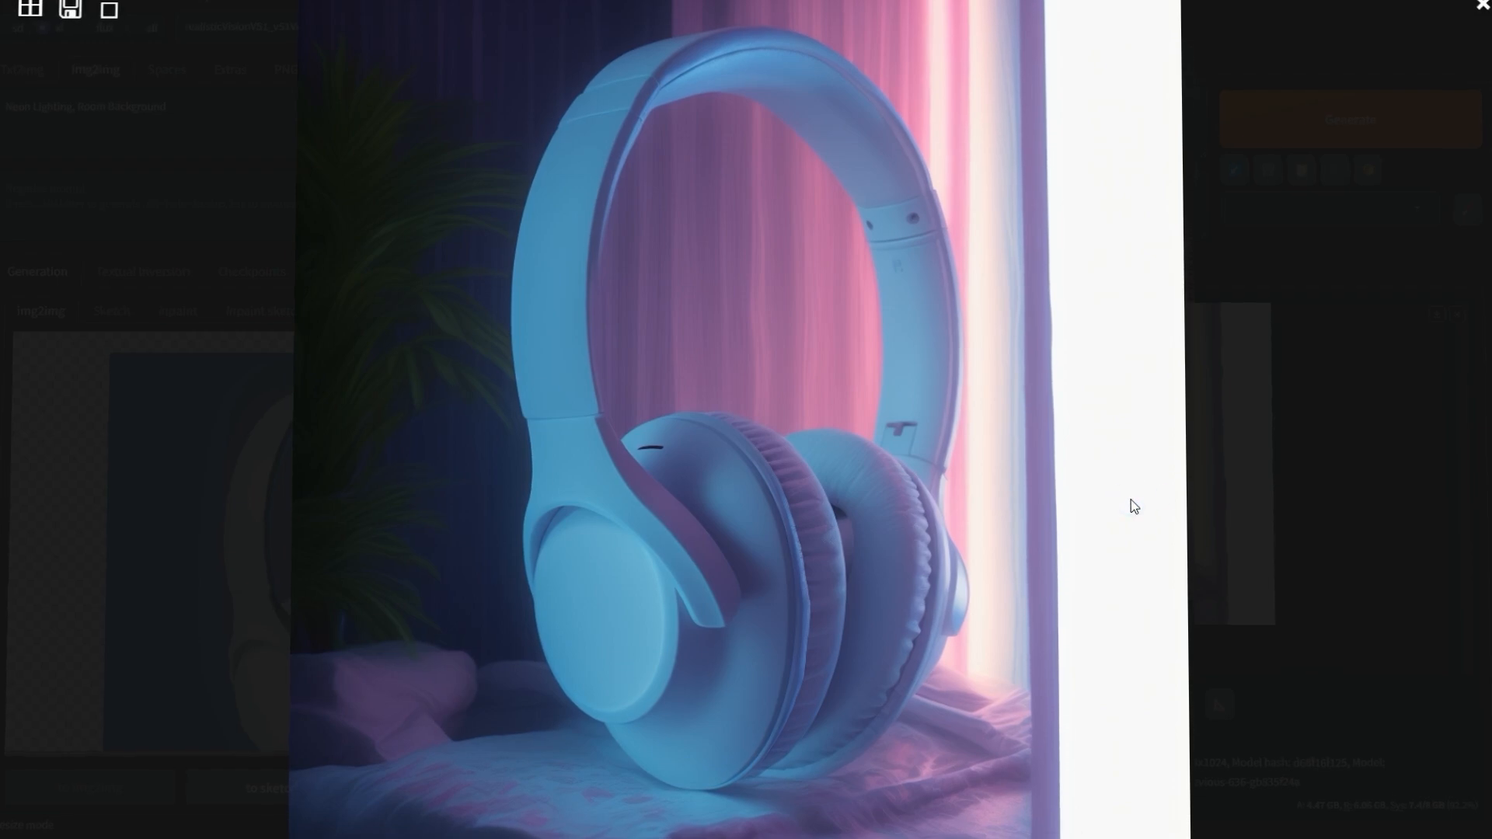